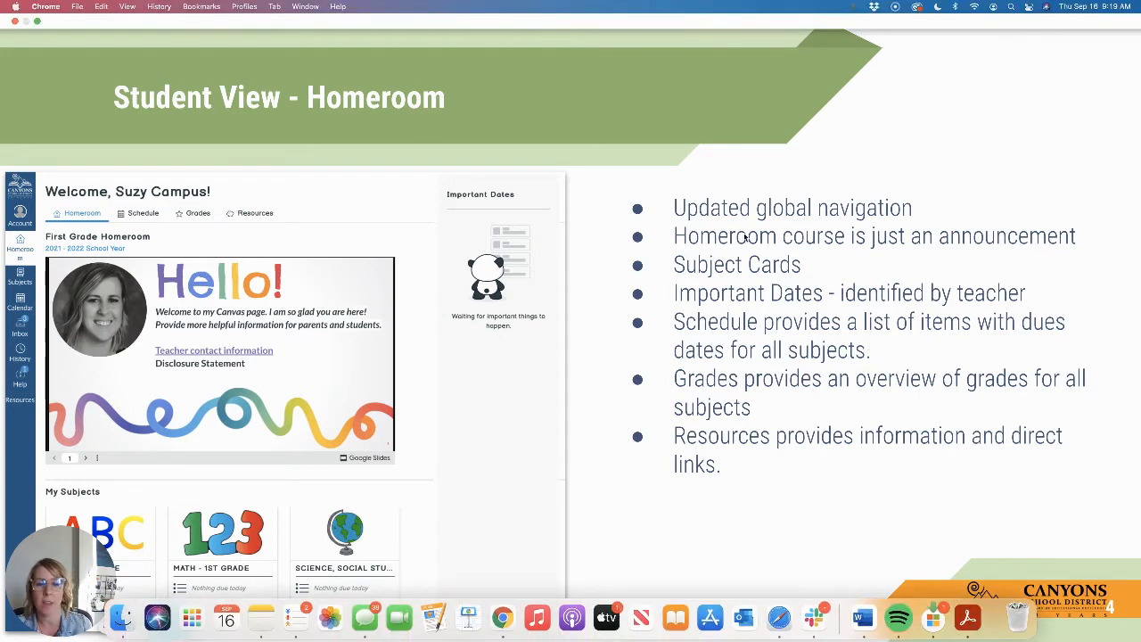
mouse_move(949, 114)
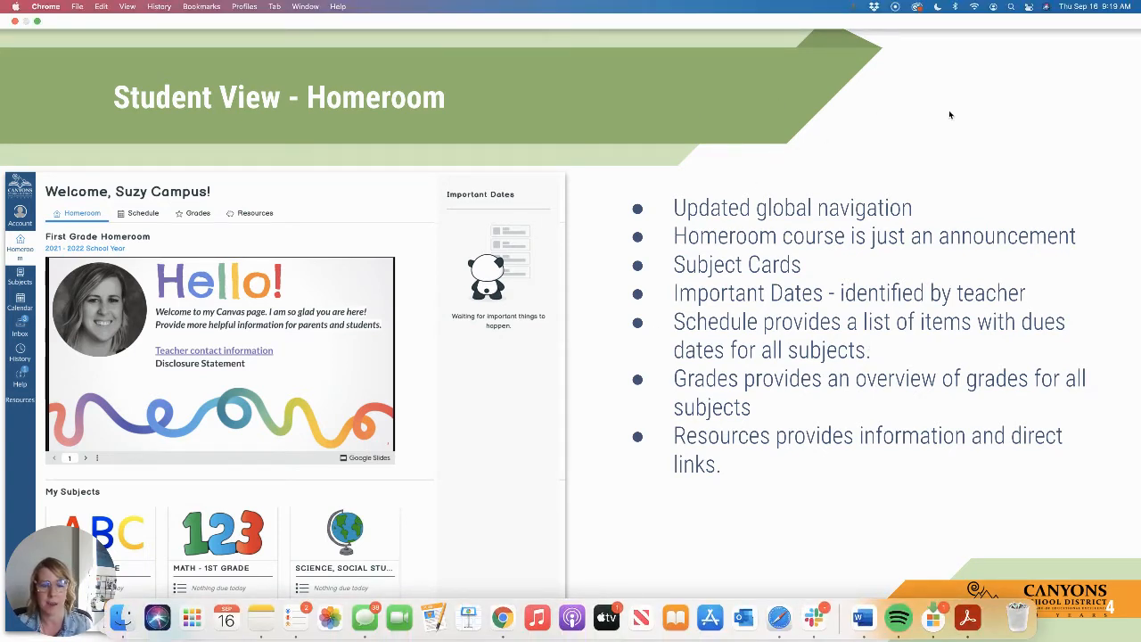
mouse_move(831, 202)
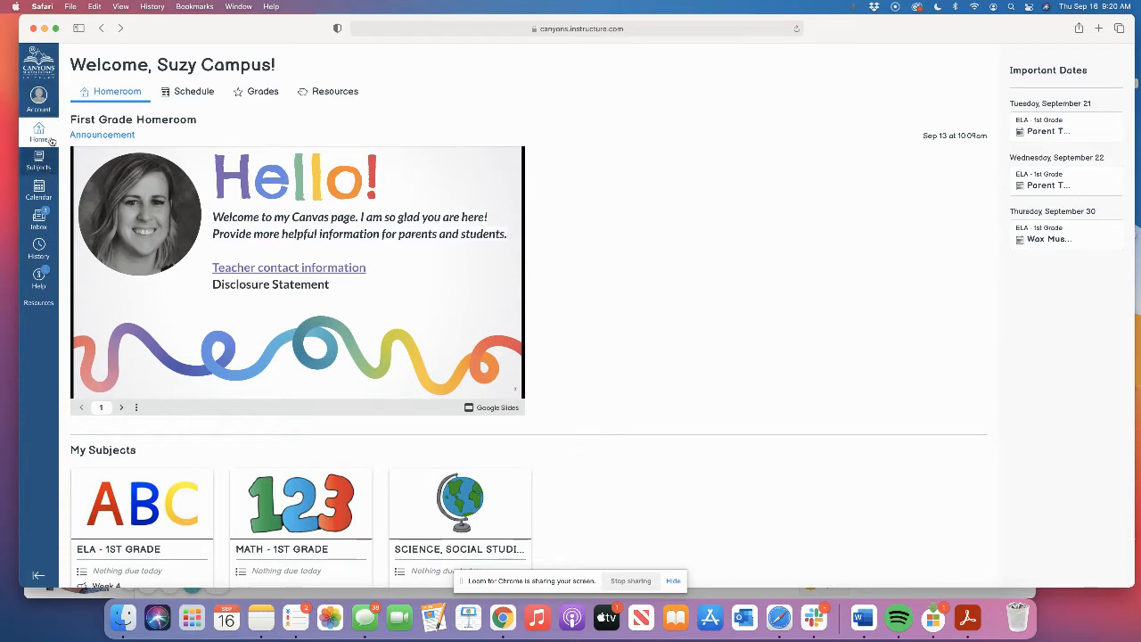
mouse_move(40, 162)
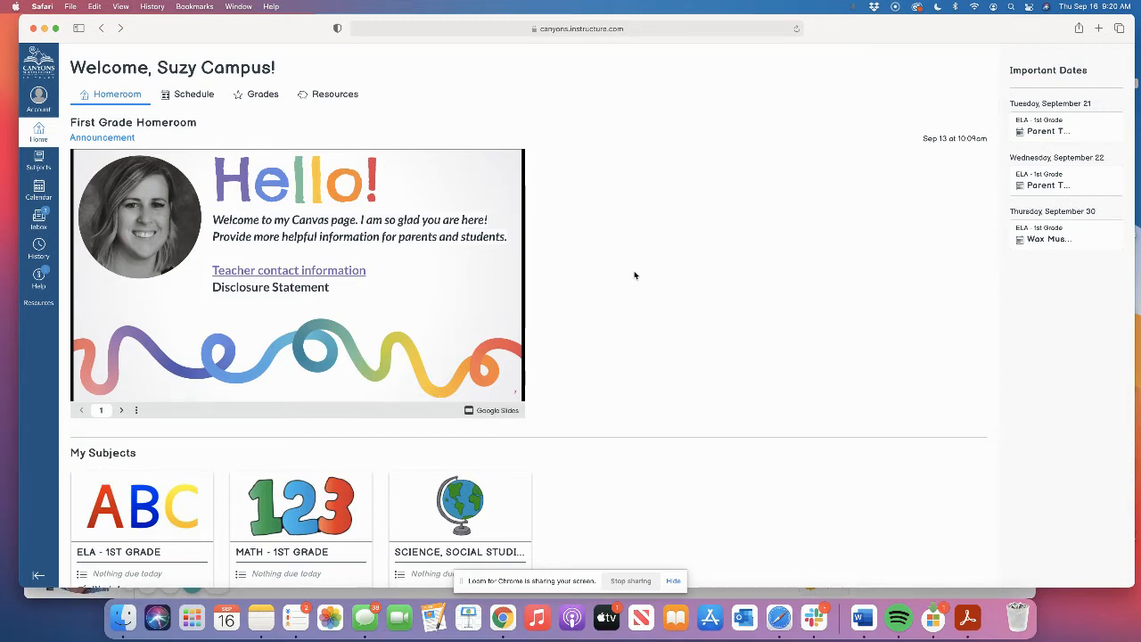
mouse_move(628, 275)
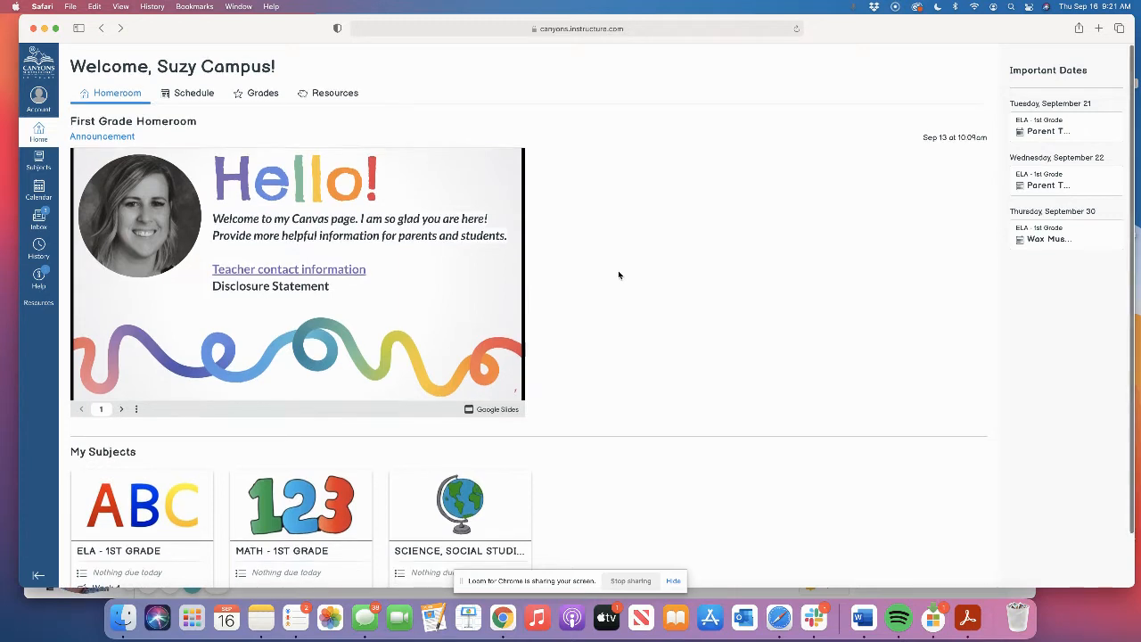
scroll("down", 3)
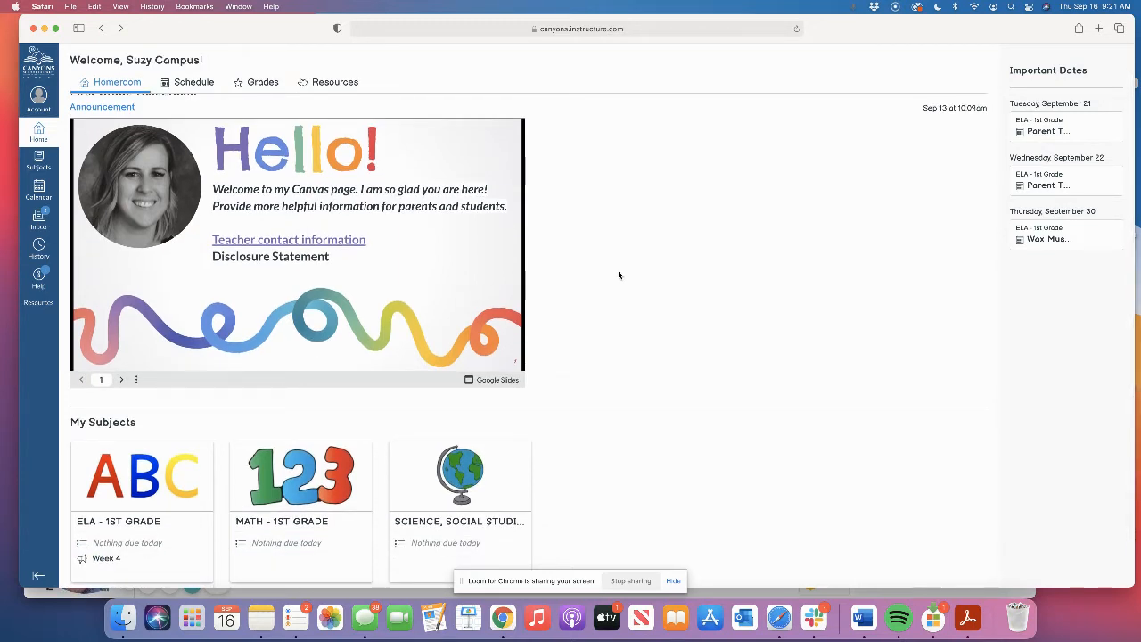
scroll("up", 3)
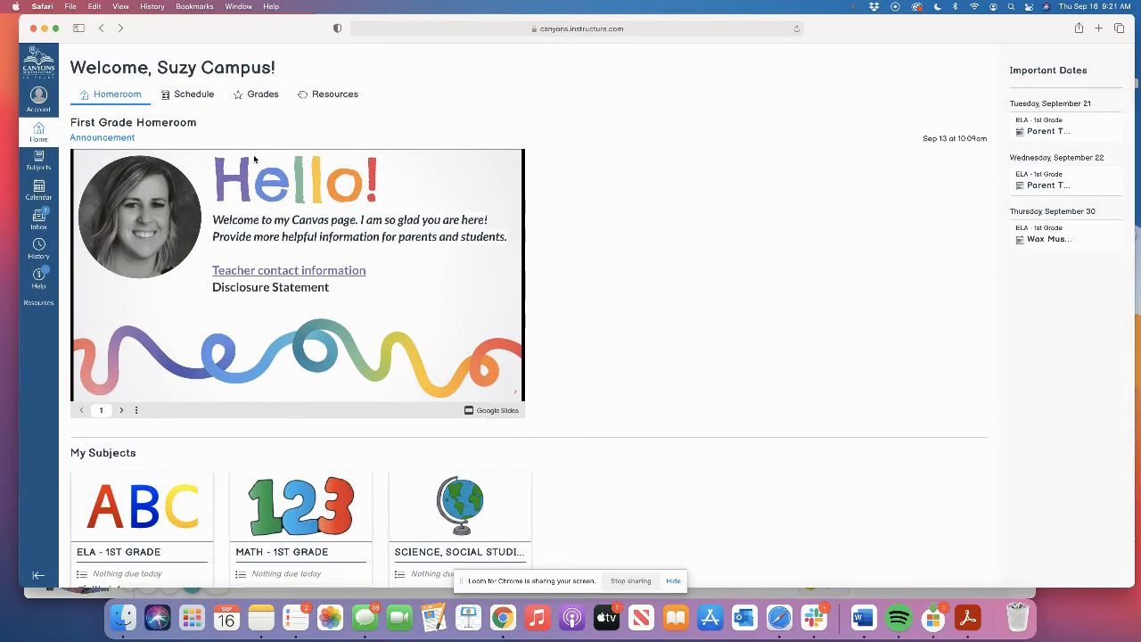
double_click(131, 121)
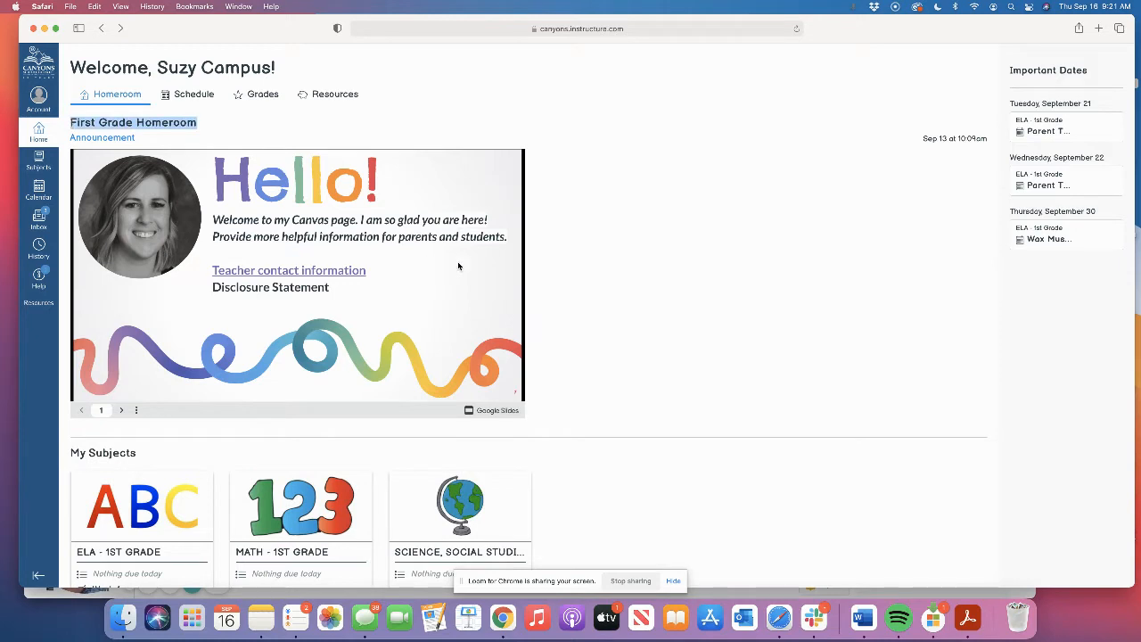
mouse_move(274, 171)
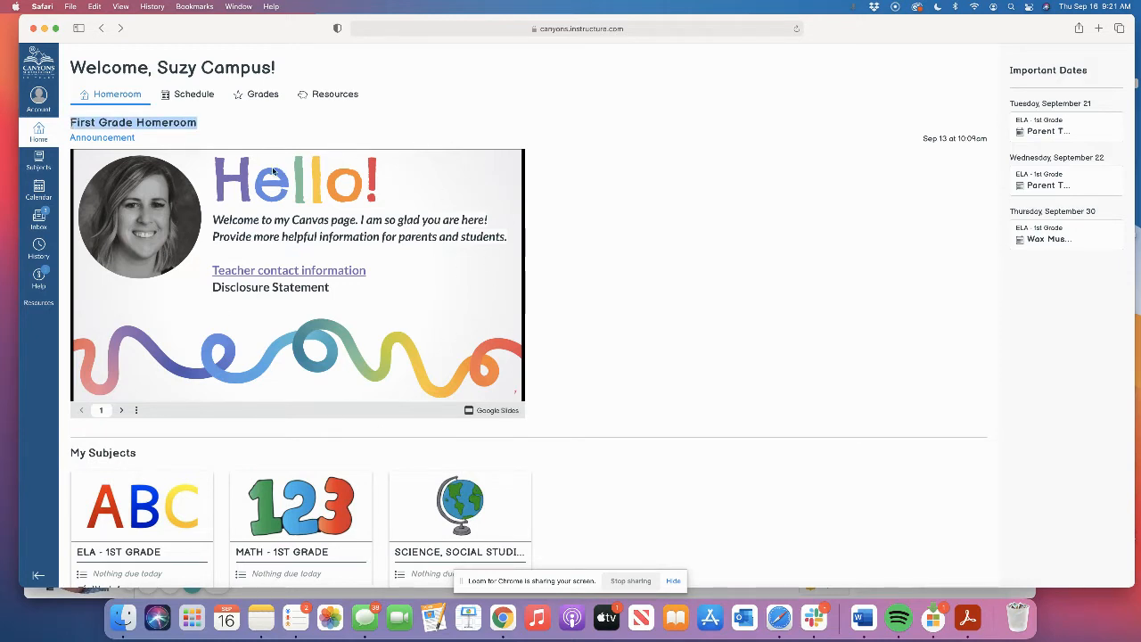
mouse_move(399, 330)
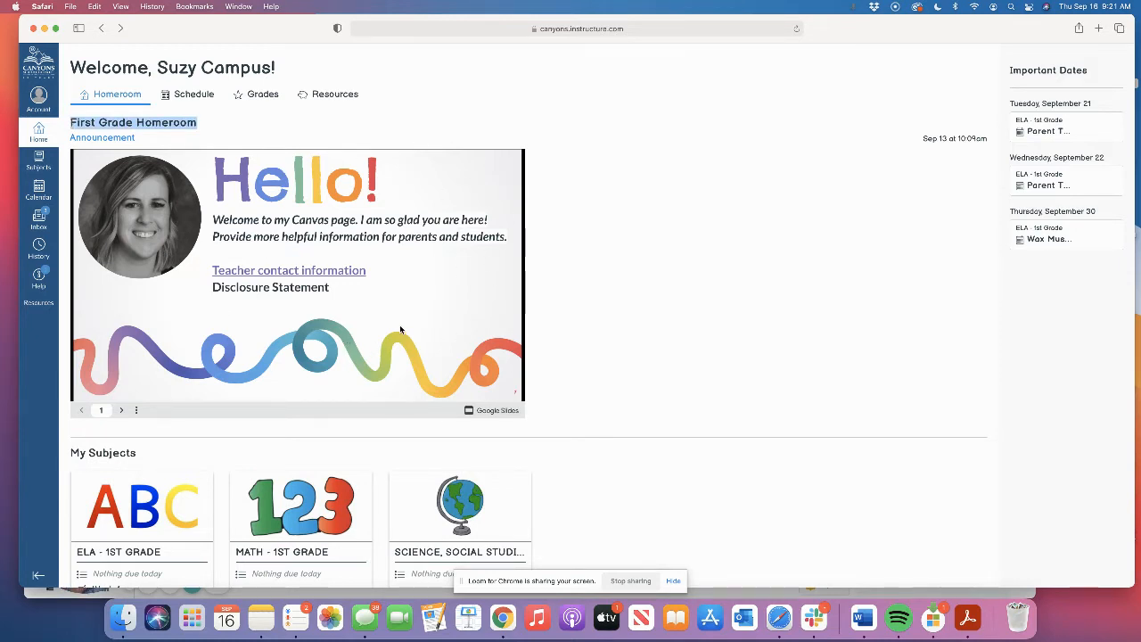
mouse_move(414, 328)
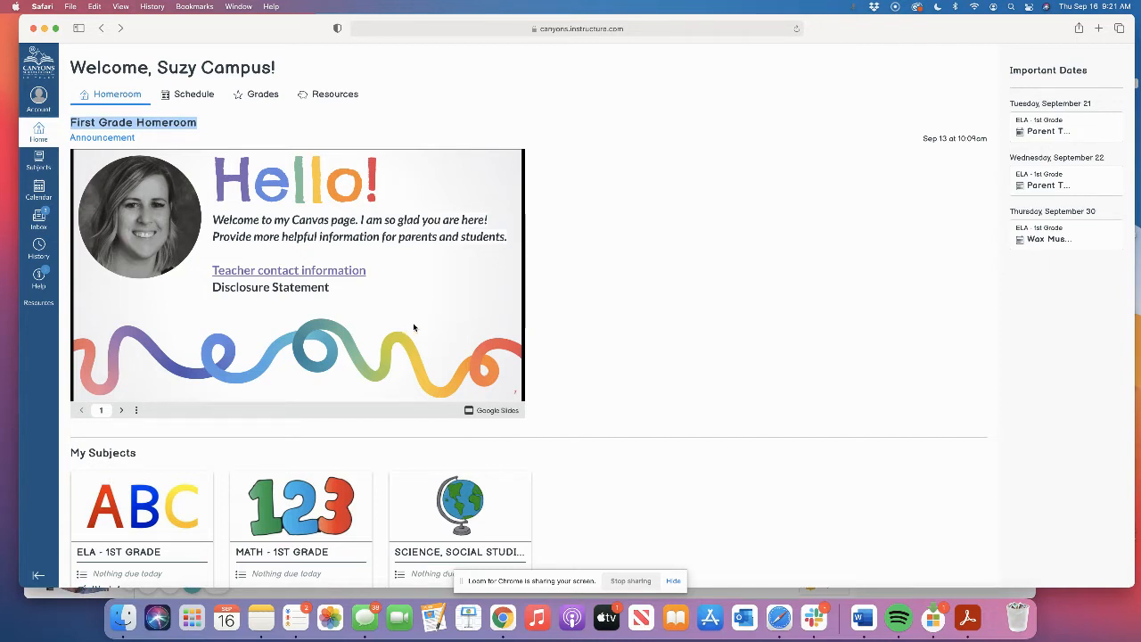
mouse_move(535, 195)
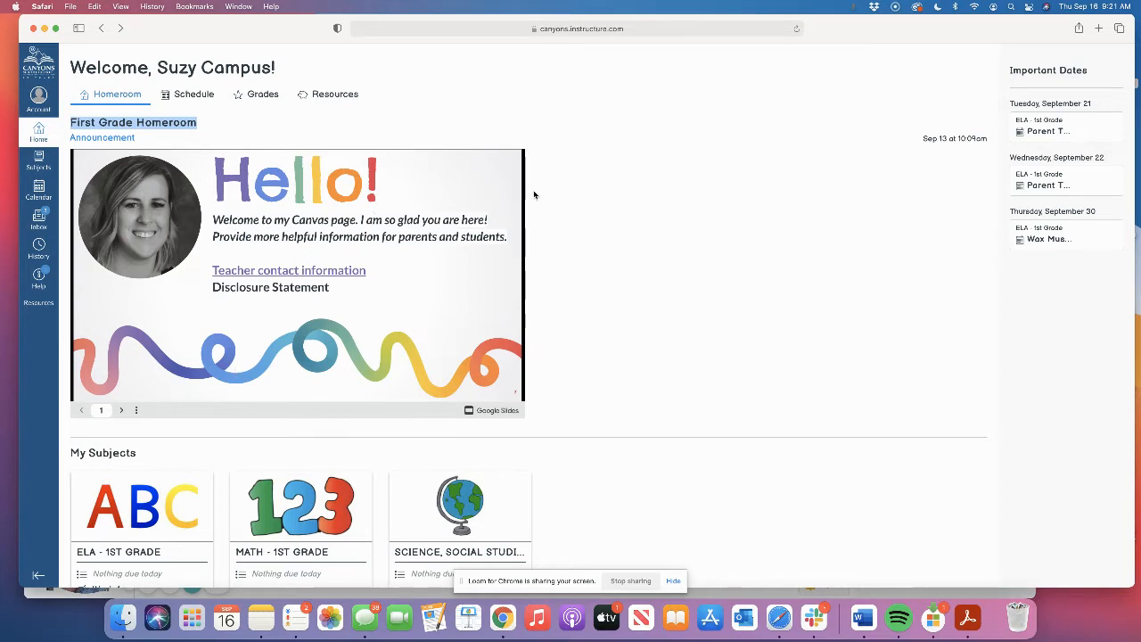
mouse_move(355, 216)
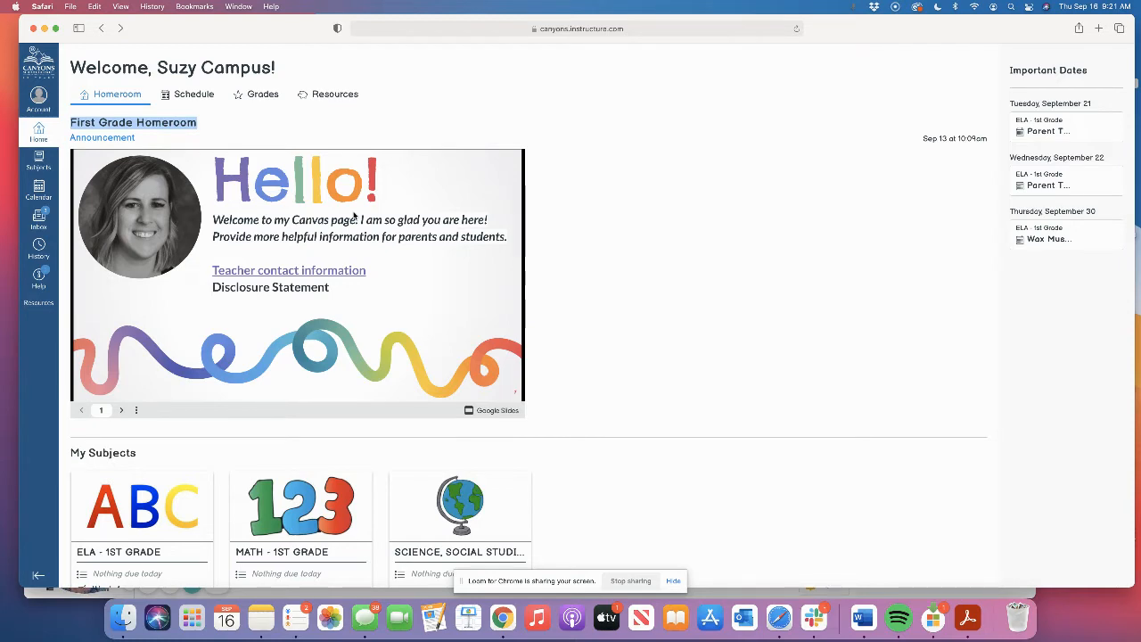
left_click(121, 409)
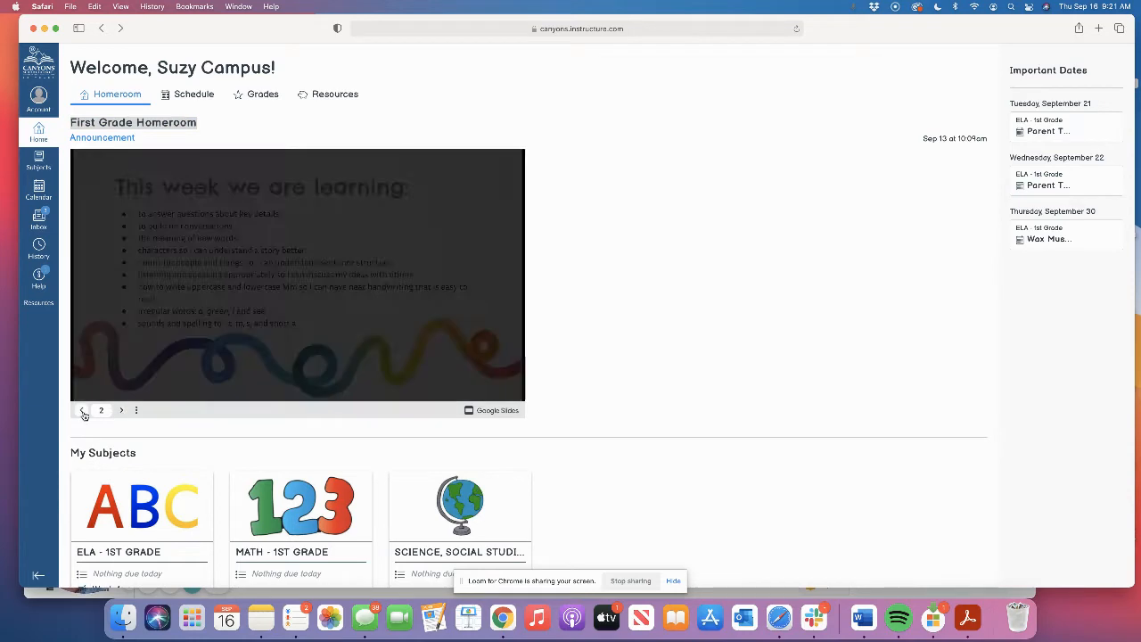
left_click(82, 410)
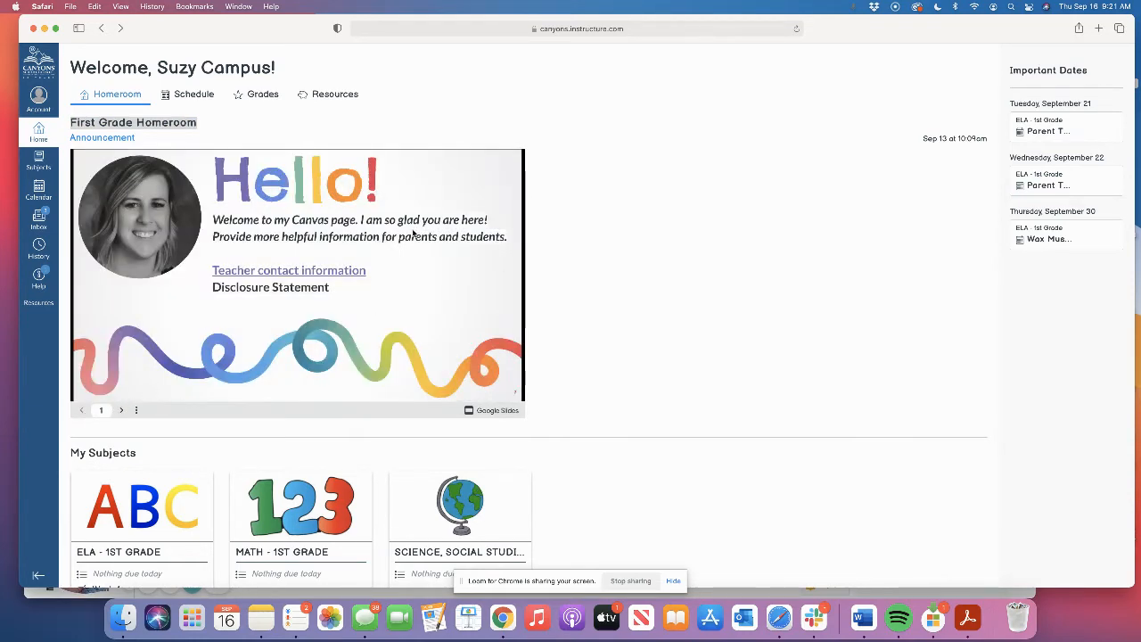
mouse_move(360, 276)
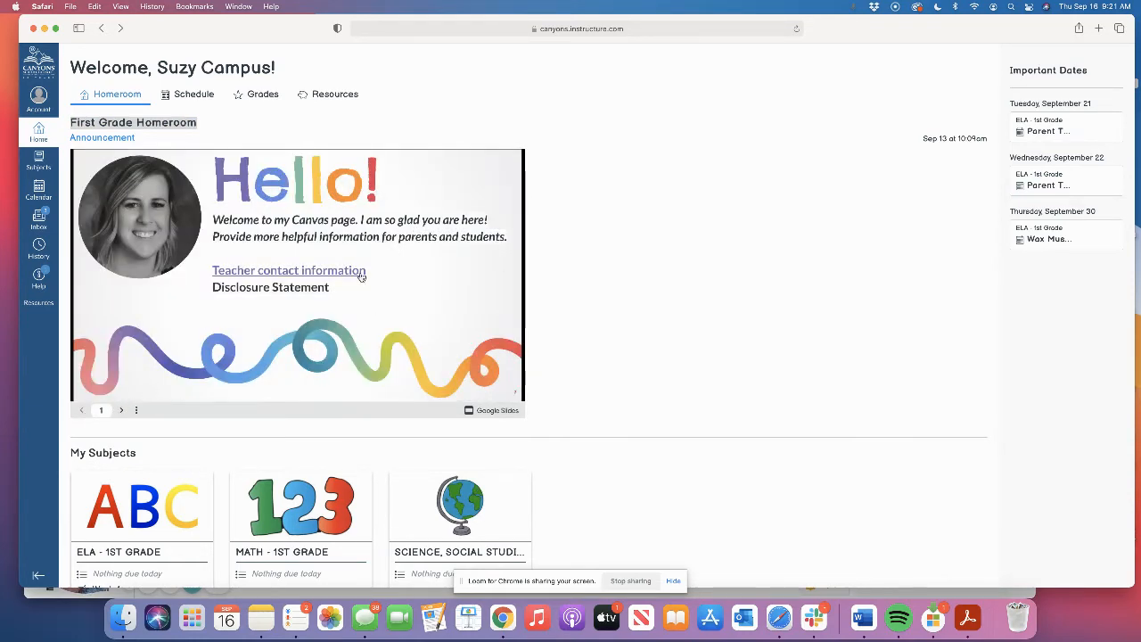
left_click(121, 410)
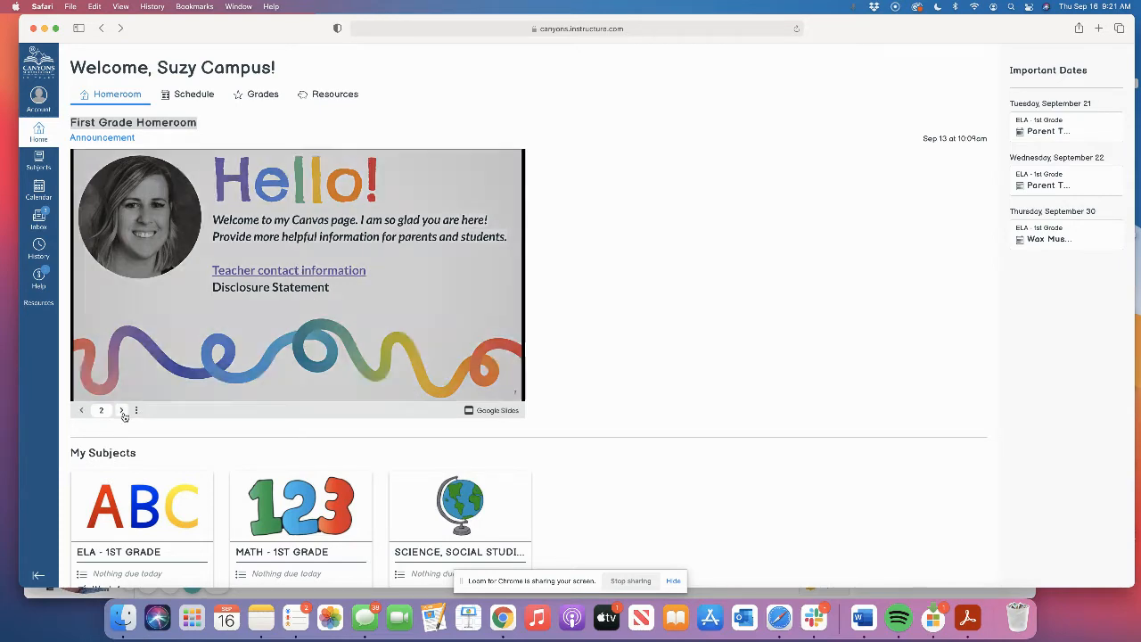
left_click(121, 410)
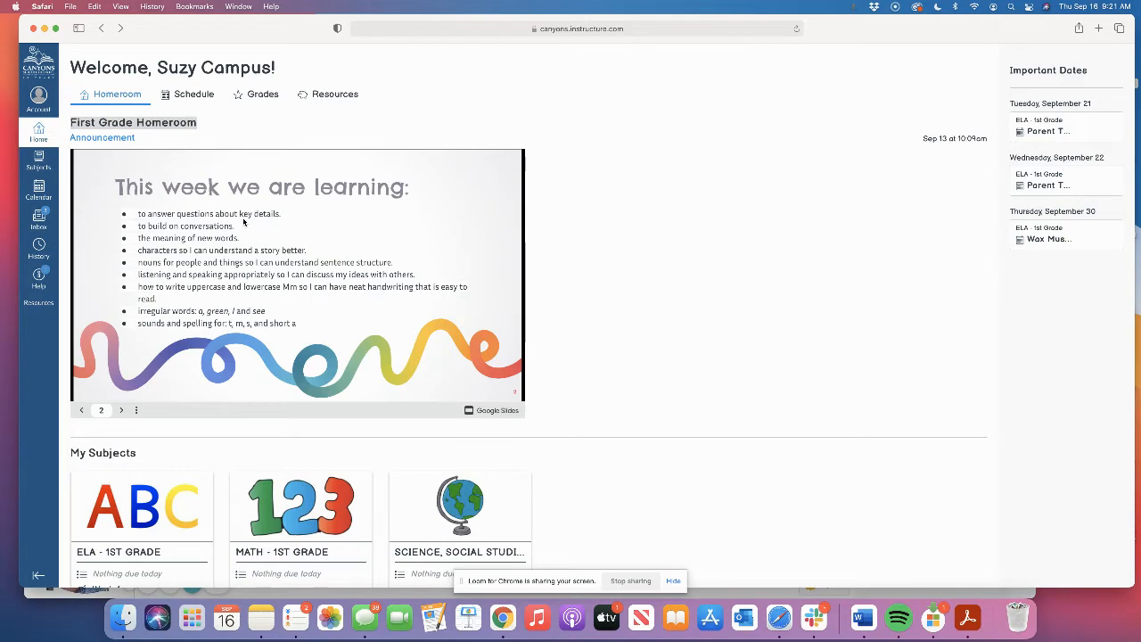
left_click(121, 408)
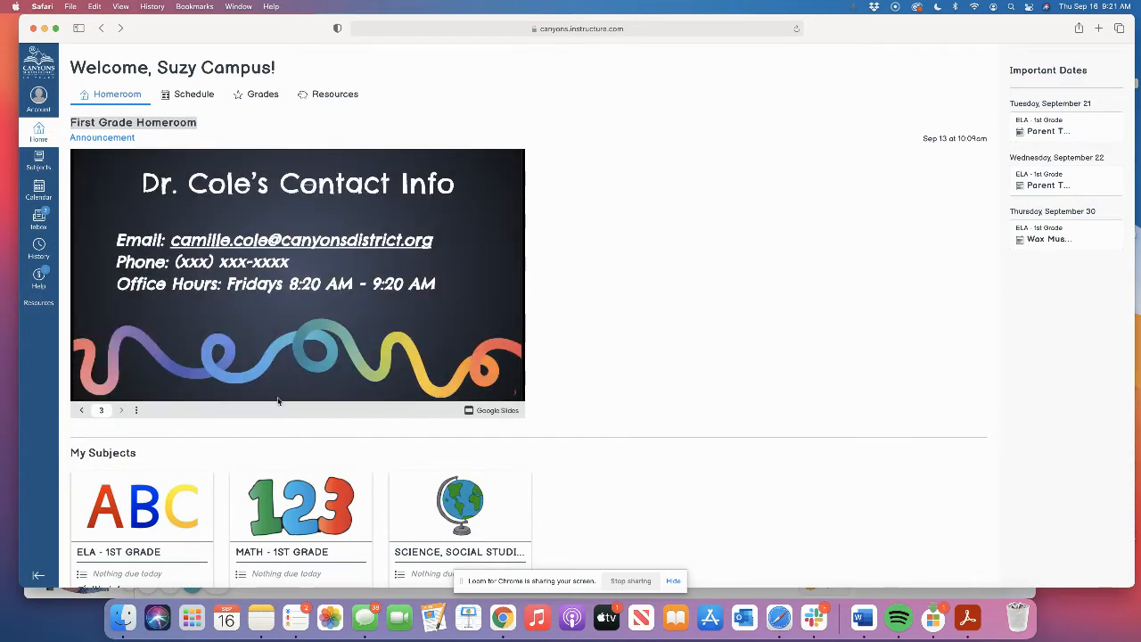
left_click(82, 410)
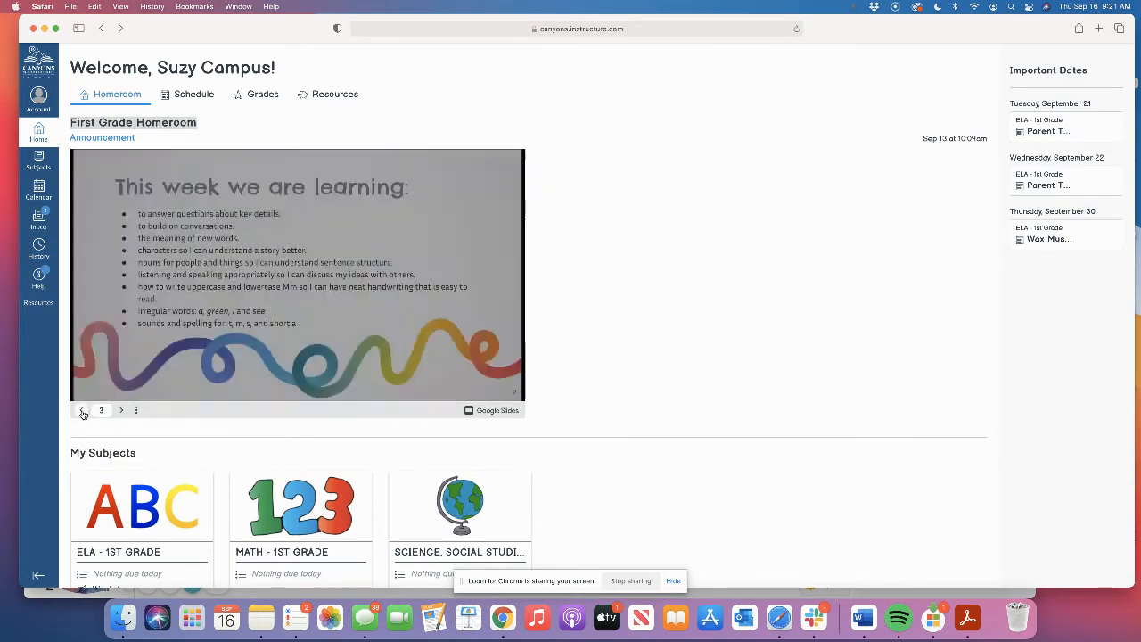
left_click(82, 410)
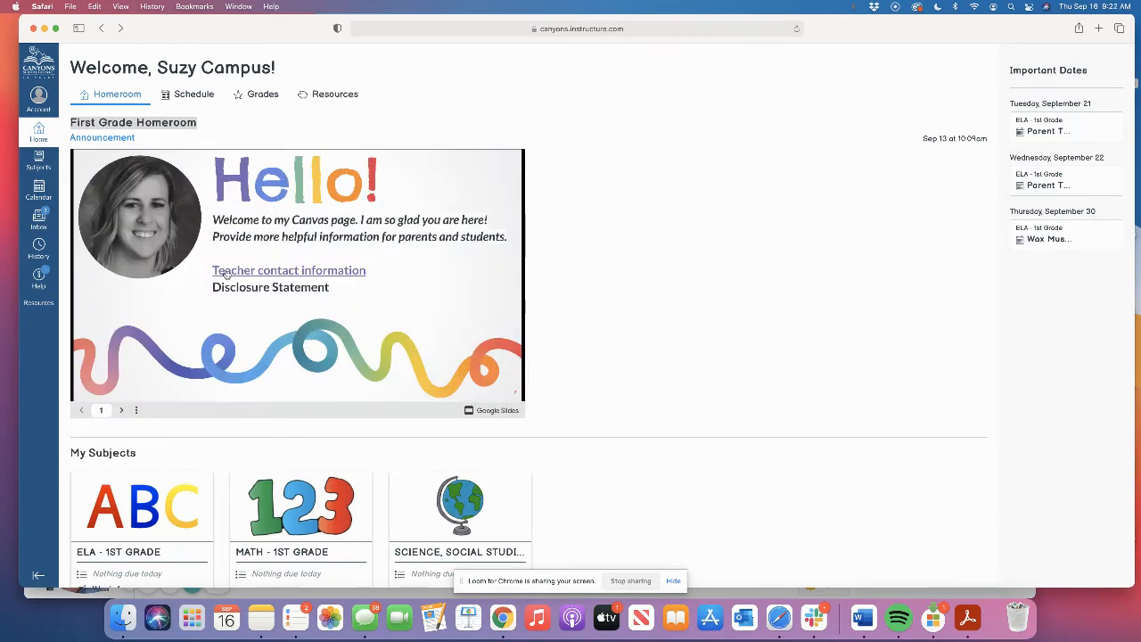
left_click(121, 410)
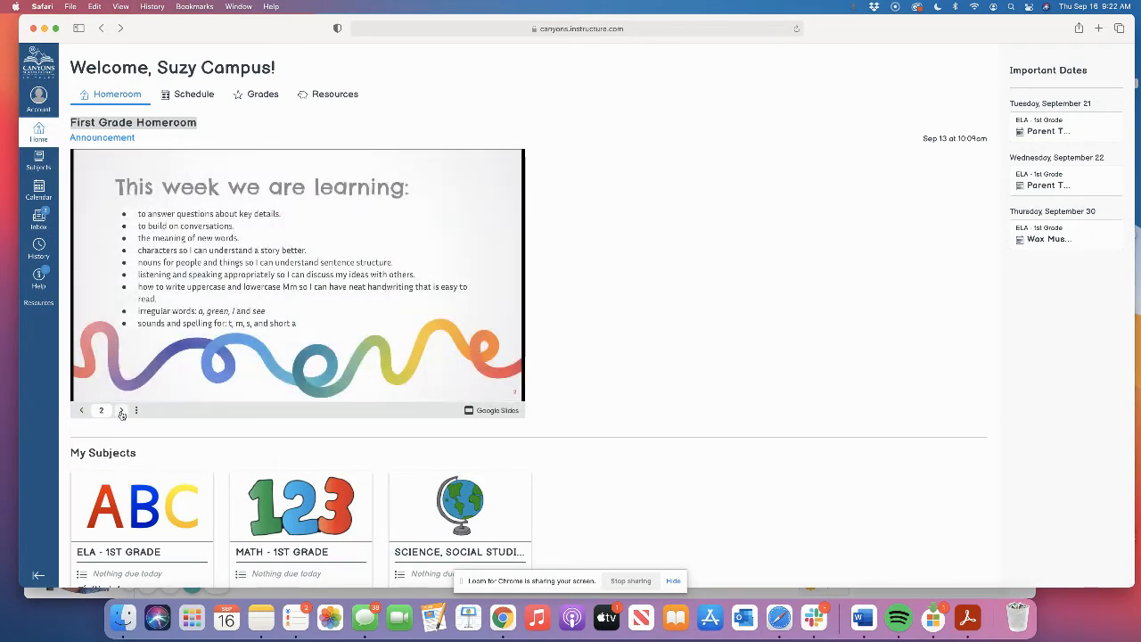
left_click(122, 410)
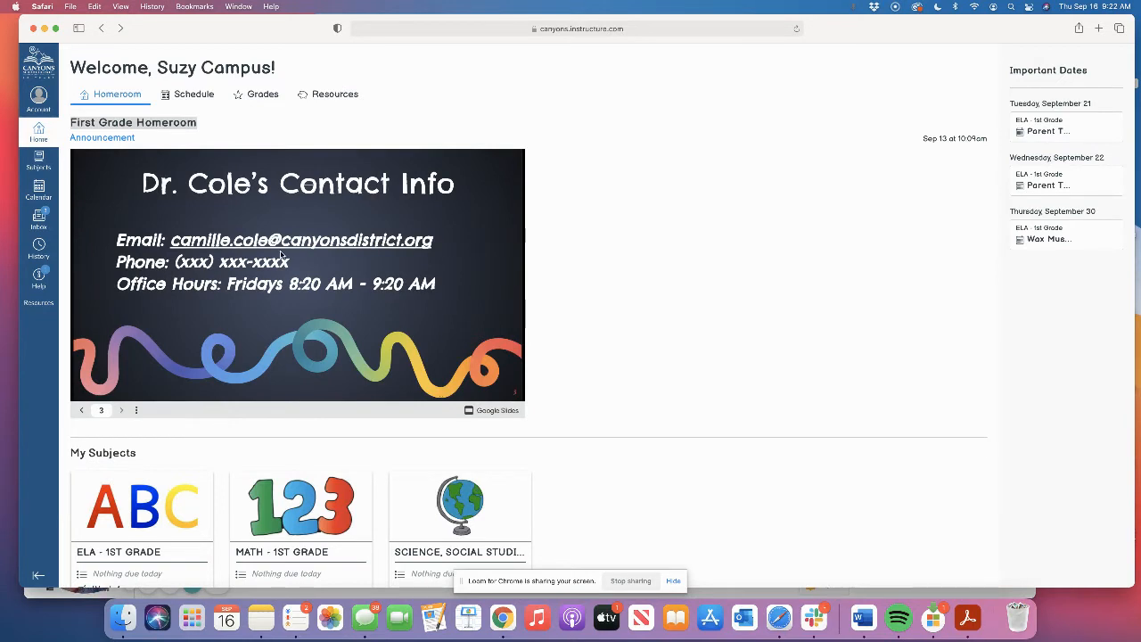
mouse_move(85, 410)
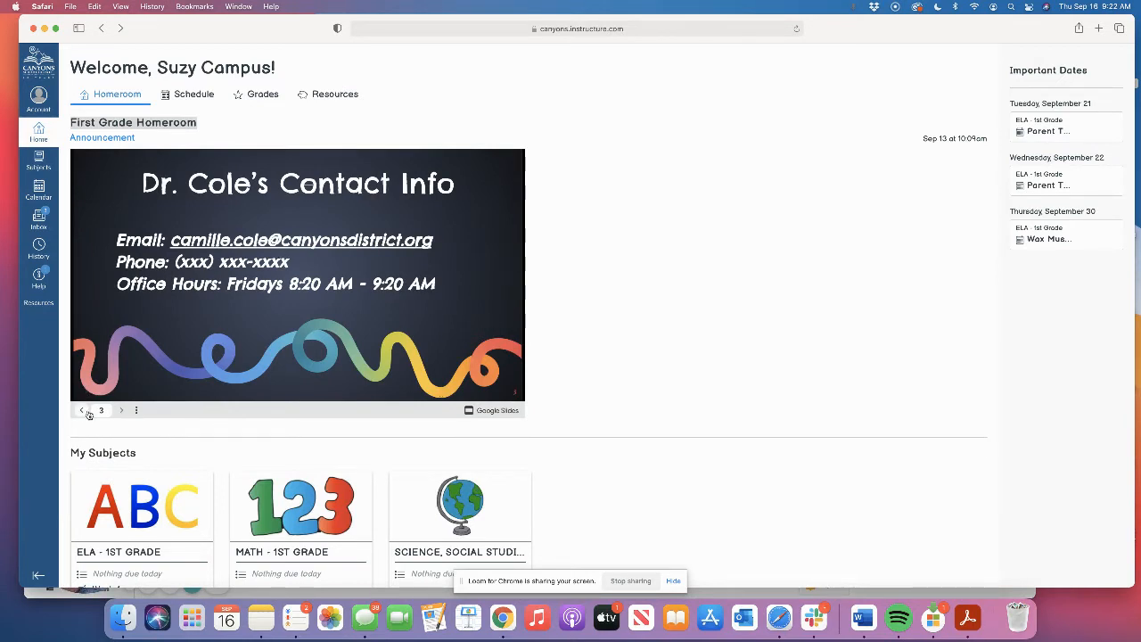
left_click(82, 410)
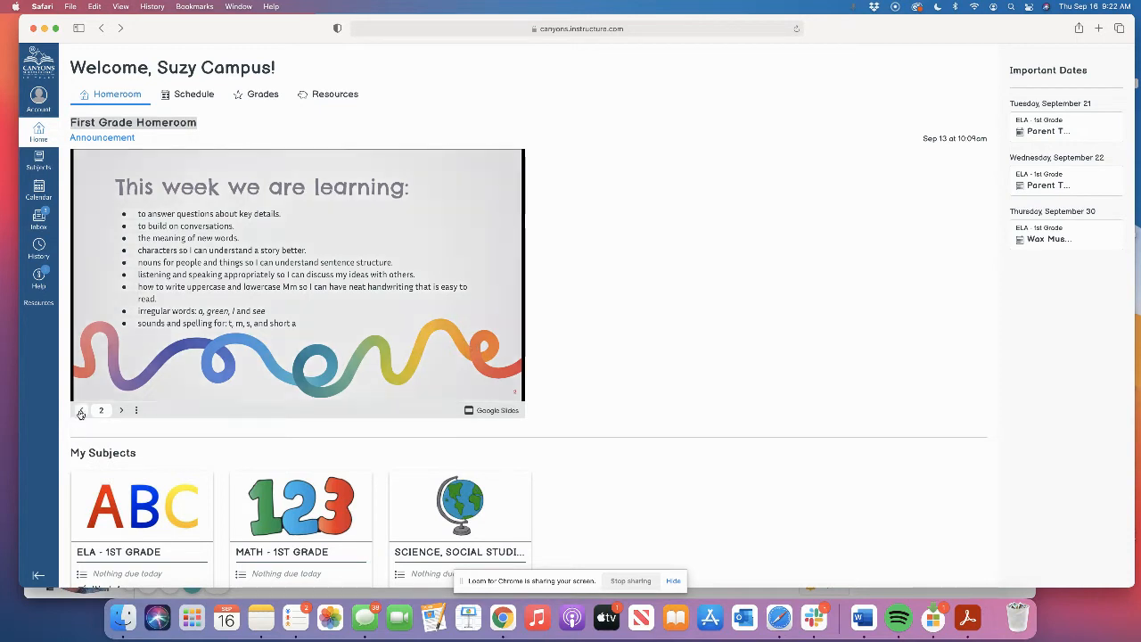
left_click(82, 411)
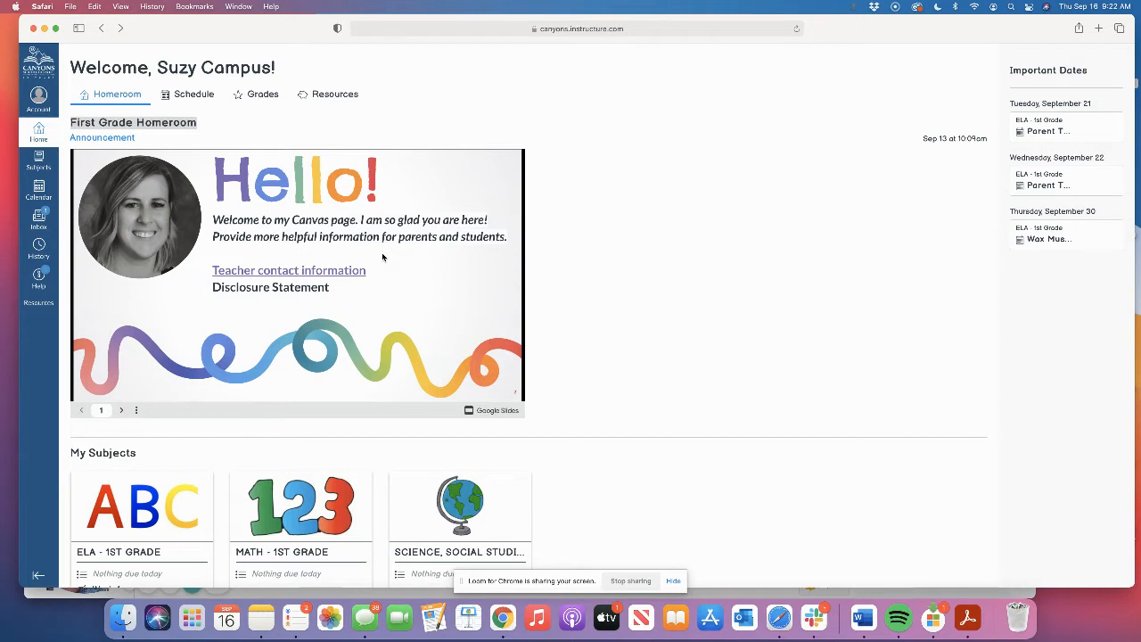
mouse_move(285, 210)
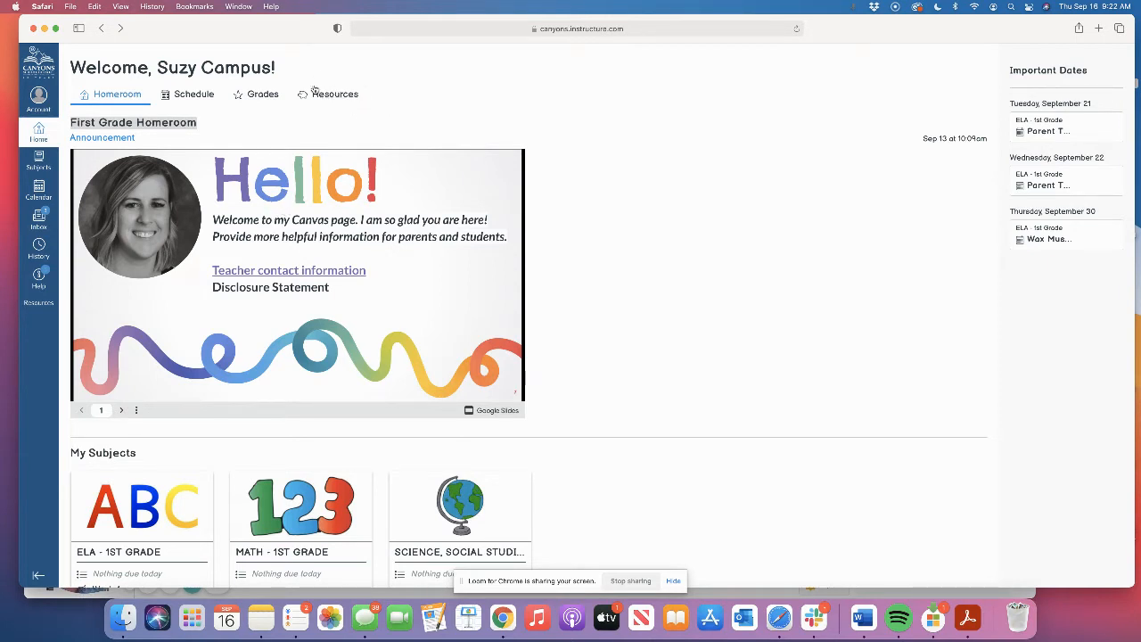
left_click(336, 93)
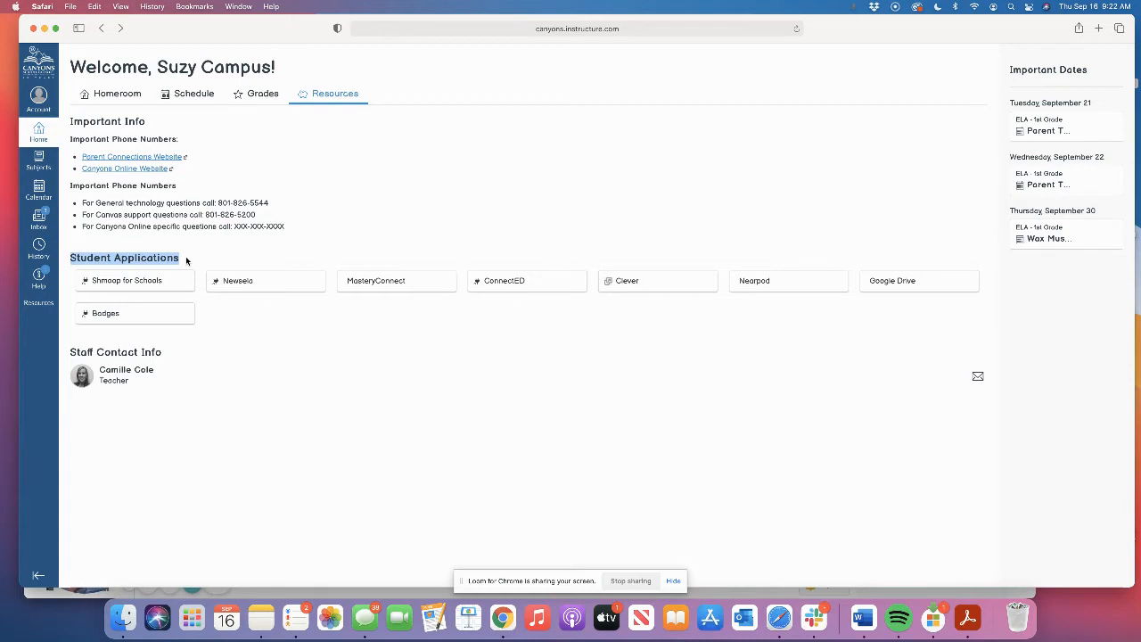
mouse_move(210, 275)
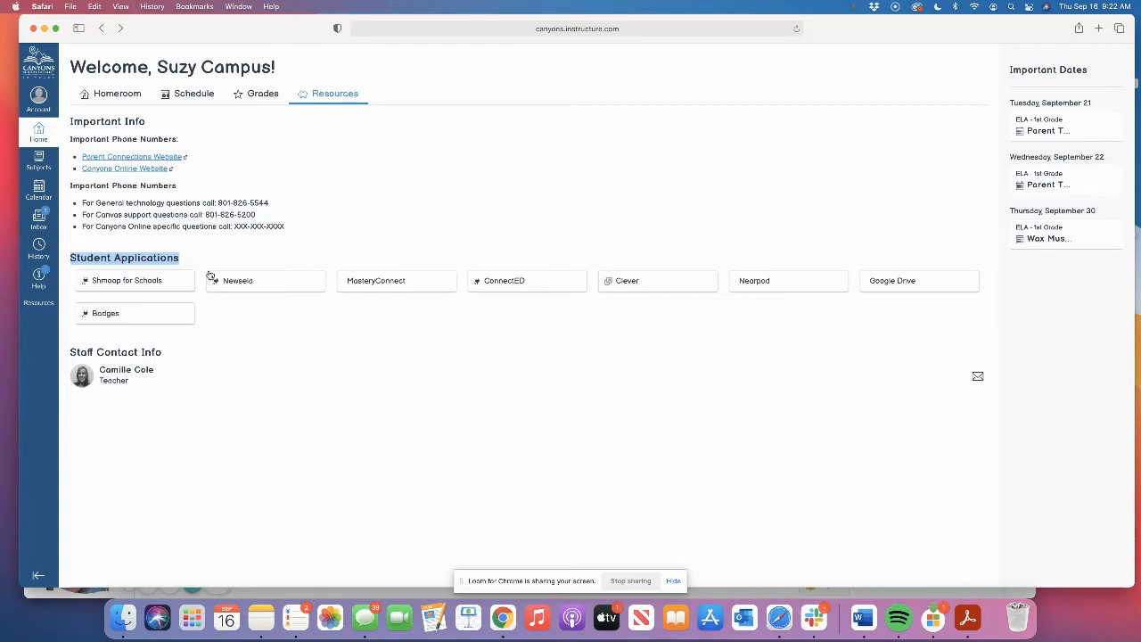
mouse_move(806, 264)
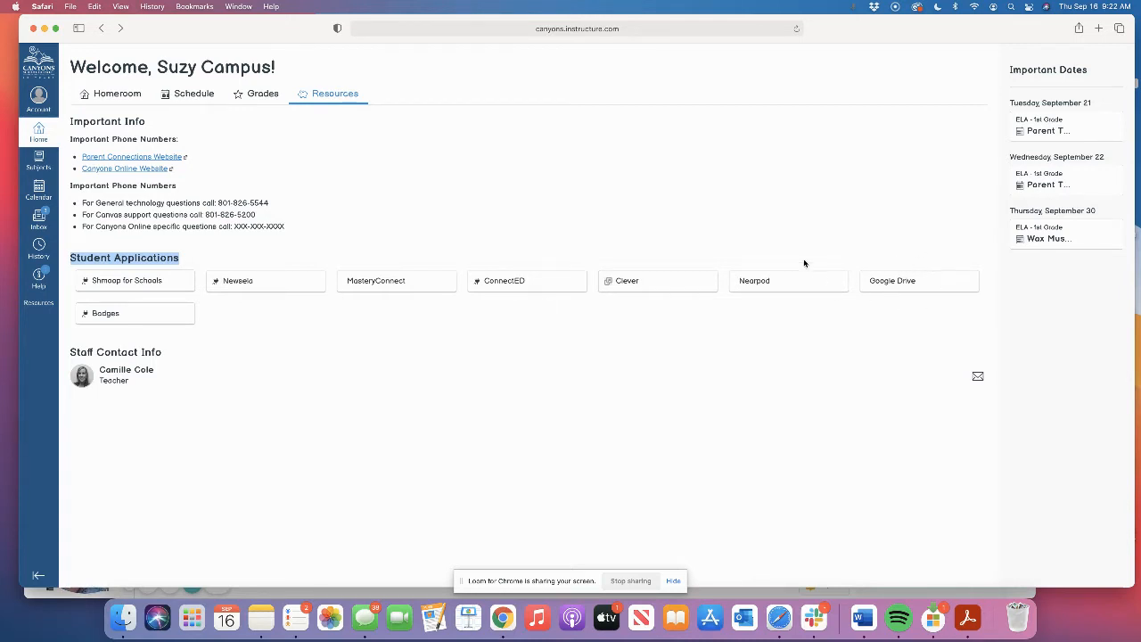
mouse_move(681, 292)
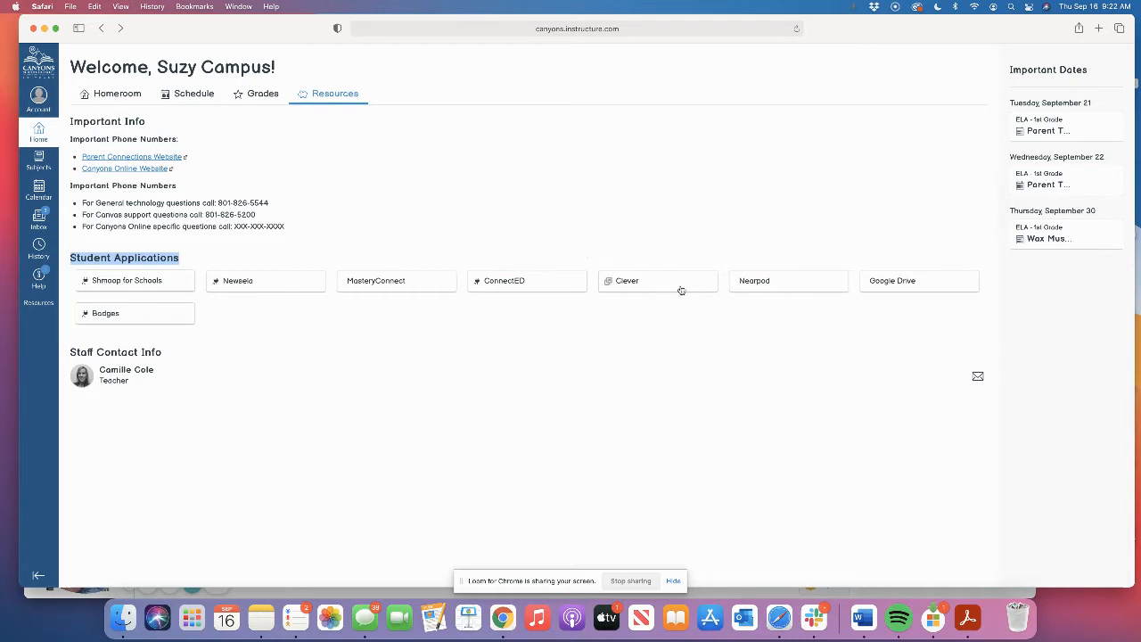
mouse_move(515, 257)
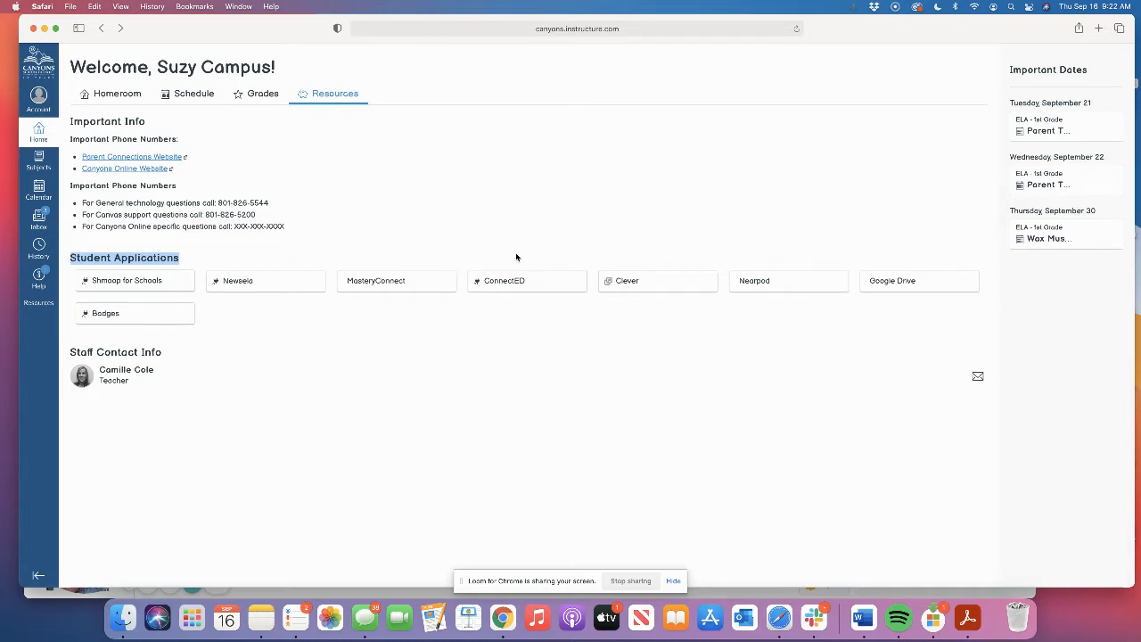
mouse_move(962, 312)
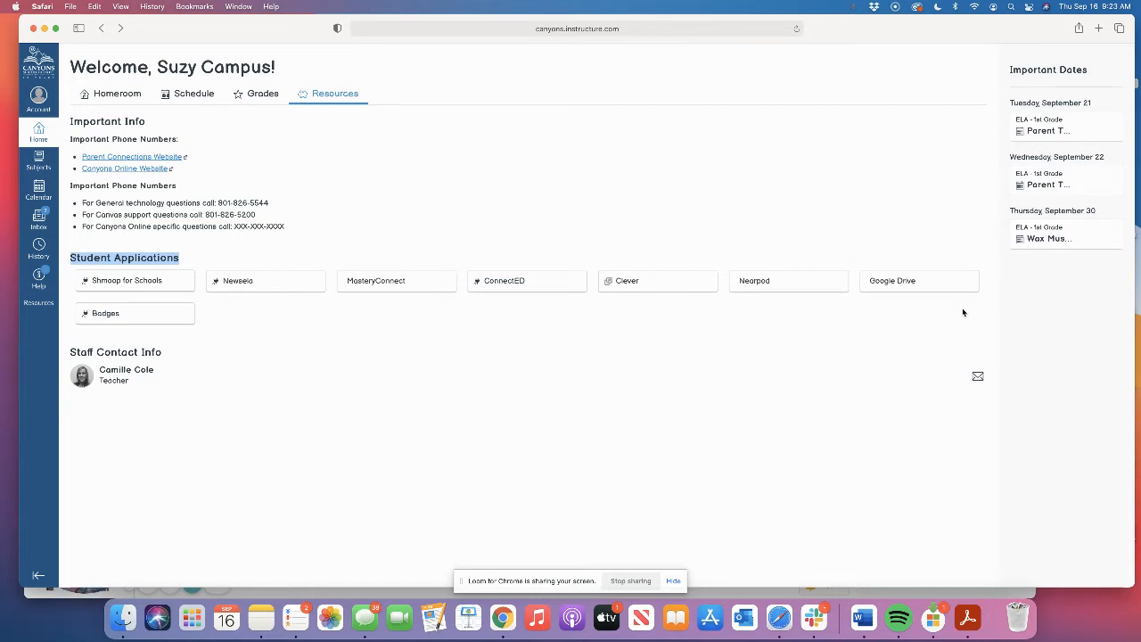
mouse_move(923, 289)
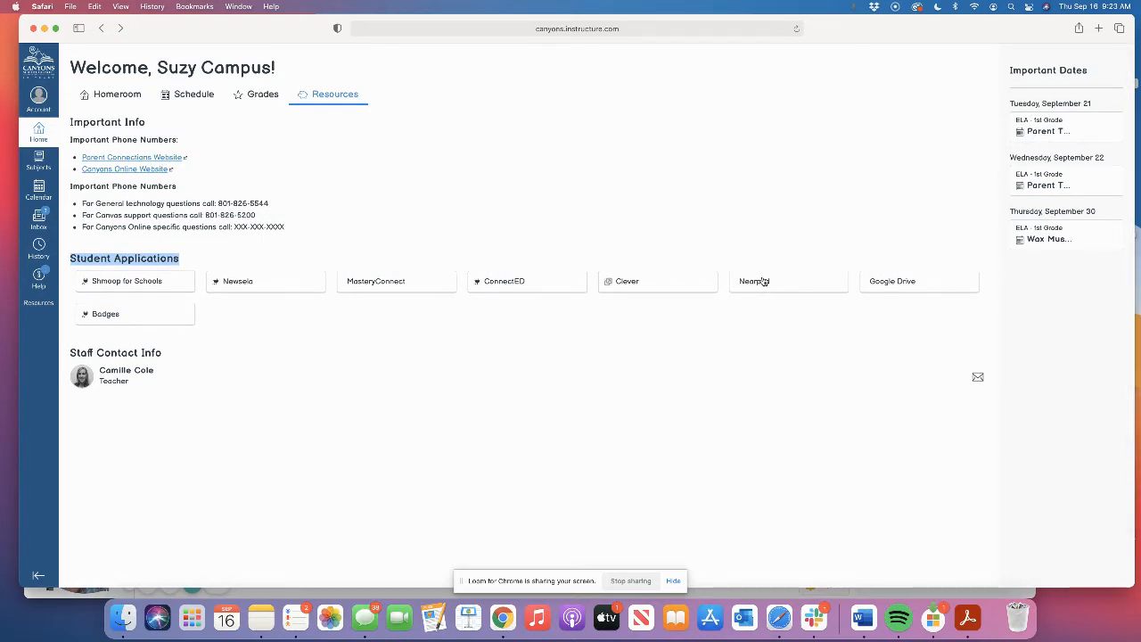
mouse_move(347, 228)
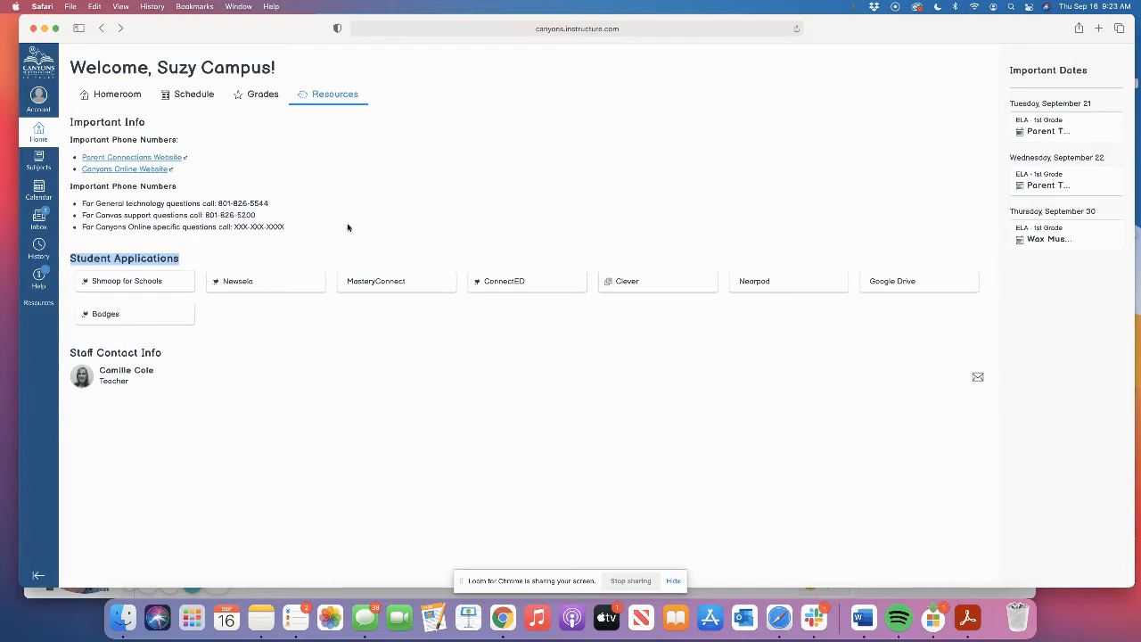
- Return to the Homeroom page and scroll through the announcement and My Subjects cards
left_click(117, 92)
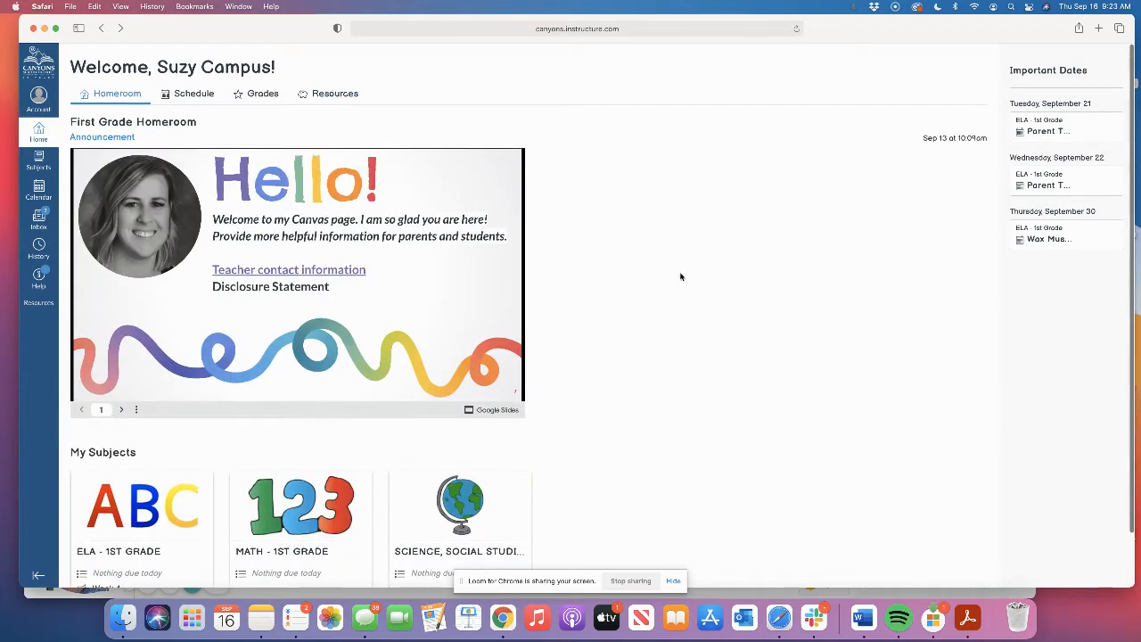
scroll("down", 3)
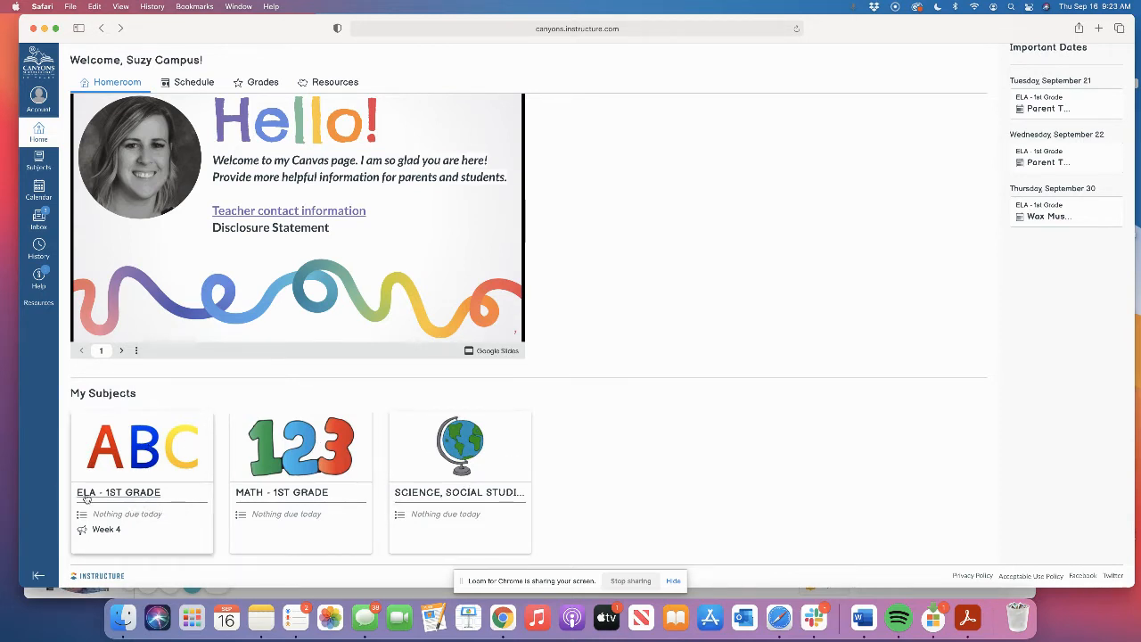
mouse_move(82, 500)
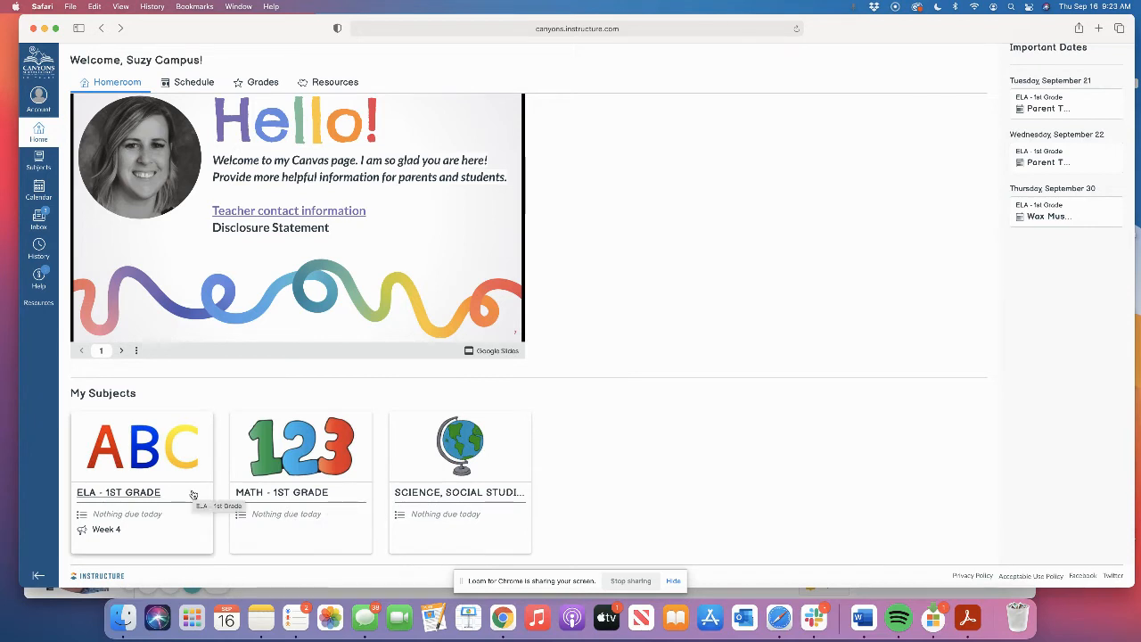
mouse_move(154, 499)
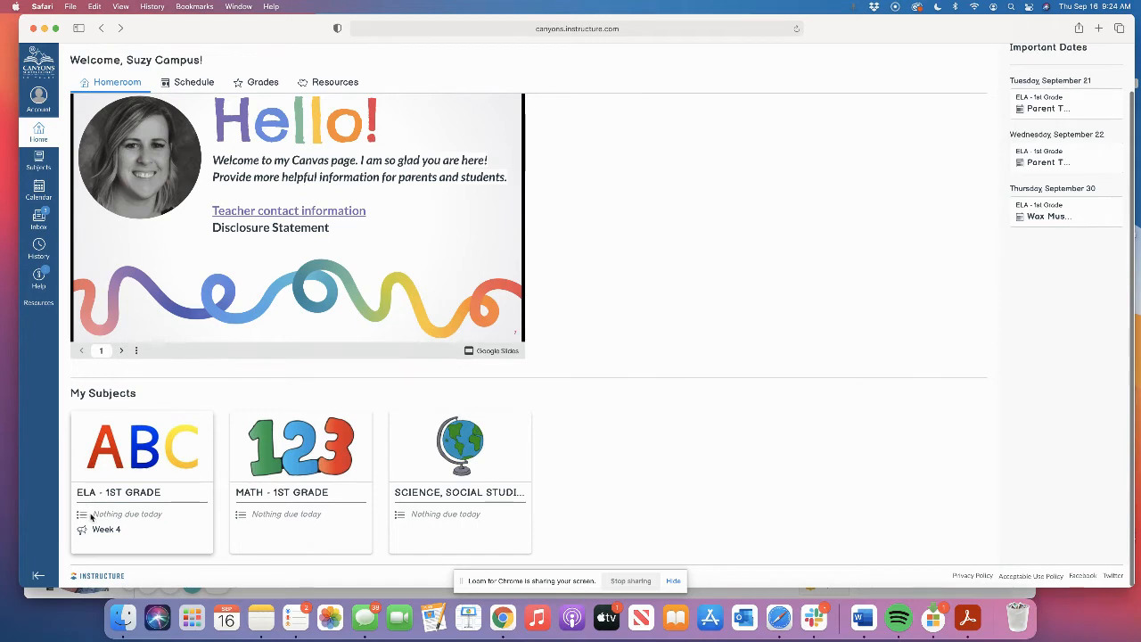
mouse_move(171, 518)
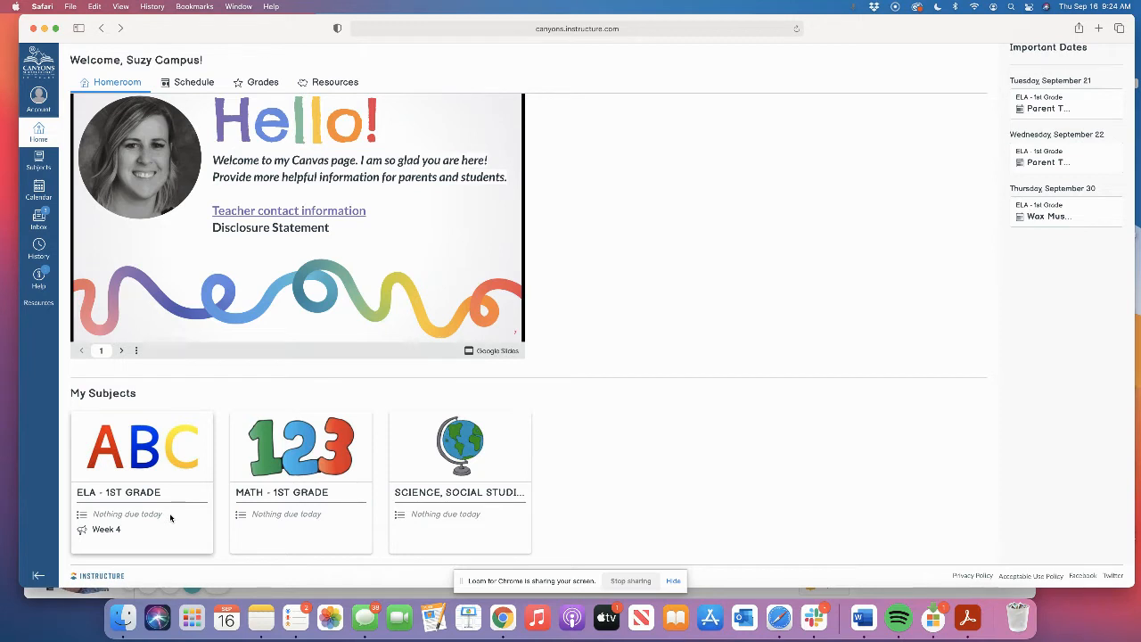
mouse_move(296, 517)
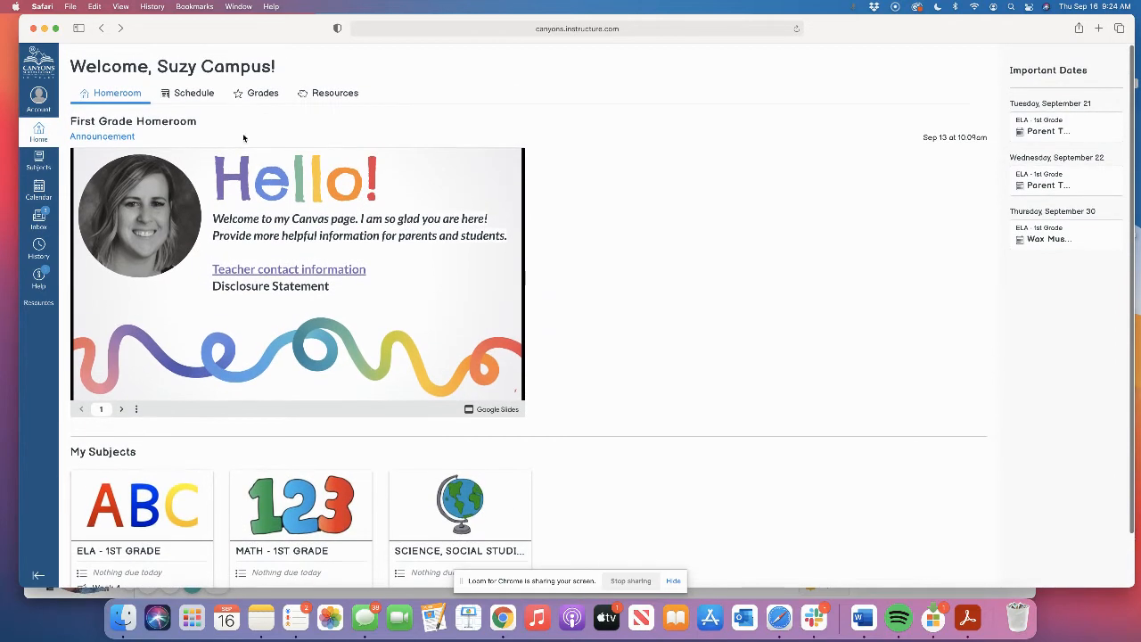
mouse_move(453, 177)
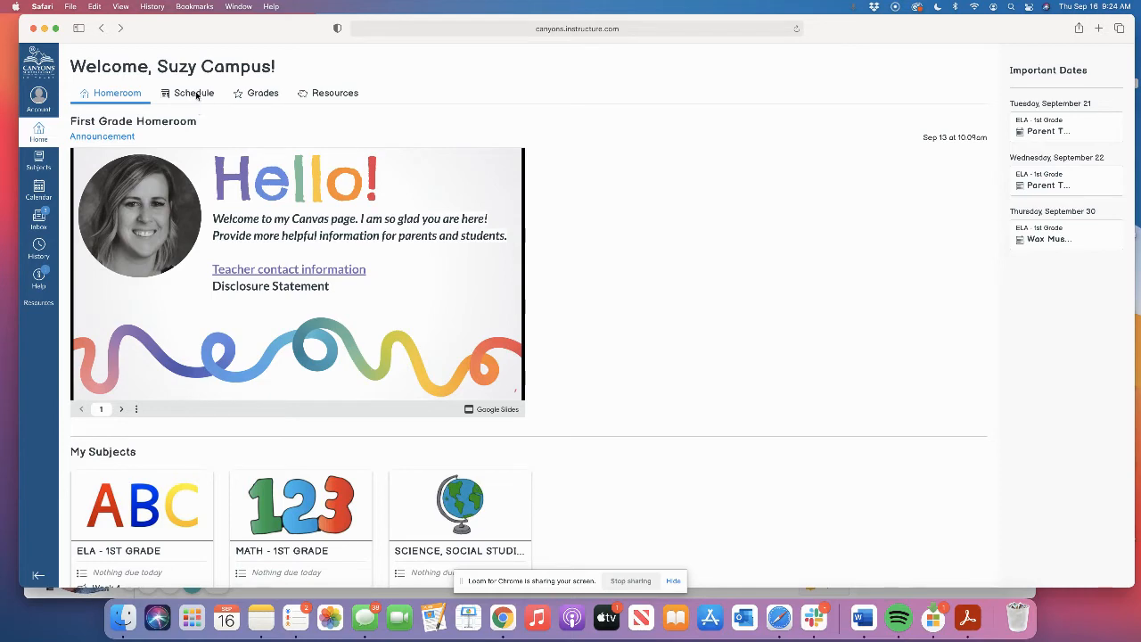
- Show the weekly Schedule listing September 12–18 with the homeroom announcement, ELA Week 4 and 1:1 Practice Buddy
left_click(192, 93)
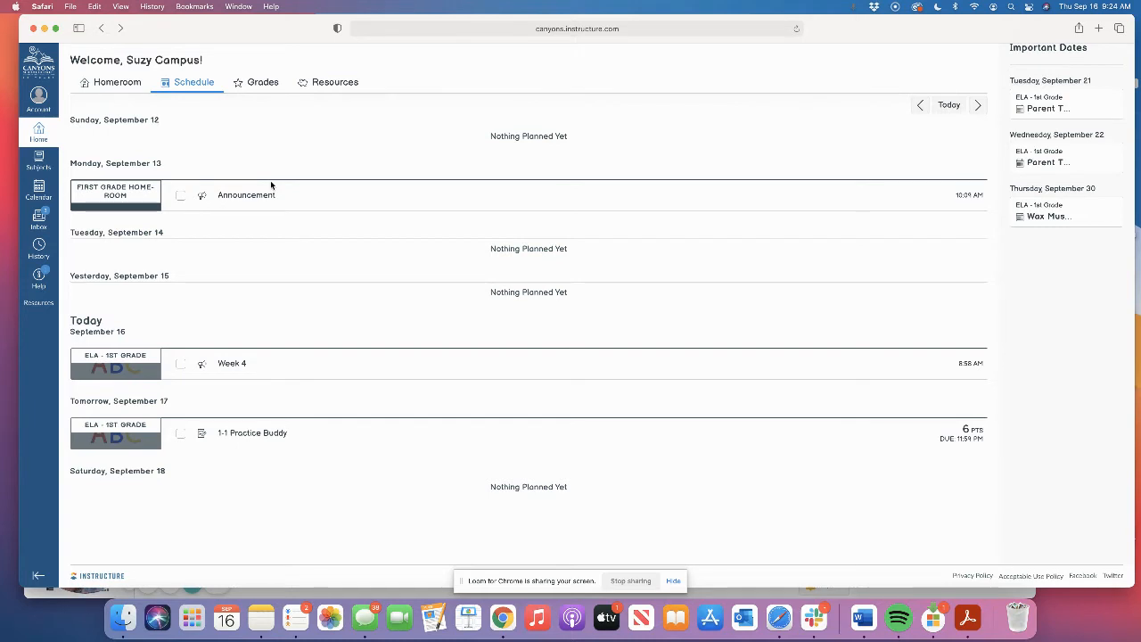
mouse_move(717, 275)
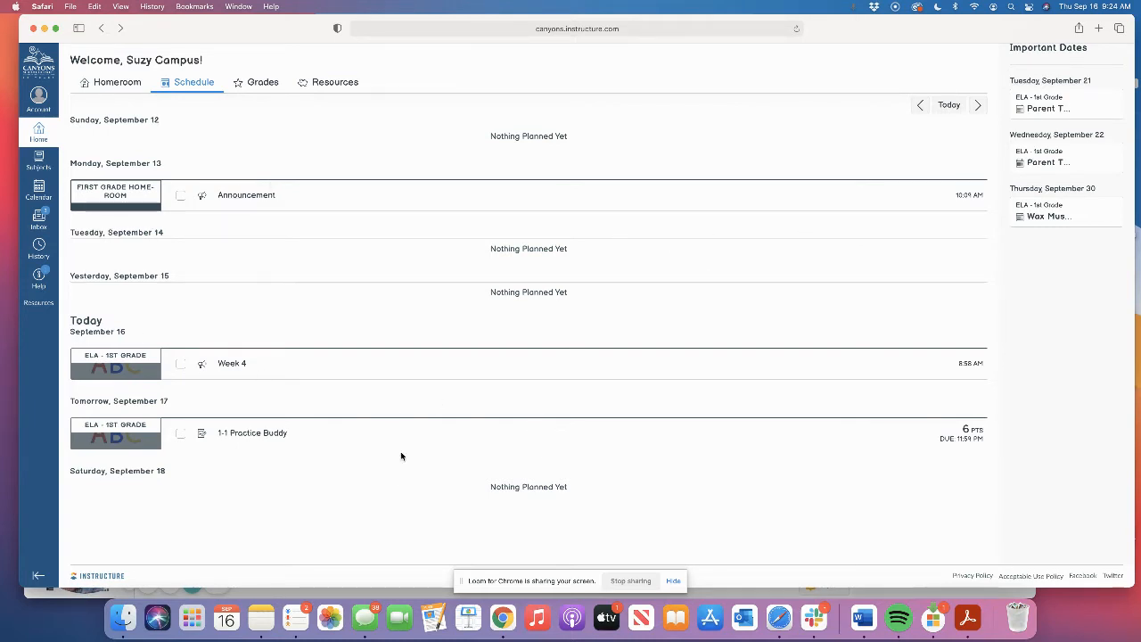
- Show the Grades list for ELA, Math, and Science, Social Studies & Other
left_click(262, 82)
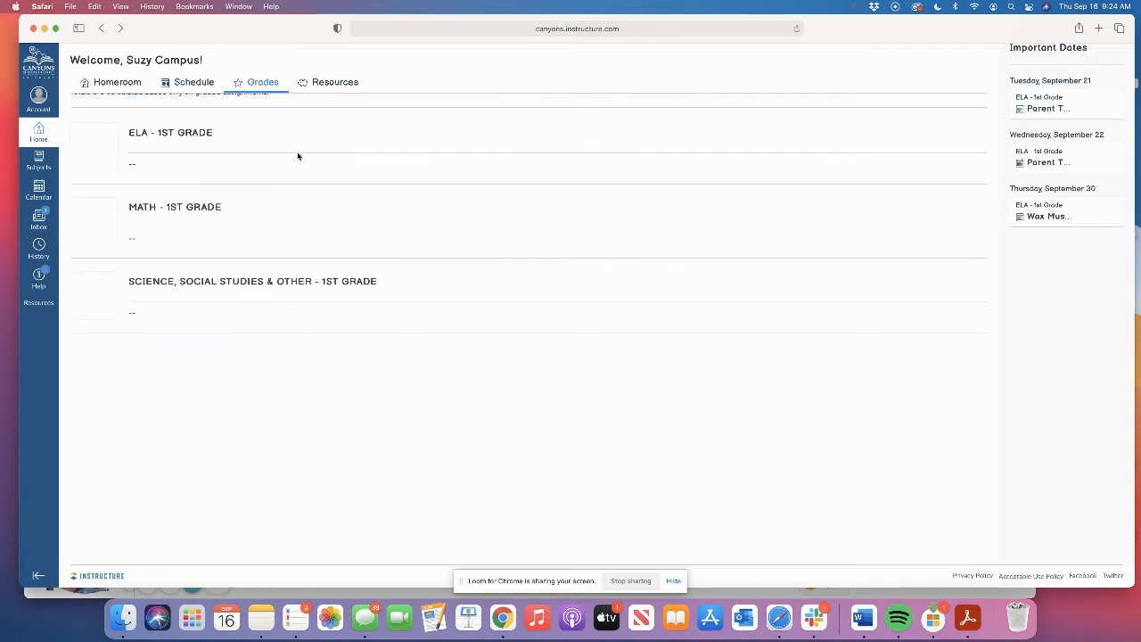
scroll("up", 3)
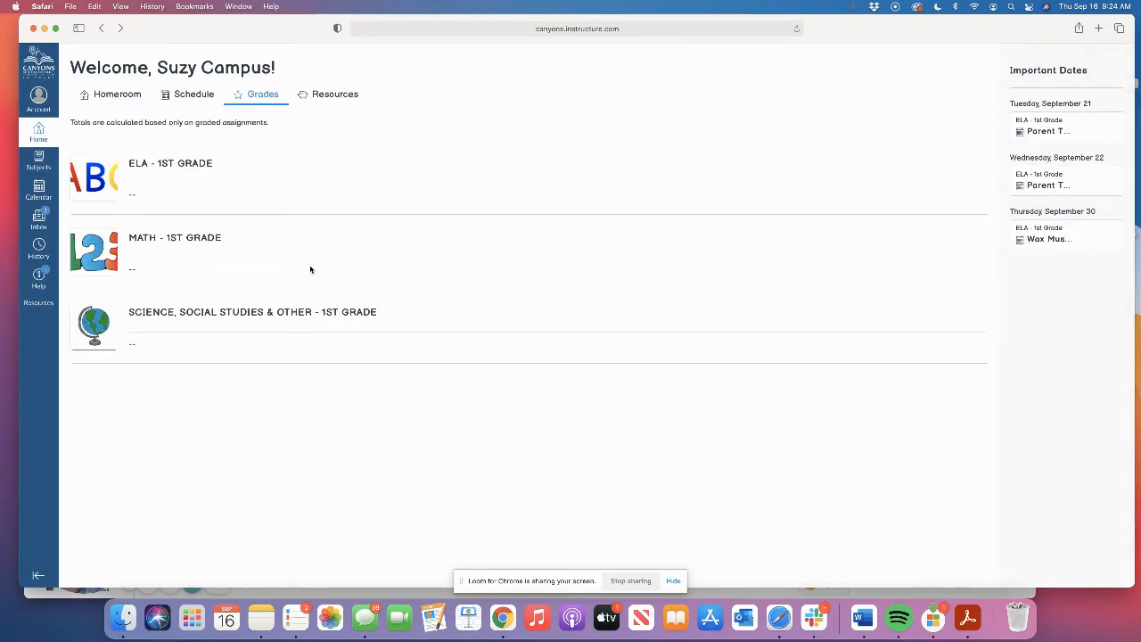
mouse_move(301, 266)
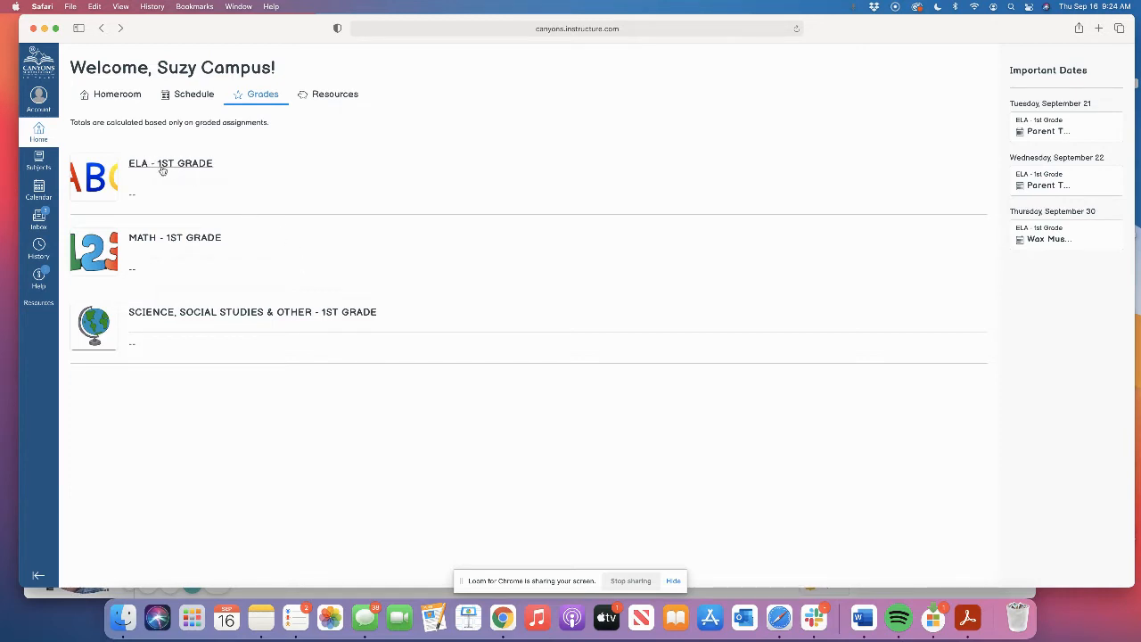
mouse_move(164, 169)
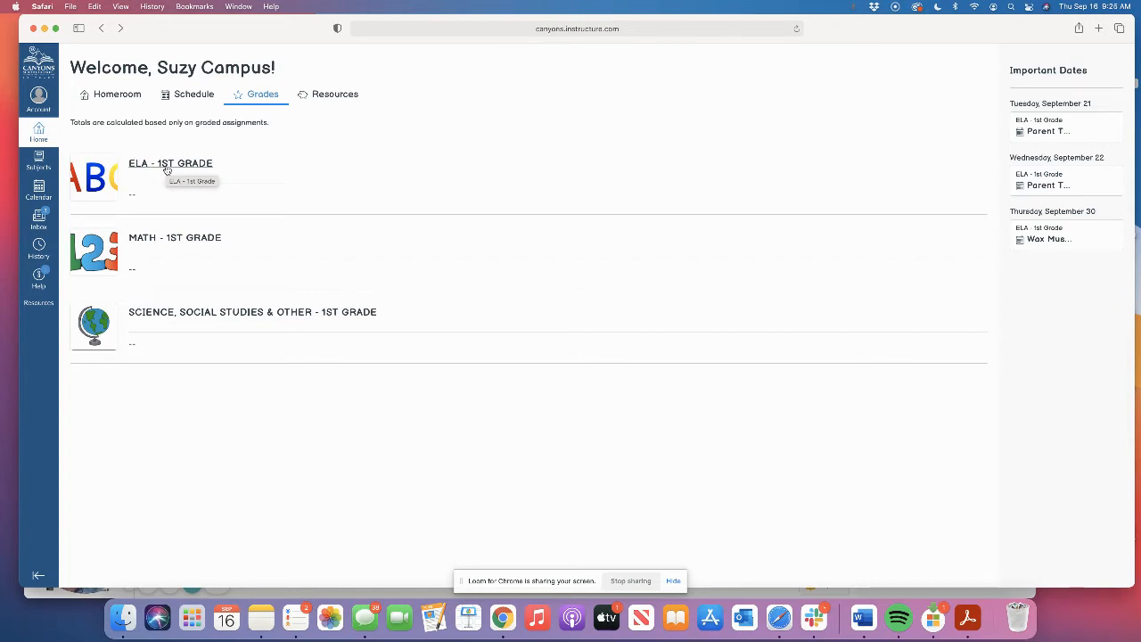
mouse_move(230, 95)
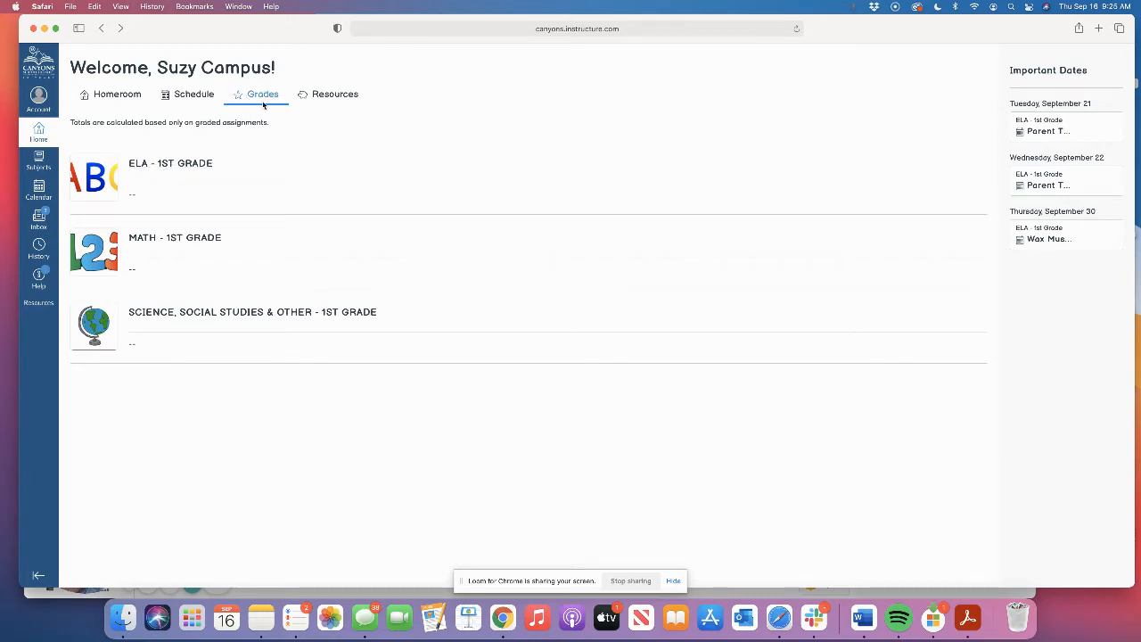
mouse_move(109, 114)
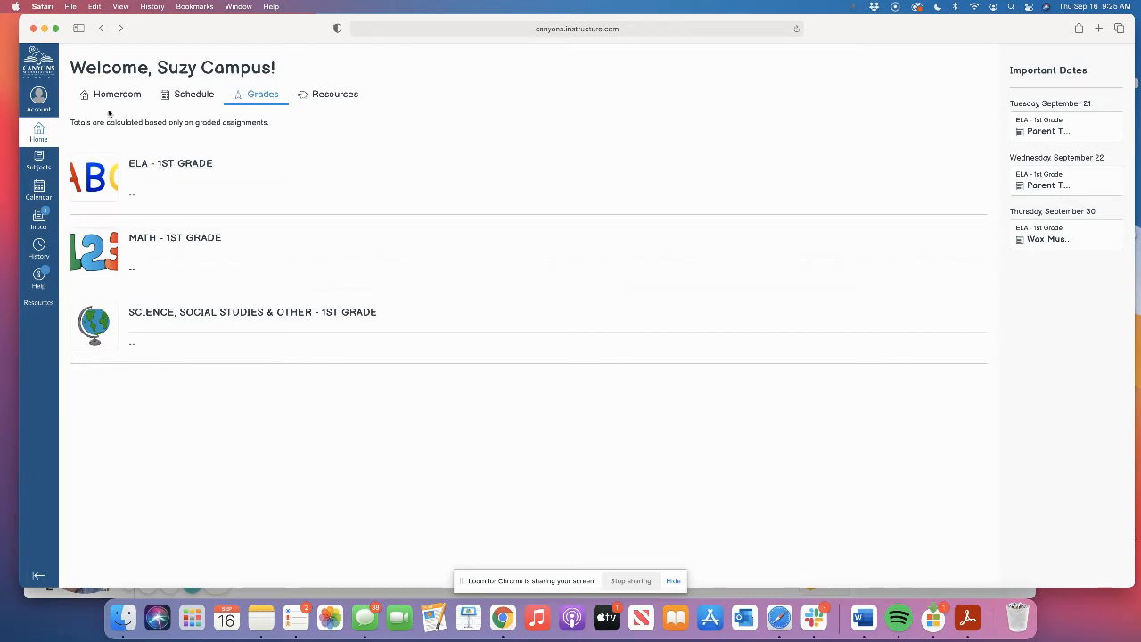
left_click(116, 93)
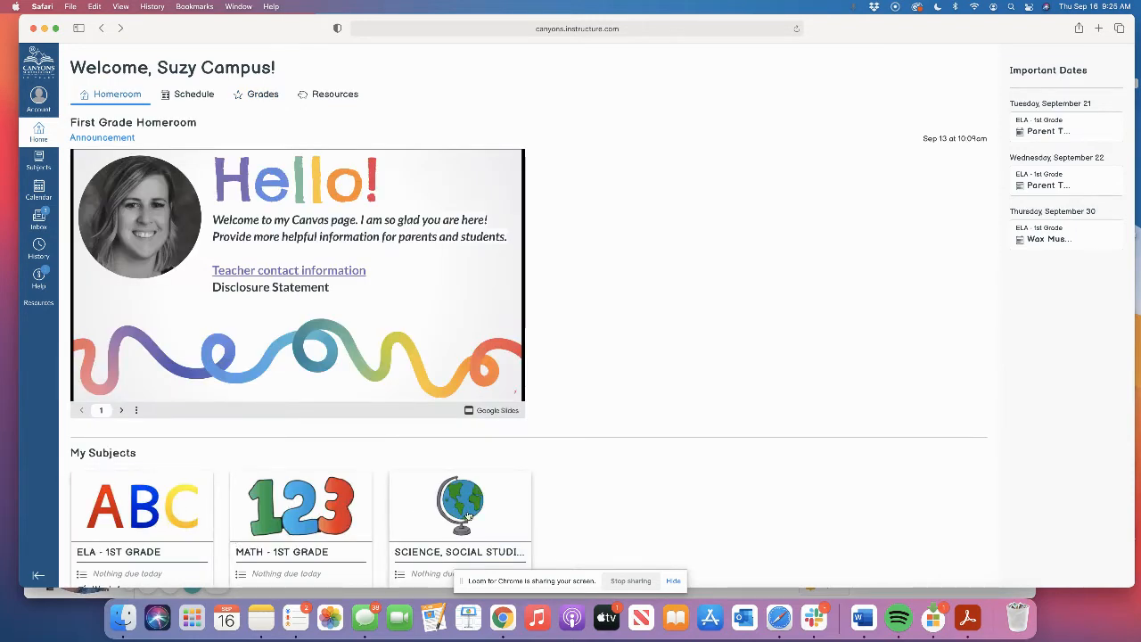
scroll("down", 3)
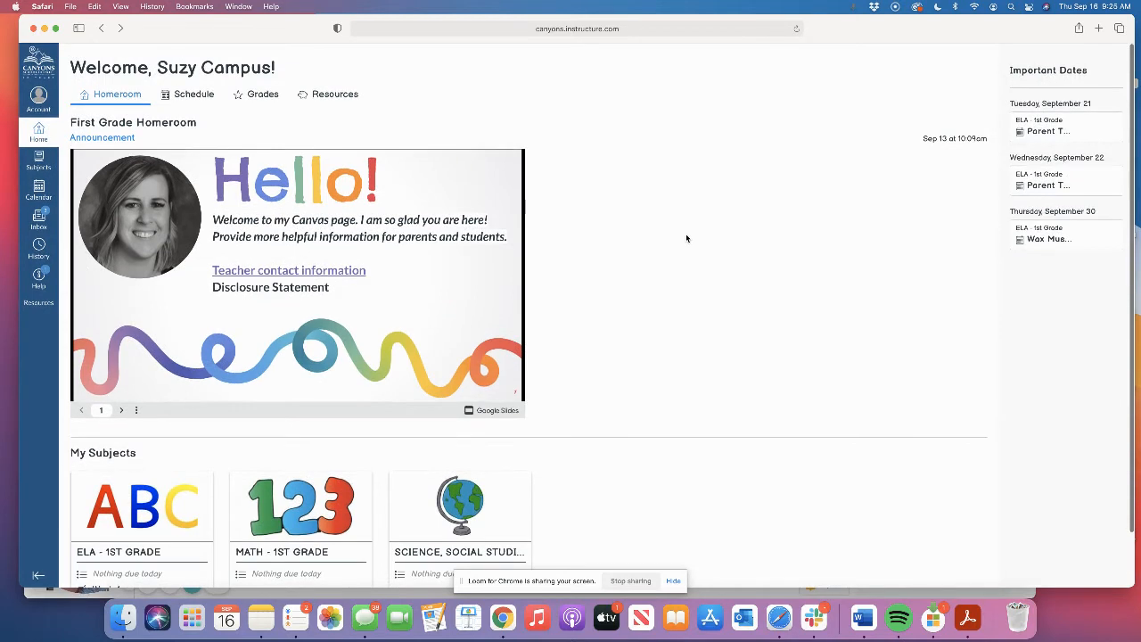
mouse_move(1094, 59)
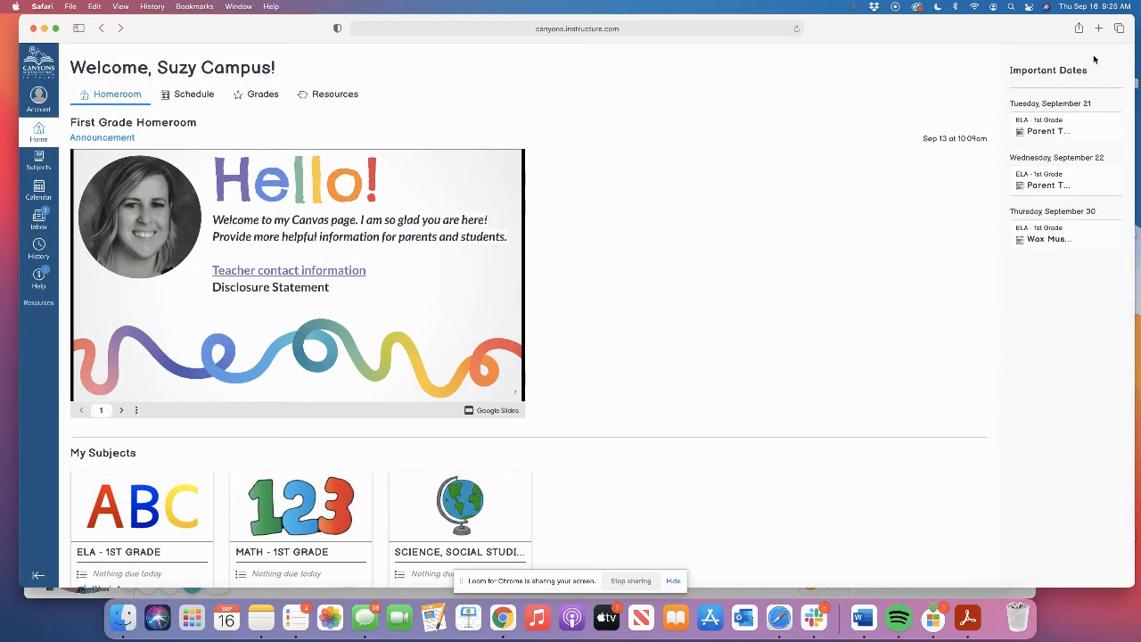
mouse_move(974, 243)
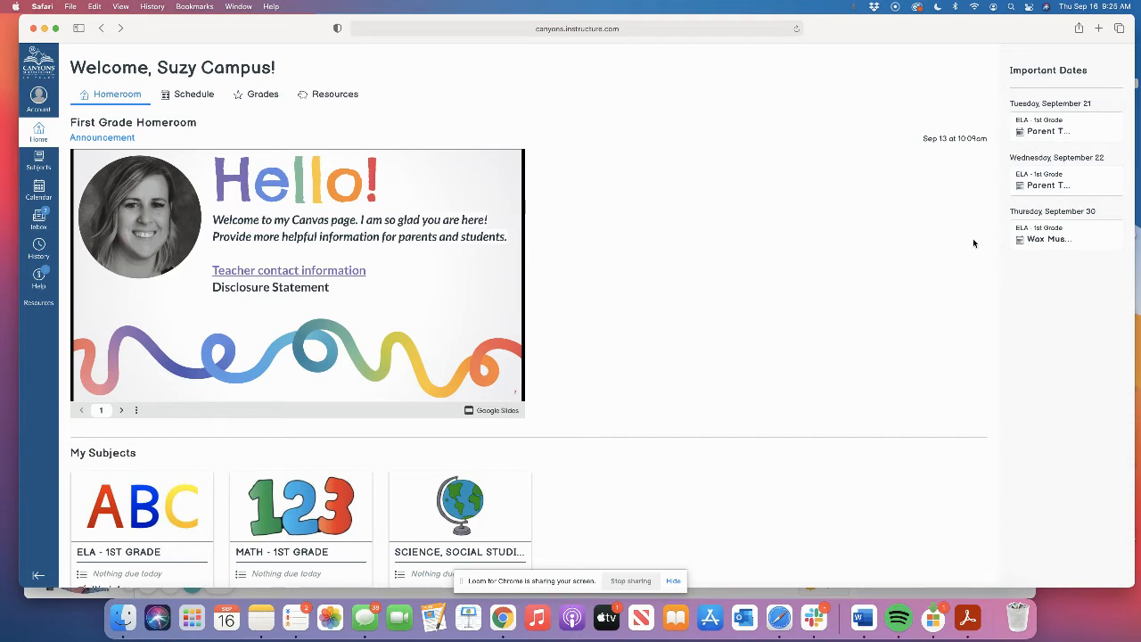
mouse_move(39, 187)
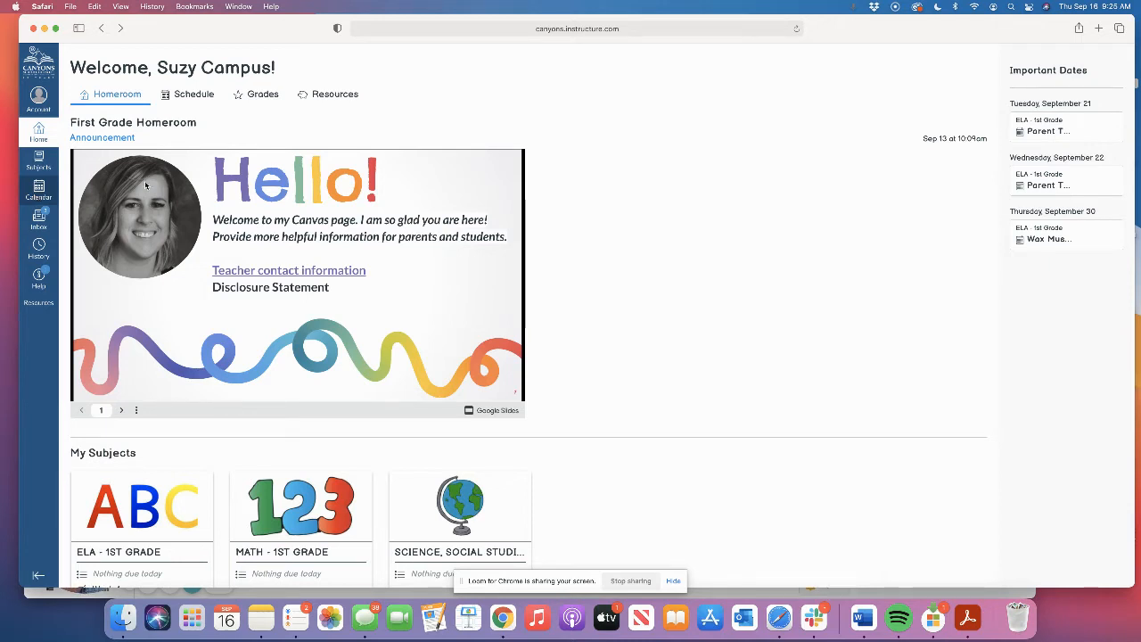
mouse_move(1020, 408)
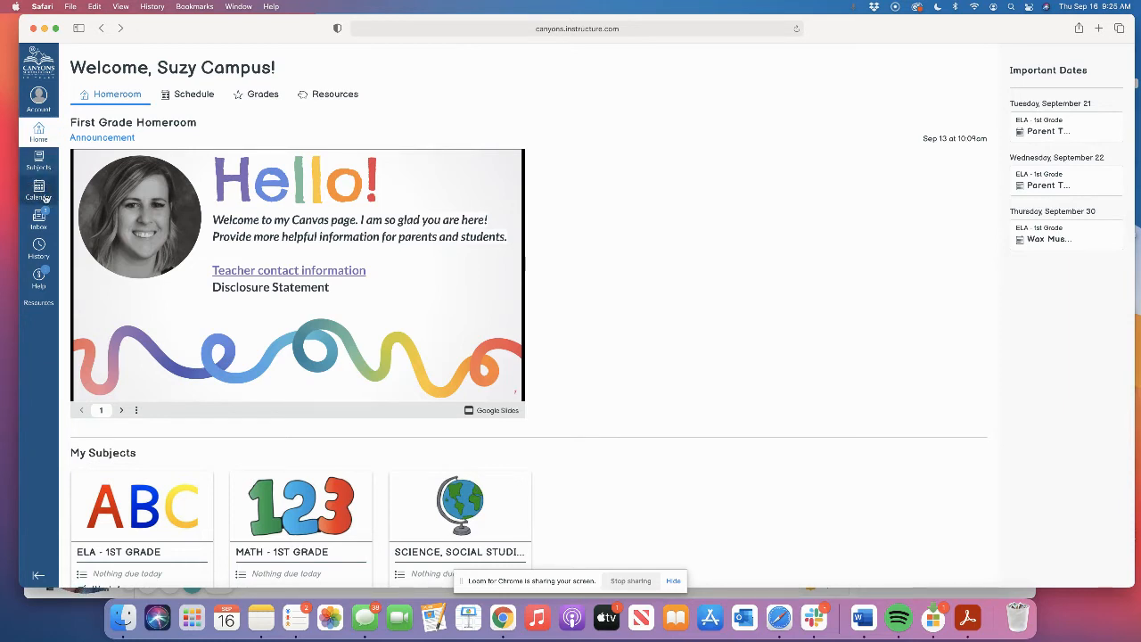
mouse_move(73, 198)
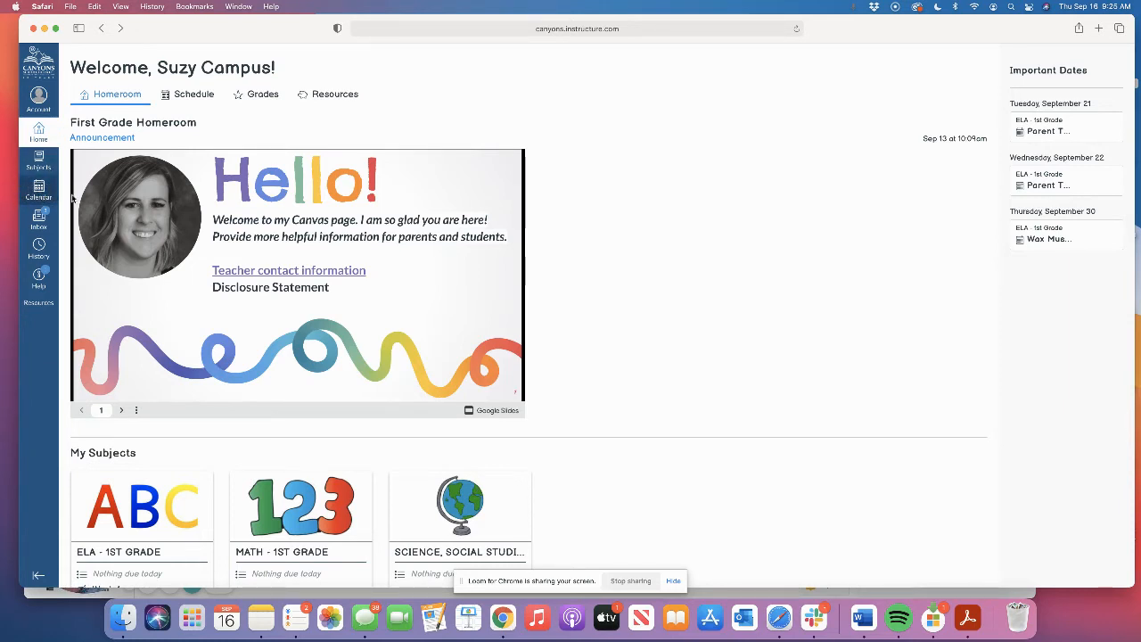
mouse_move(1006, 205)
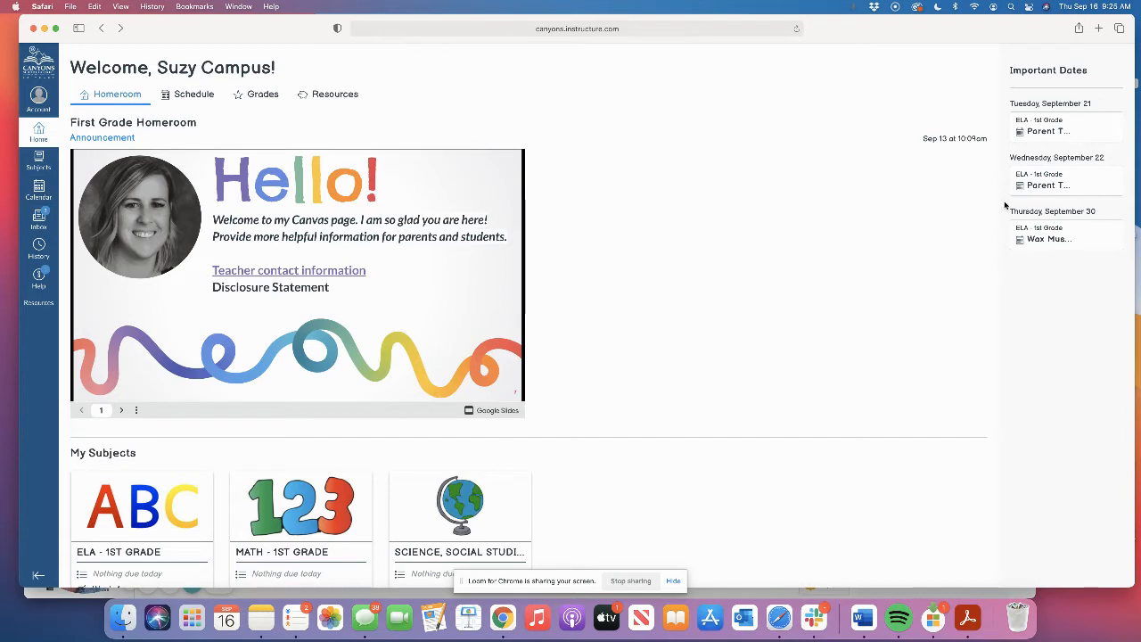
mouse_move(1073, 239)
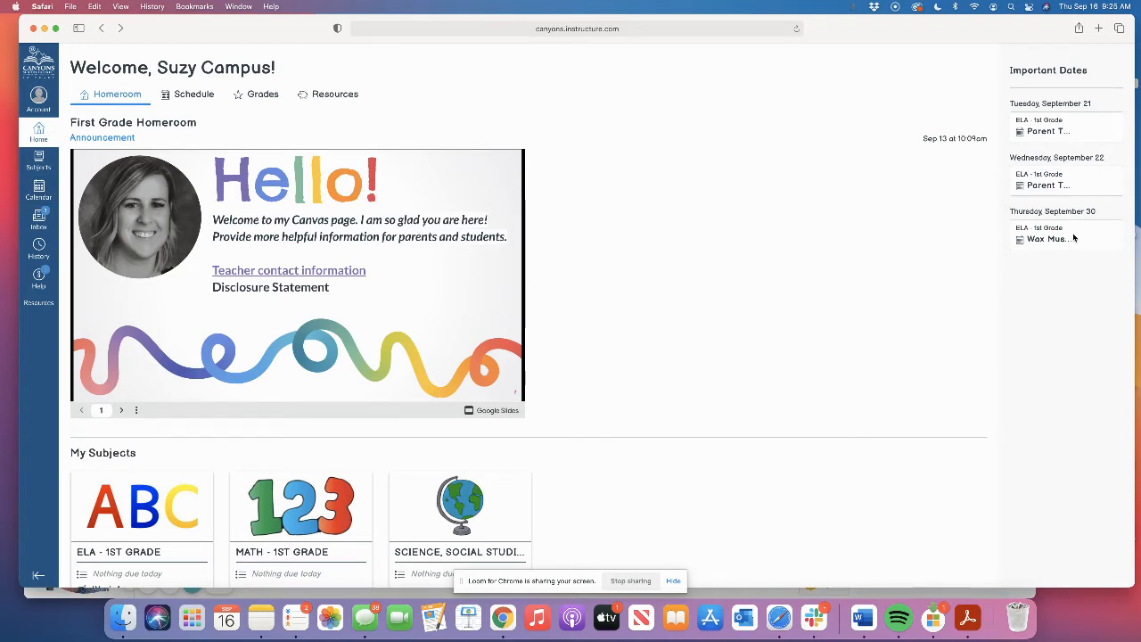
mouse_move(1007, 407)
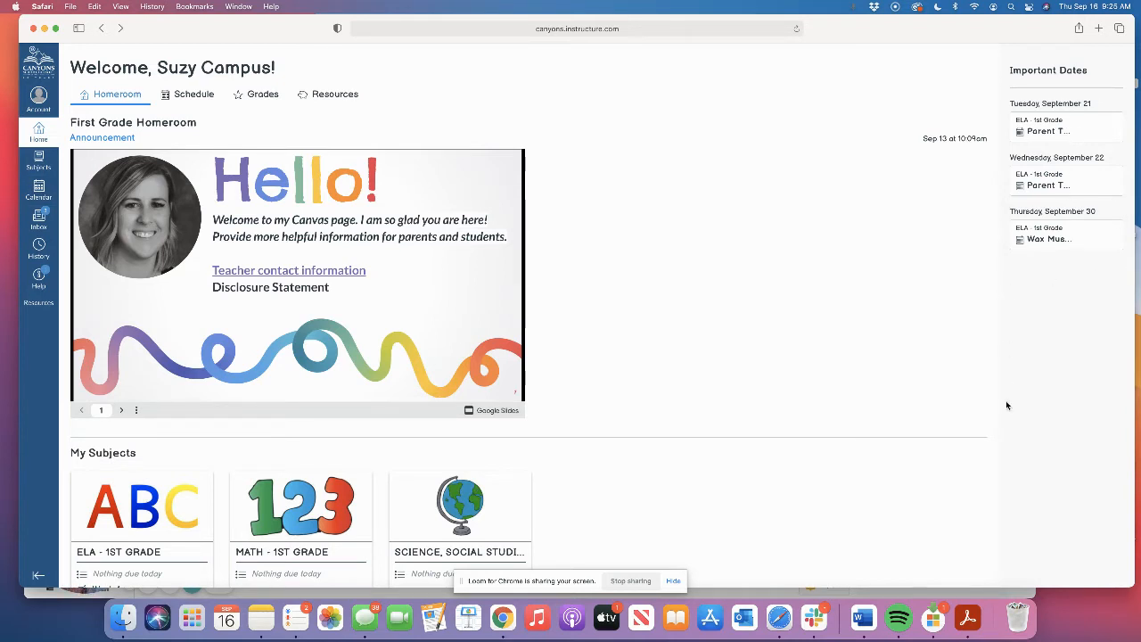
mouse_move(670, 299)
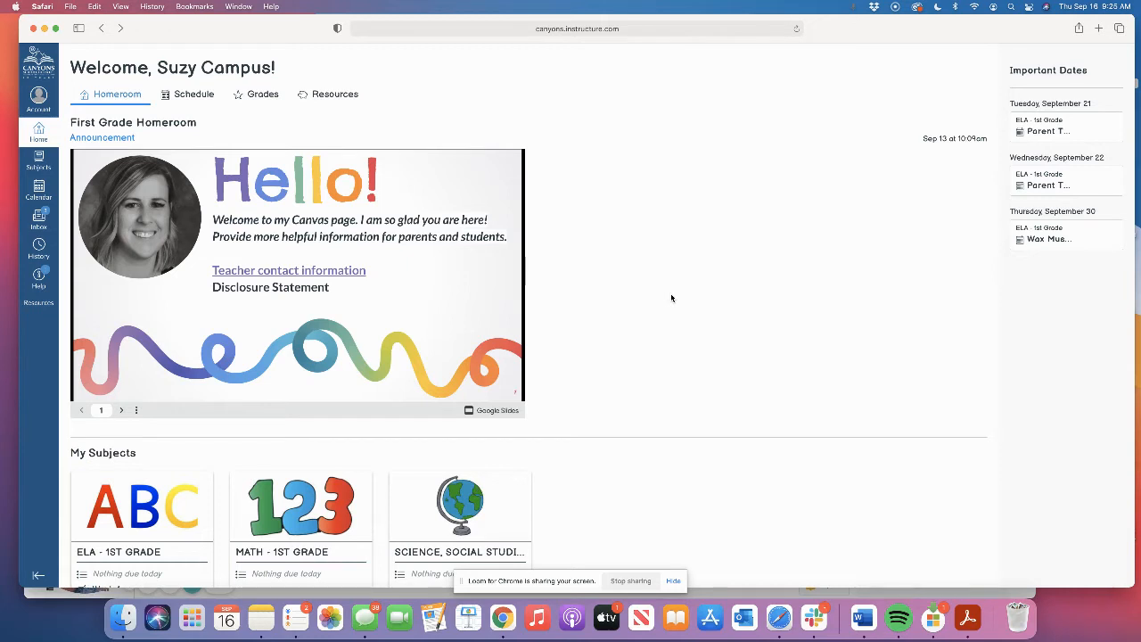
mouse_move(421, 361)
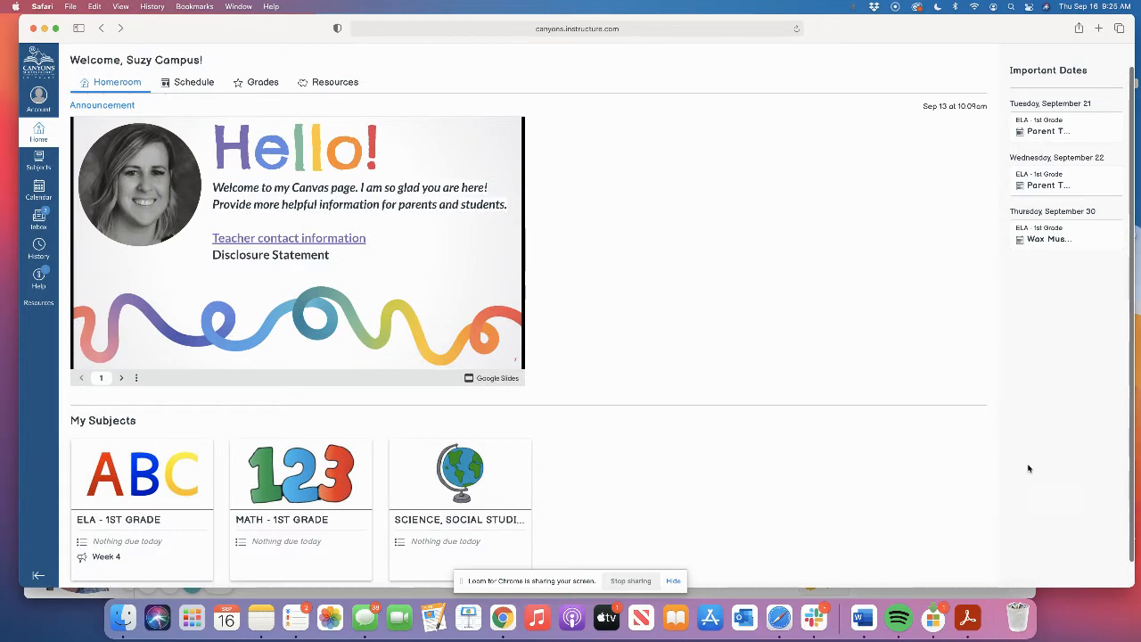
scroll("down", 3)
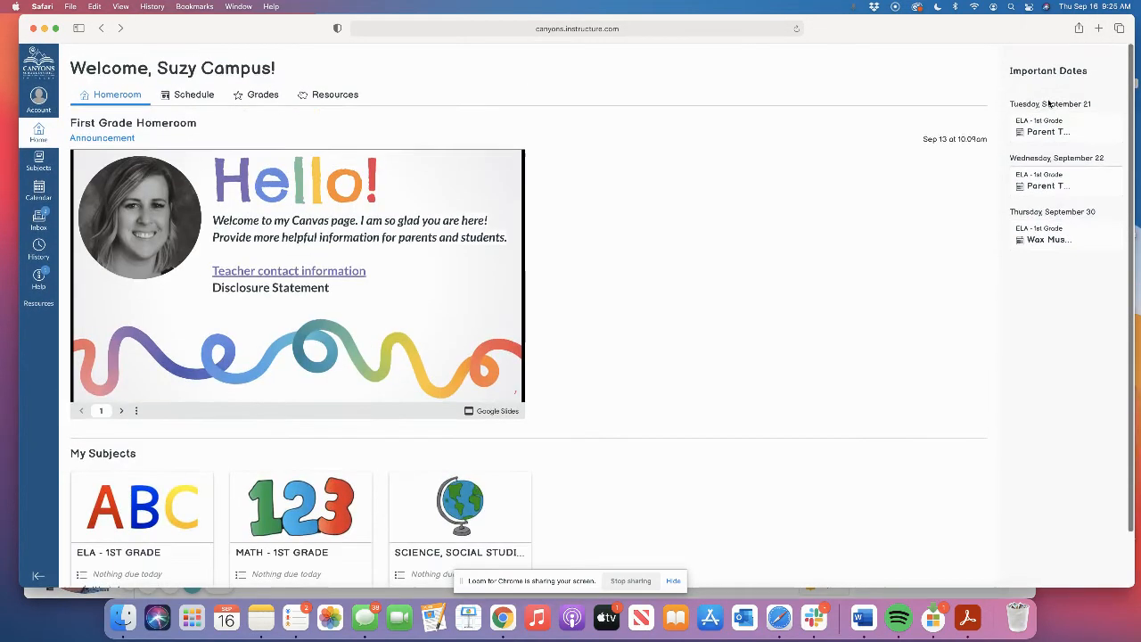
scroll("down", 3)
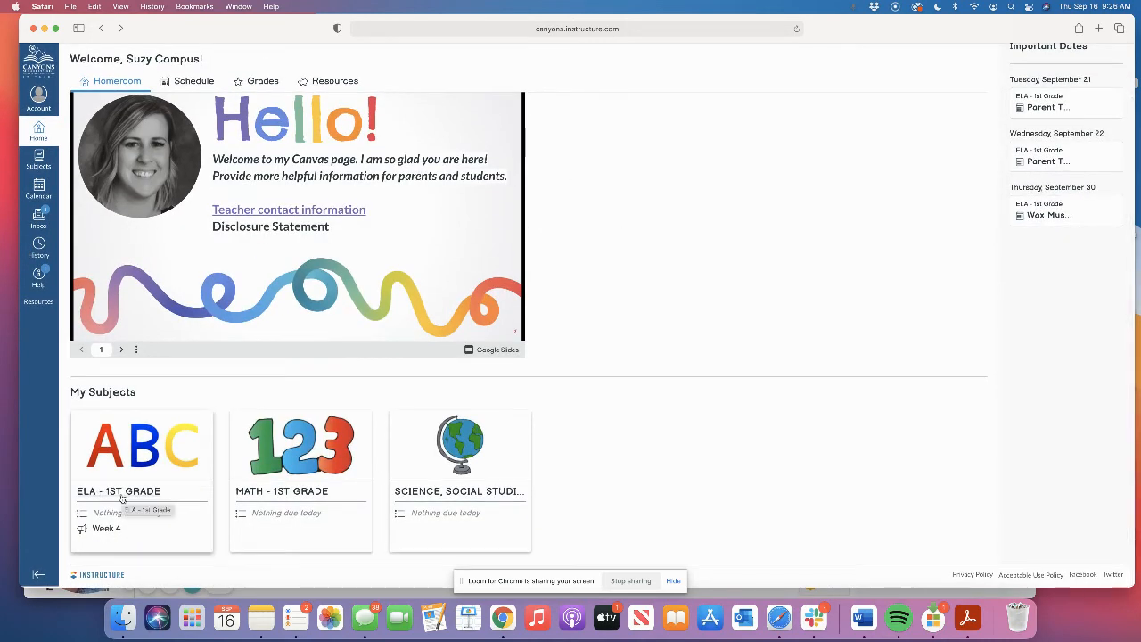
- Go into the ELA - 1st Grade subject from My Subjects and glance through its home page
left_click(117, 490)
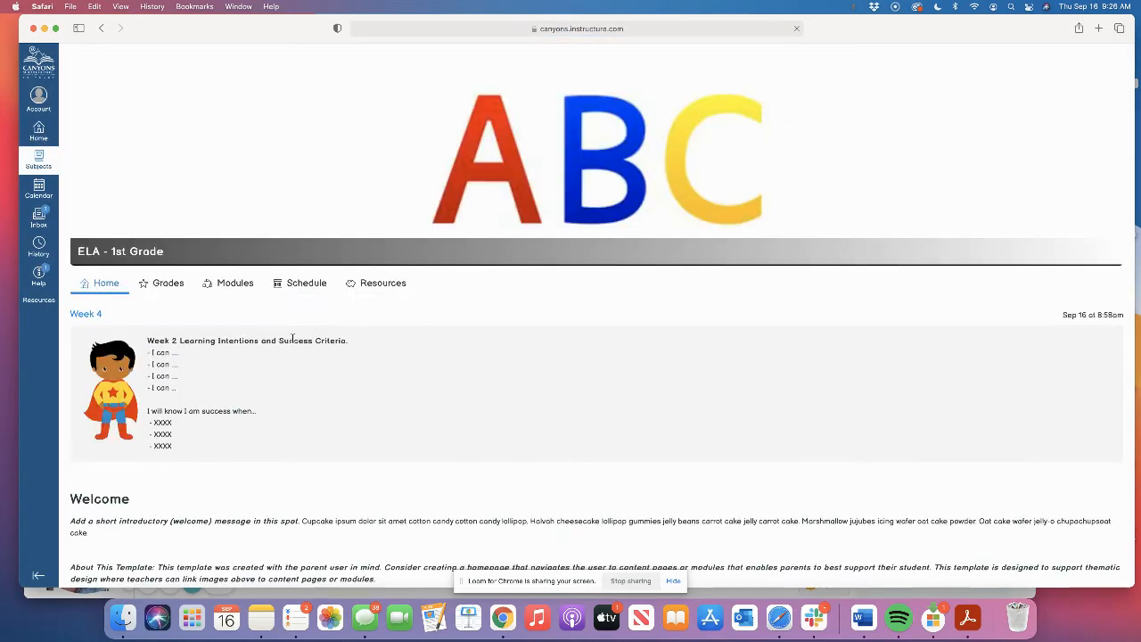
mouse_move(877, 373)
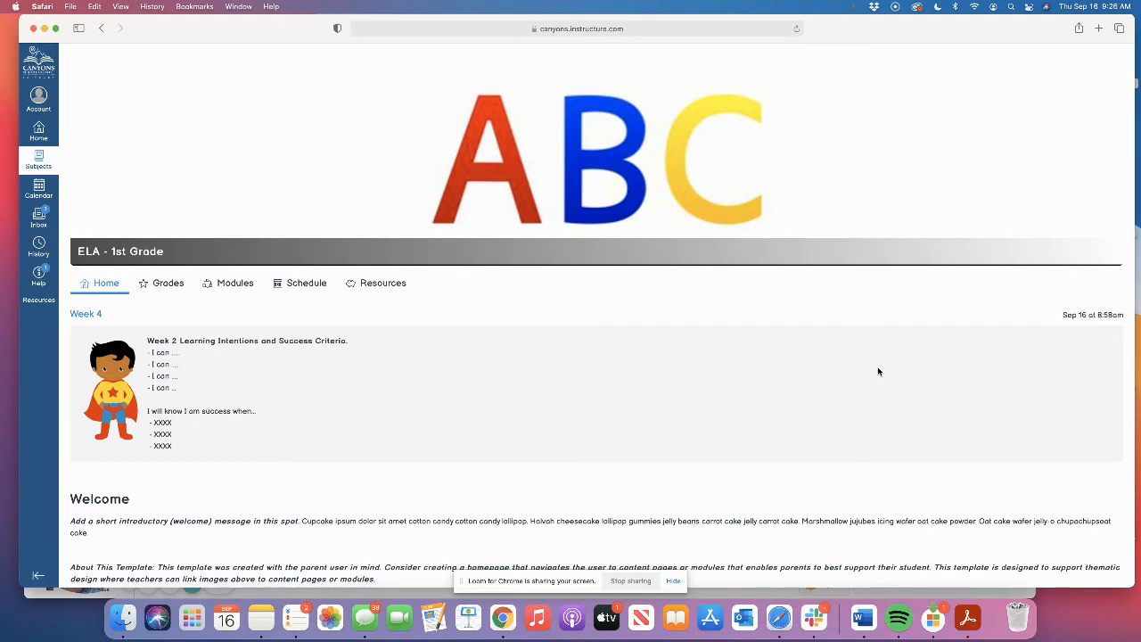
mouse_move(405, 417)
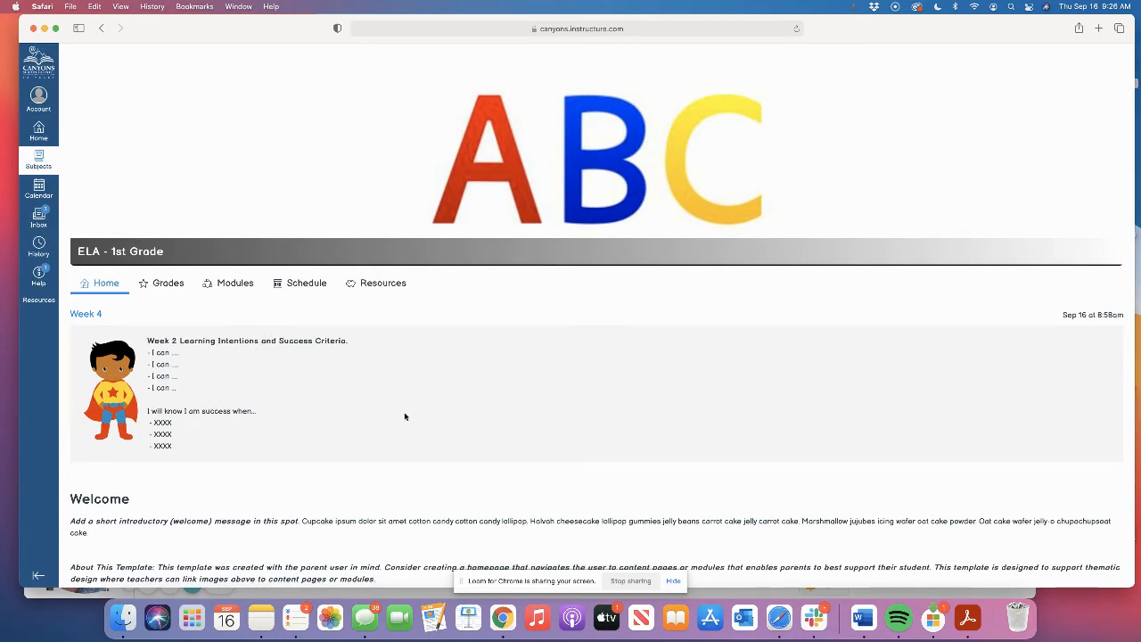
mouse_move(389, 393)
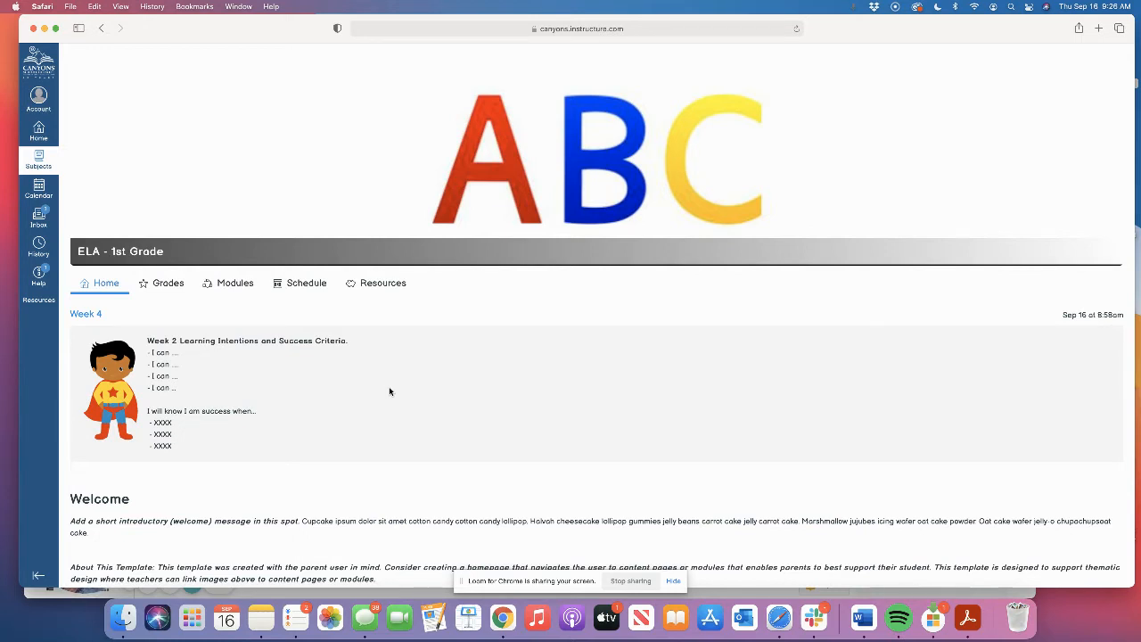
mouse_move(402, 394)
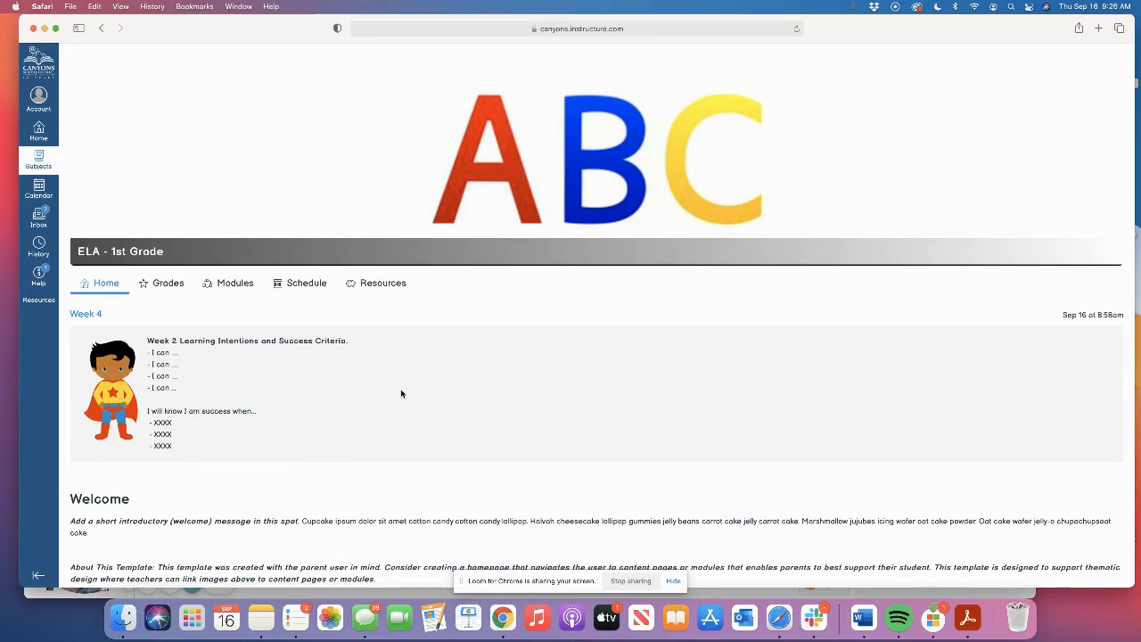
mouse_move(310, 408)
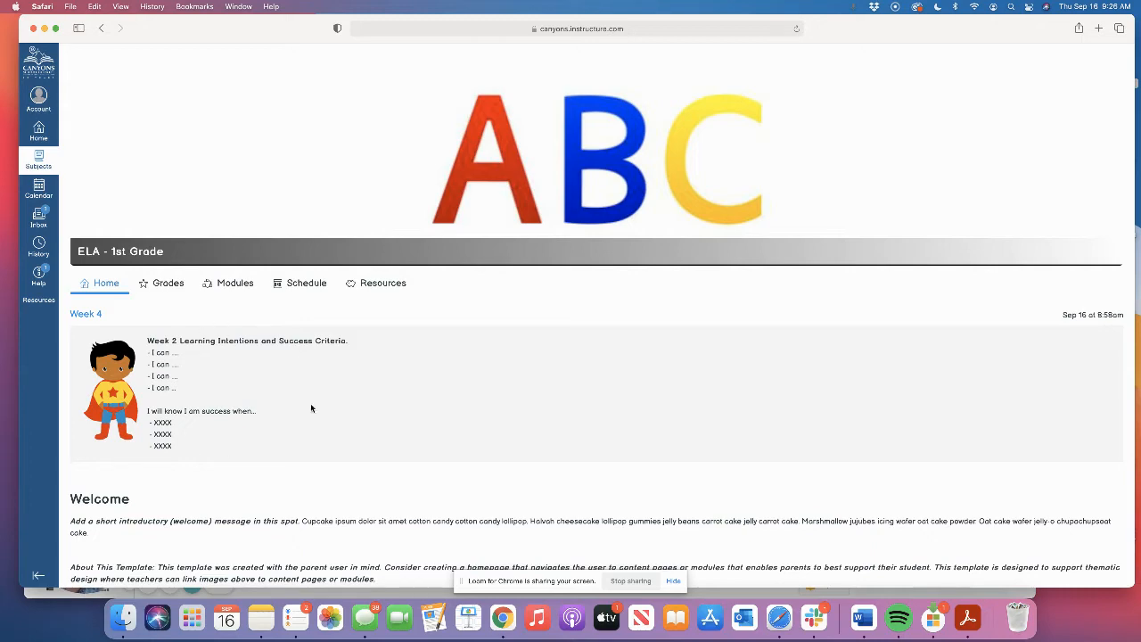
scroll("down", 3)
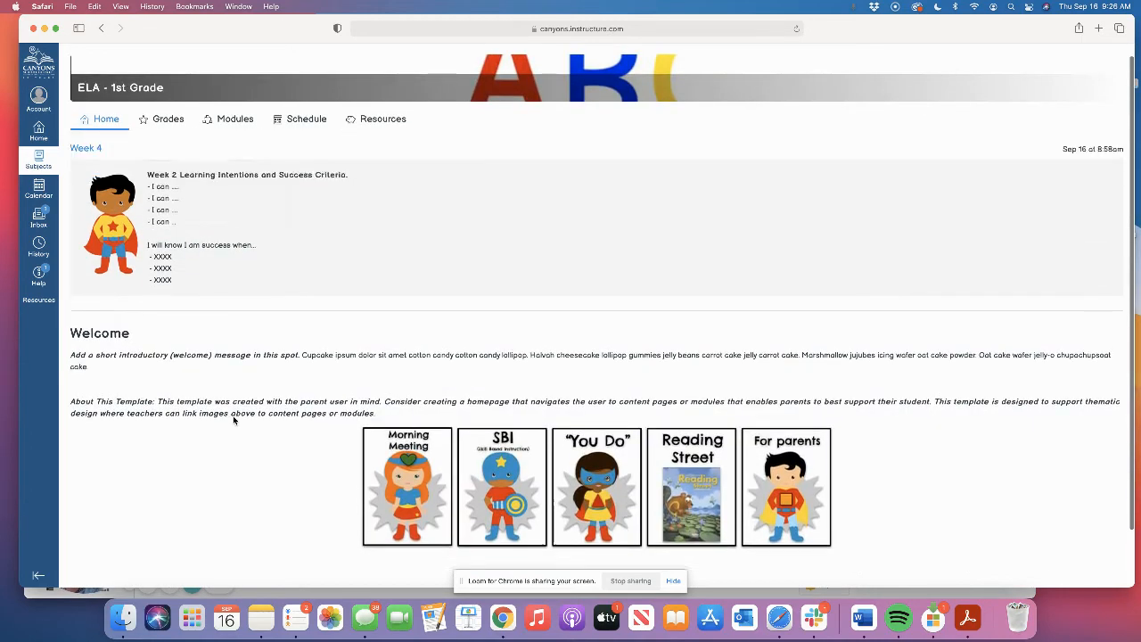
scroll("up", 3)
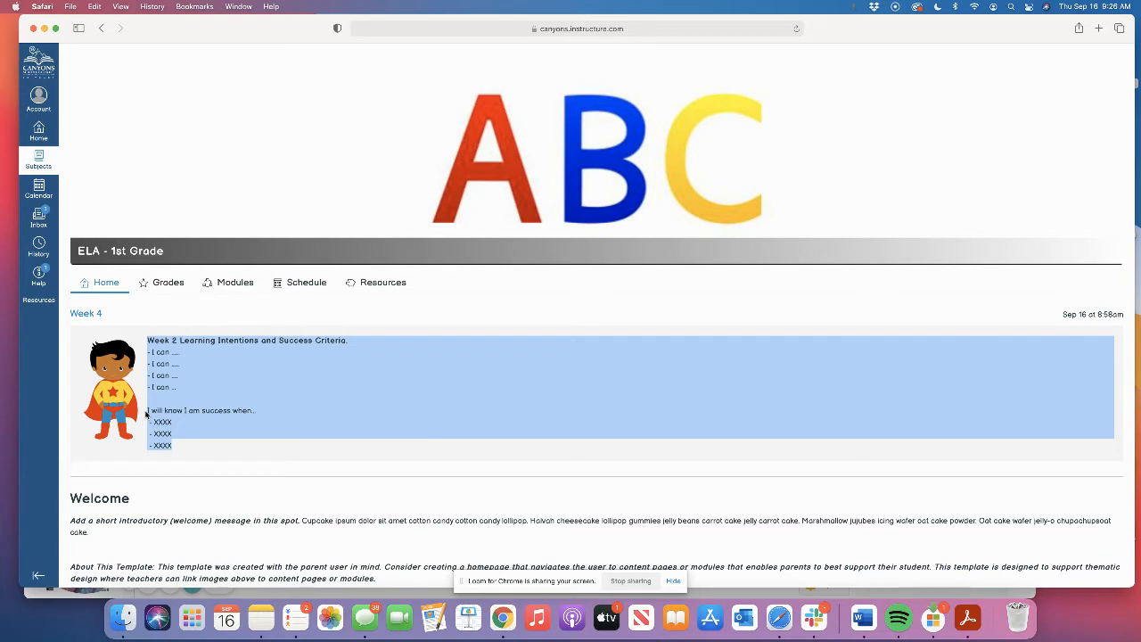
mouse_move(300, 402)
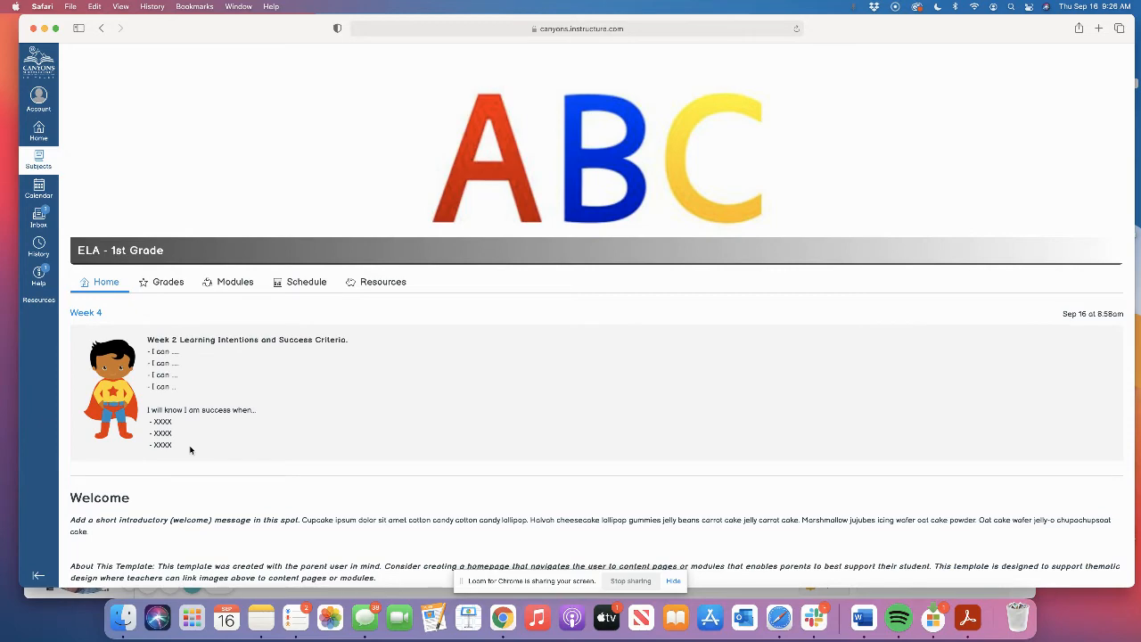
- Scroll through the Week 4 intentions, Welcome section and Morning Meeting, SBI, You Do, Reading Street and parent links
scroll("down", 3)
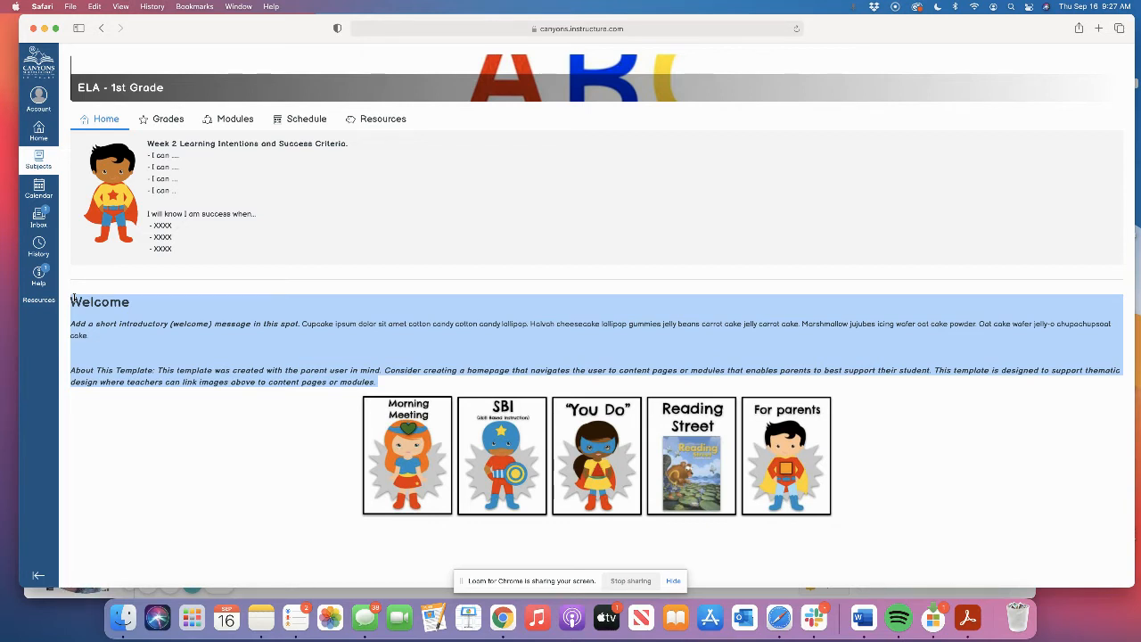
mouse_move(312, 437)
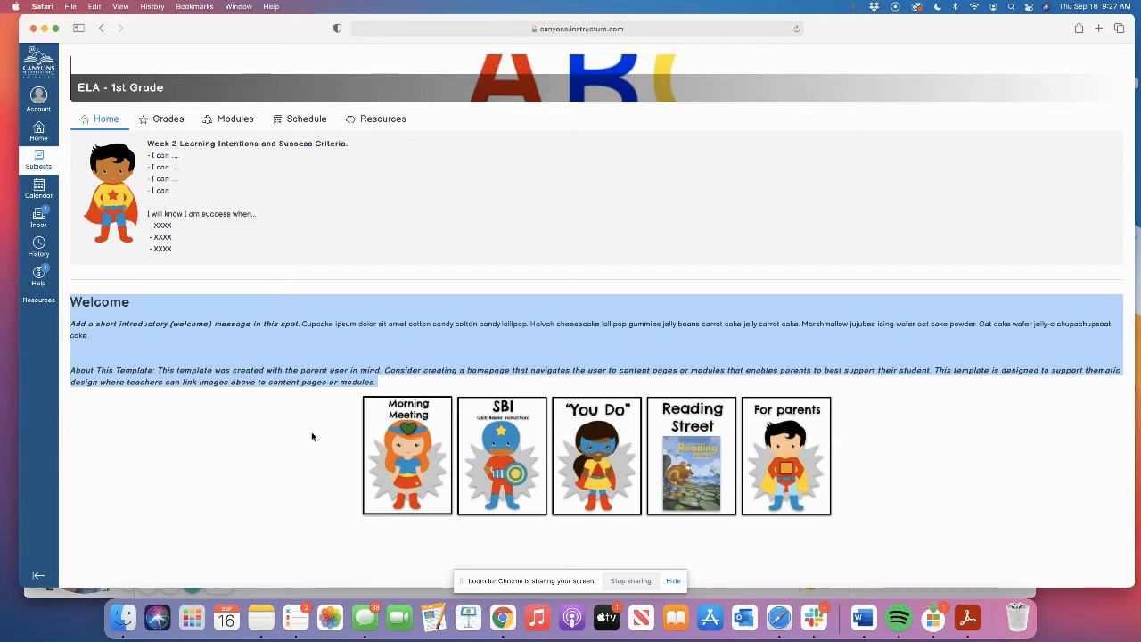
mouse_move(374, 193)
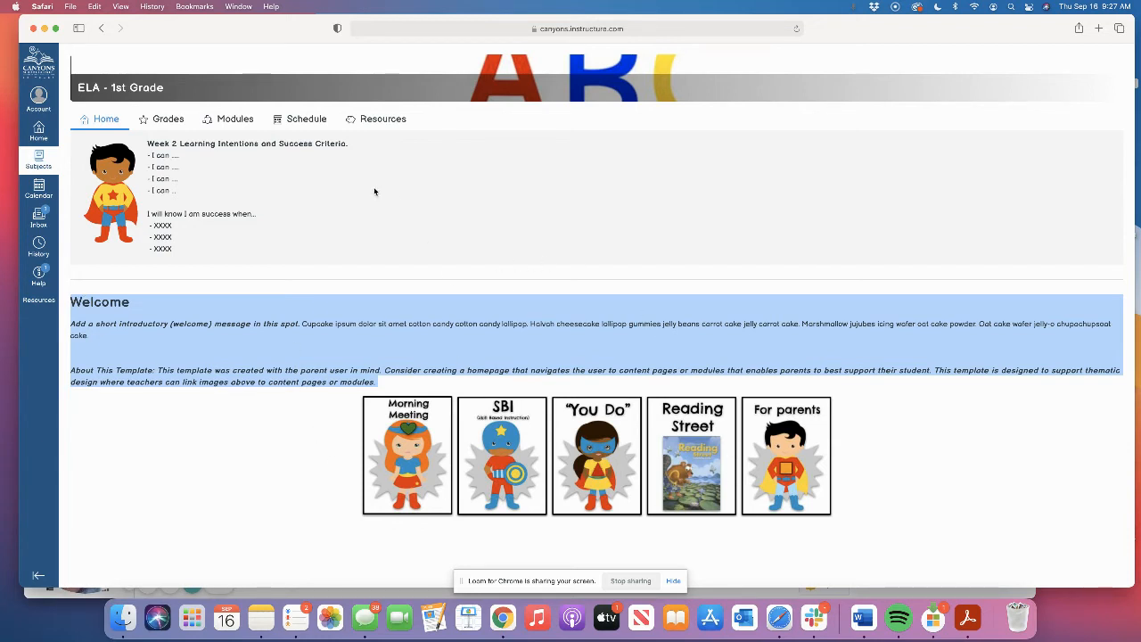
scroll("down", 3)
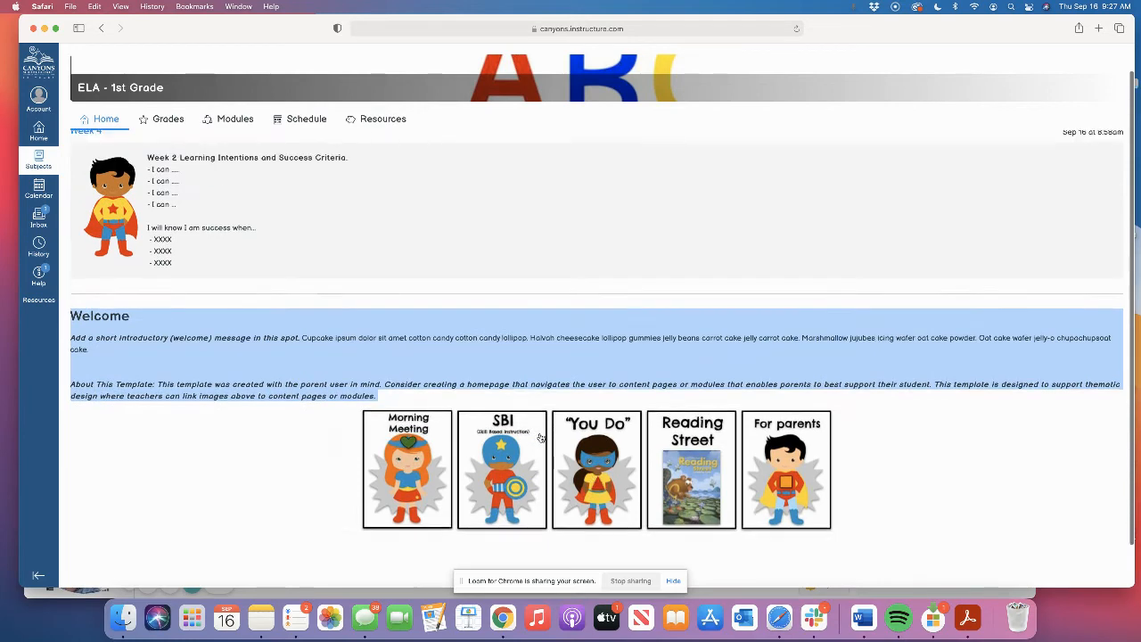
scroll("down", 3)
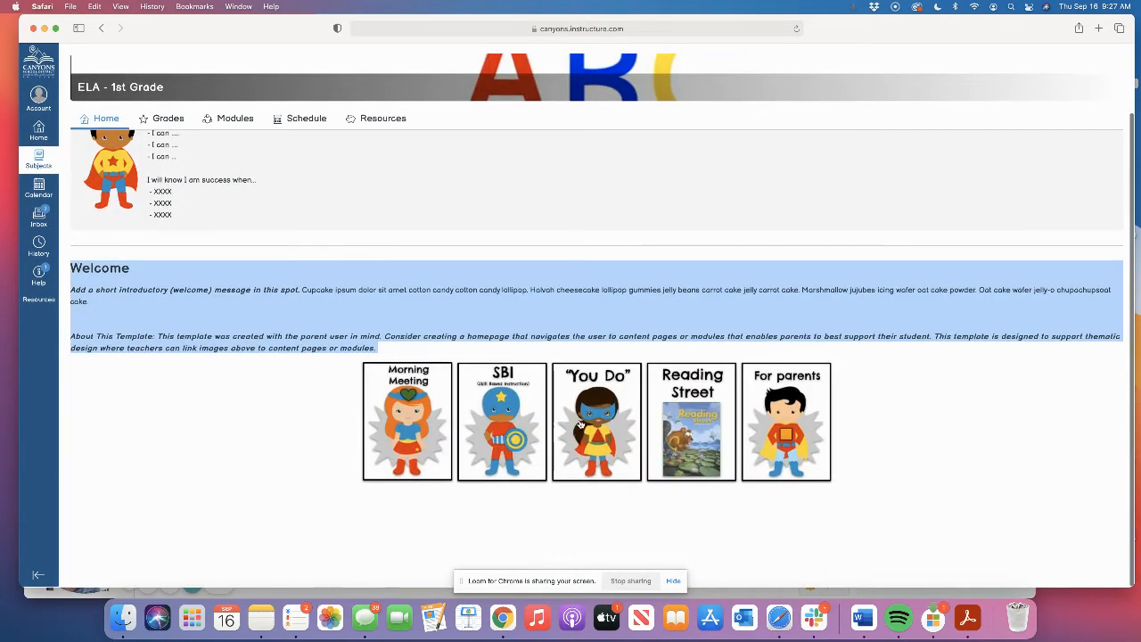
mouse_move(751, 422)
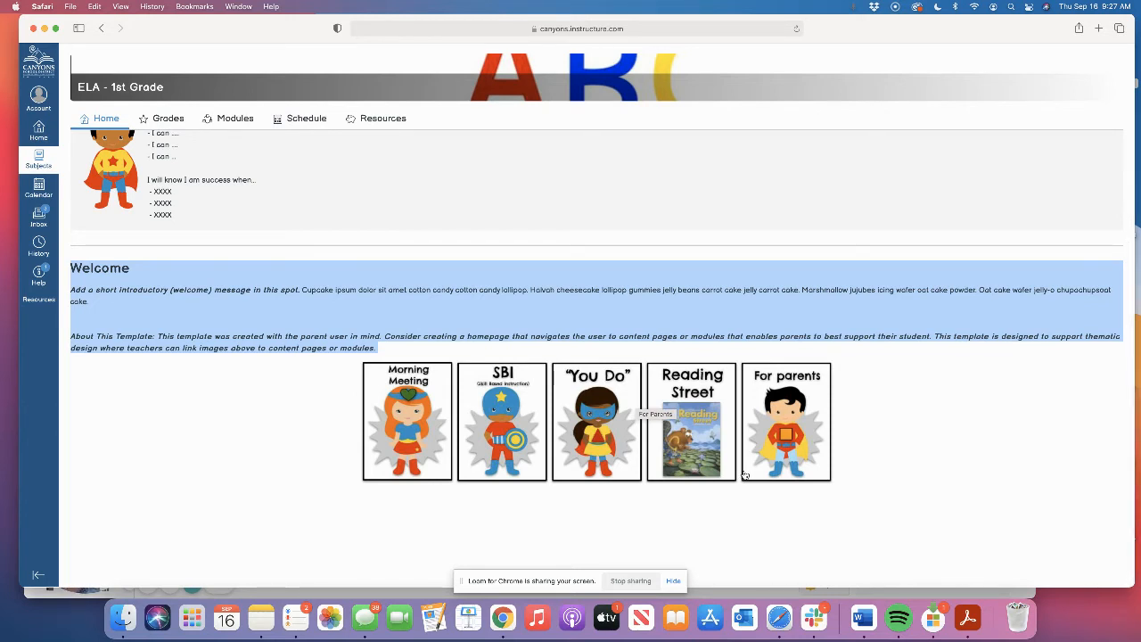
mouse_move(403, 427)
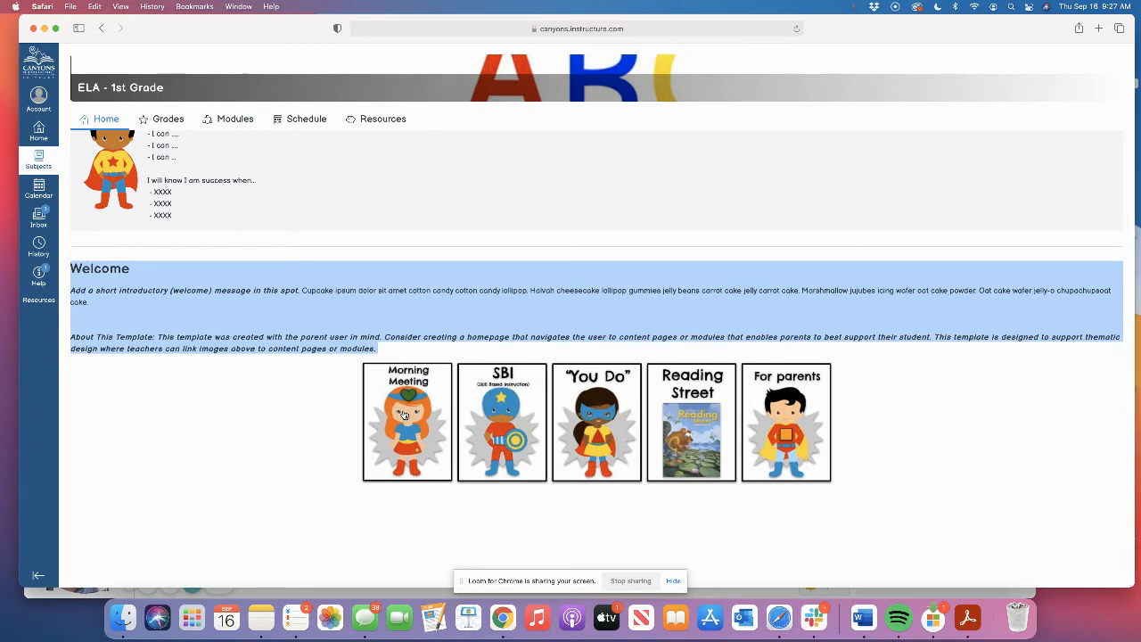
mouse_move(617, 406)
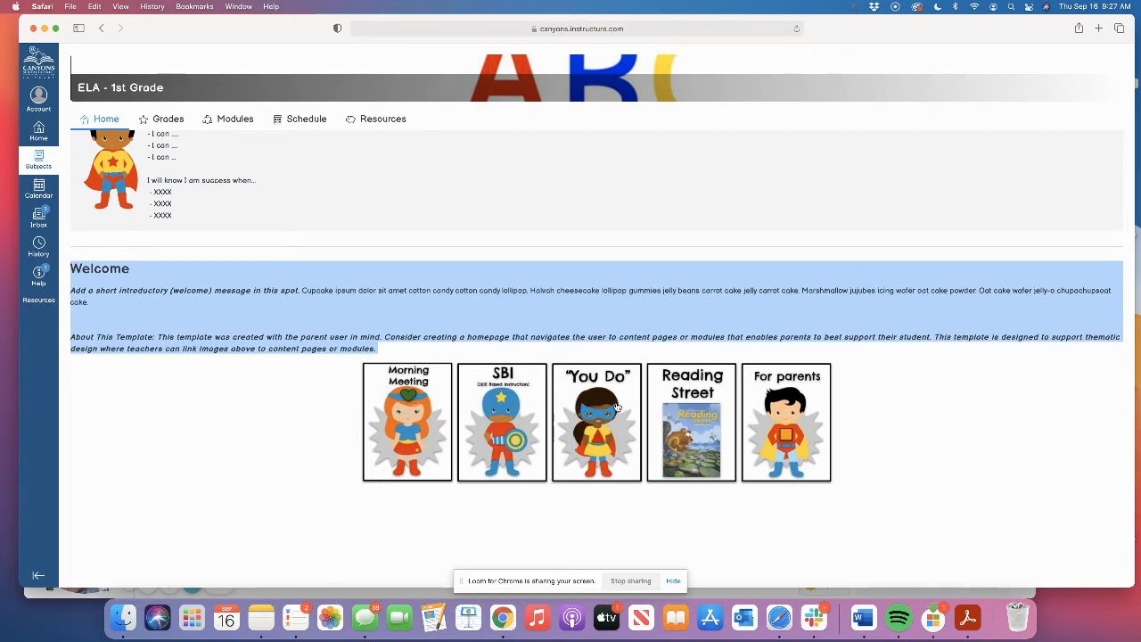
mouse_move(806, 416)
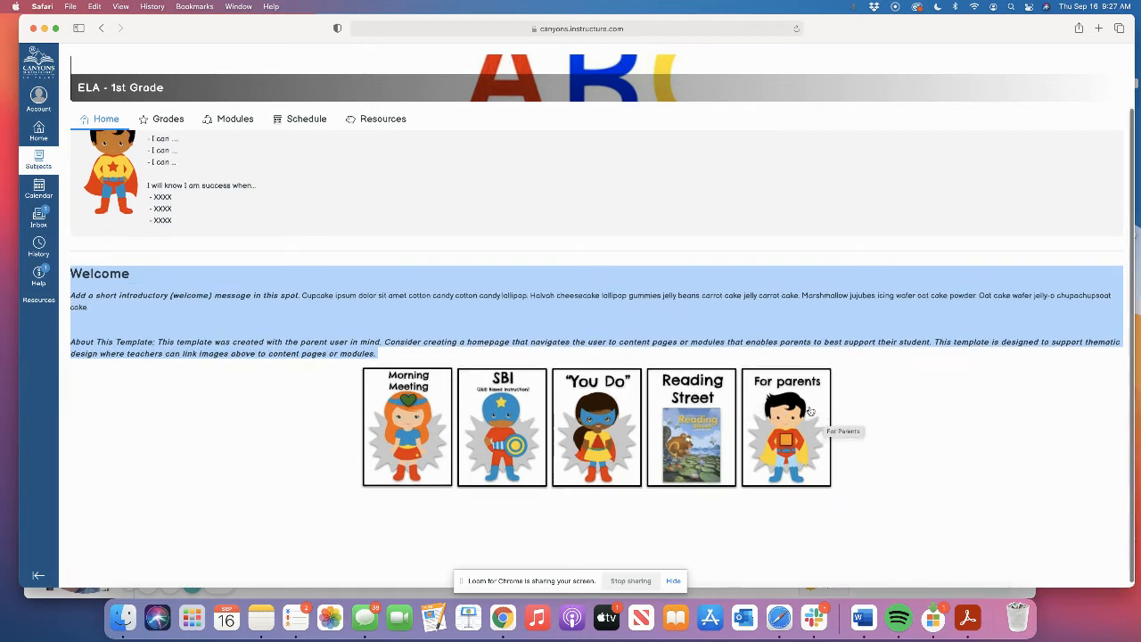
scroll("up", 3)
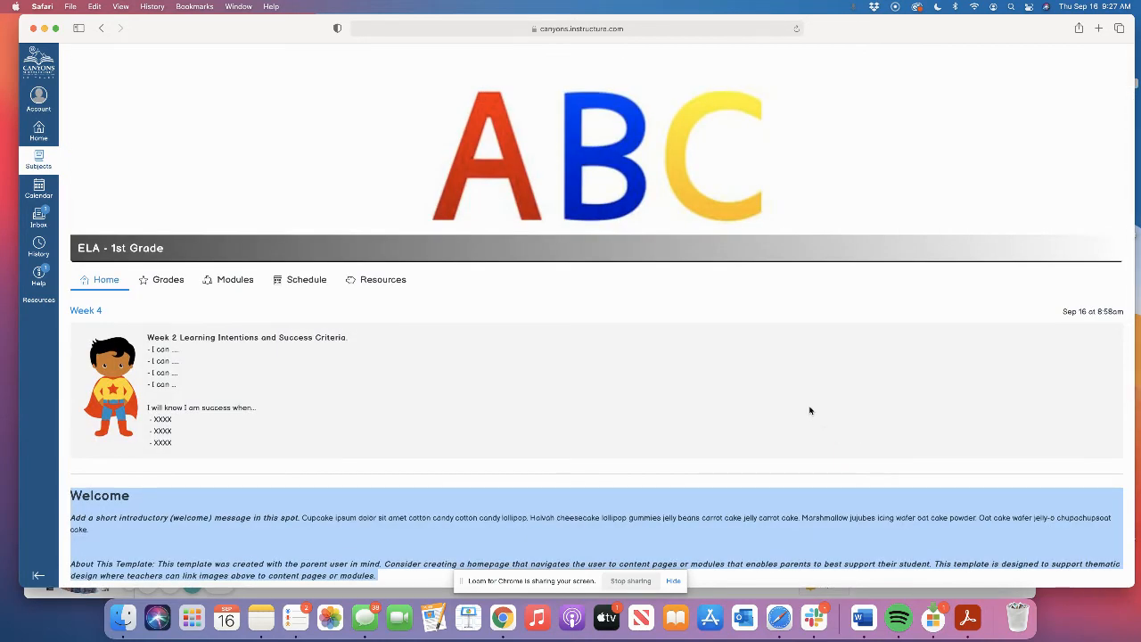
scroll("down", 3)
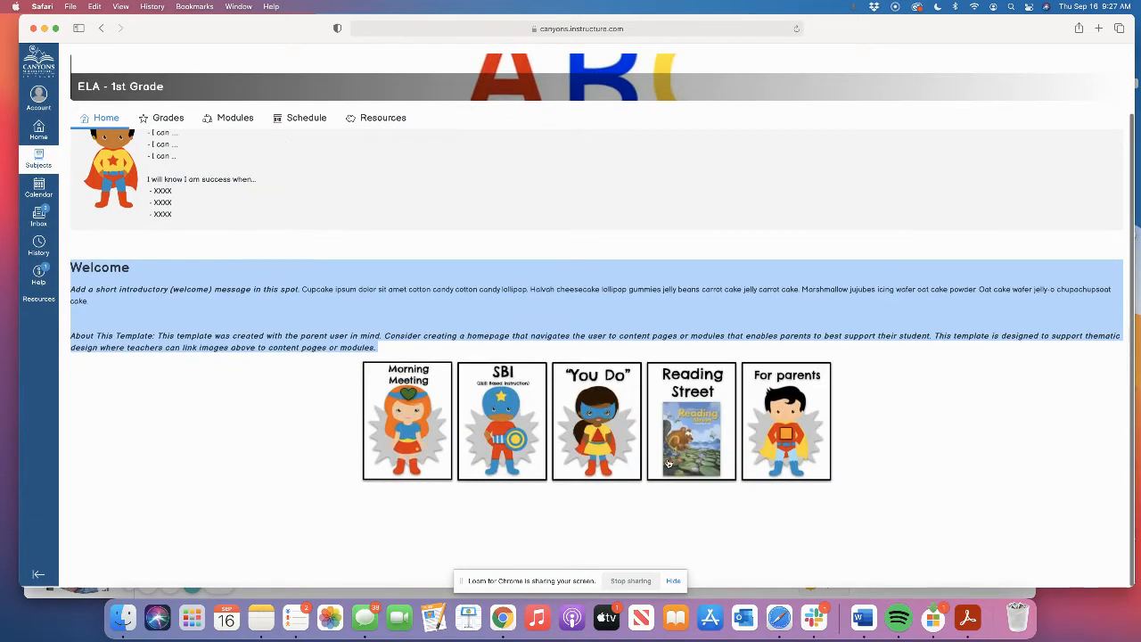
mouse_move(667, 461)
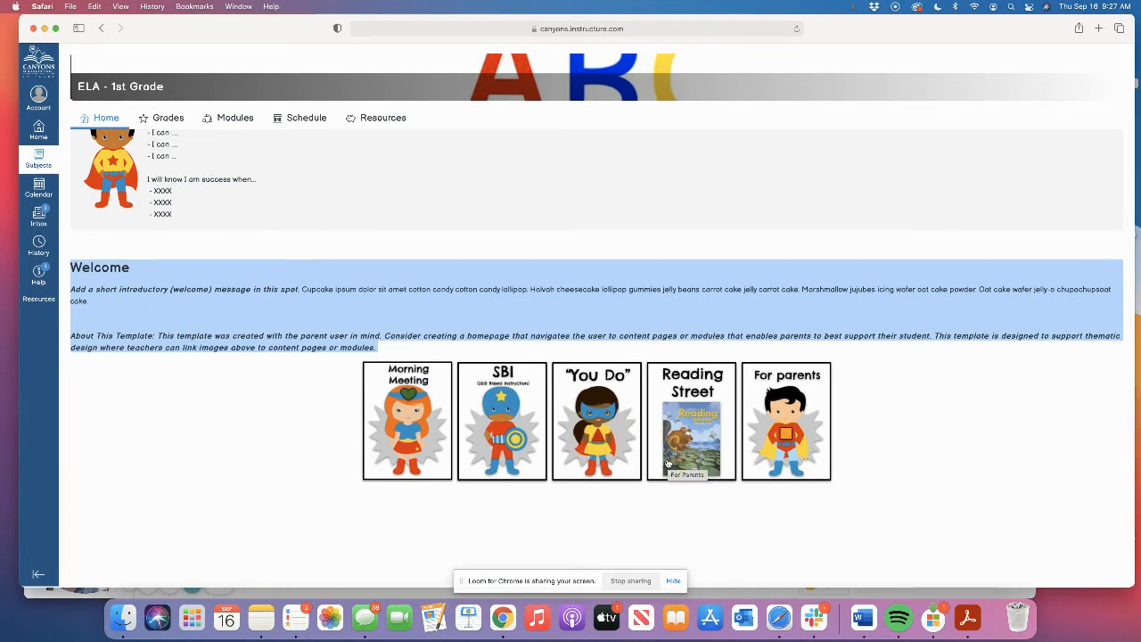
mouse_move(649, 458)
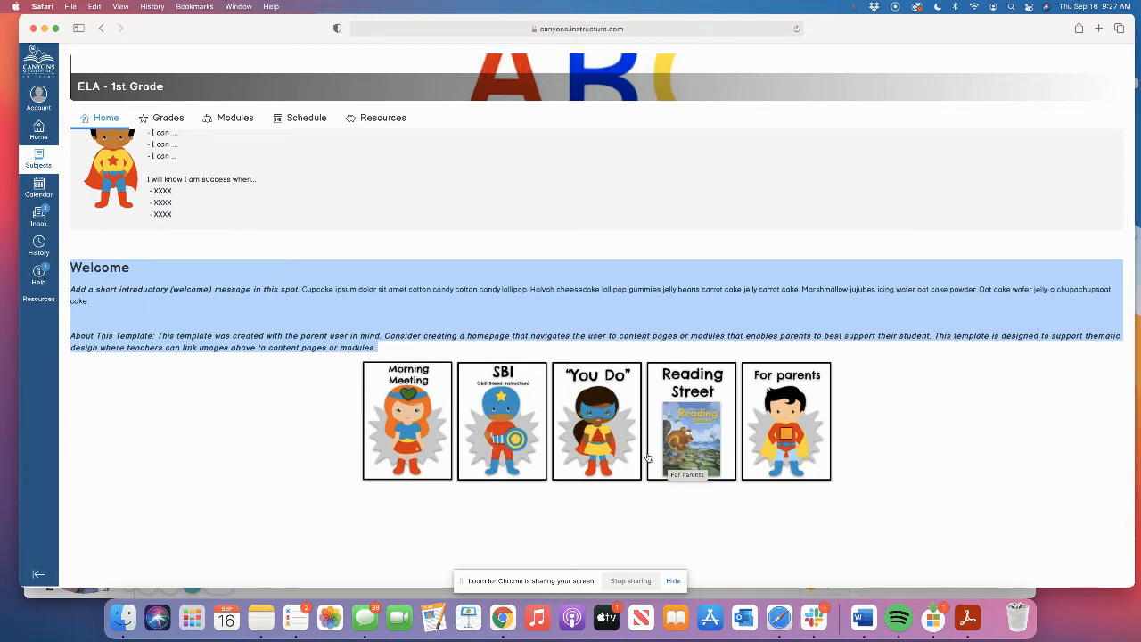
scroll("up", 3)
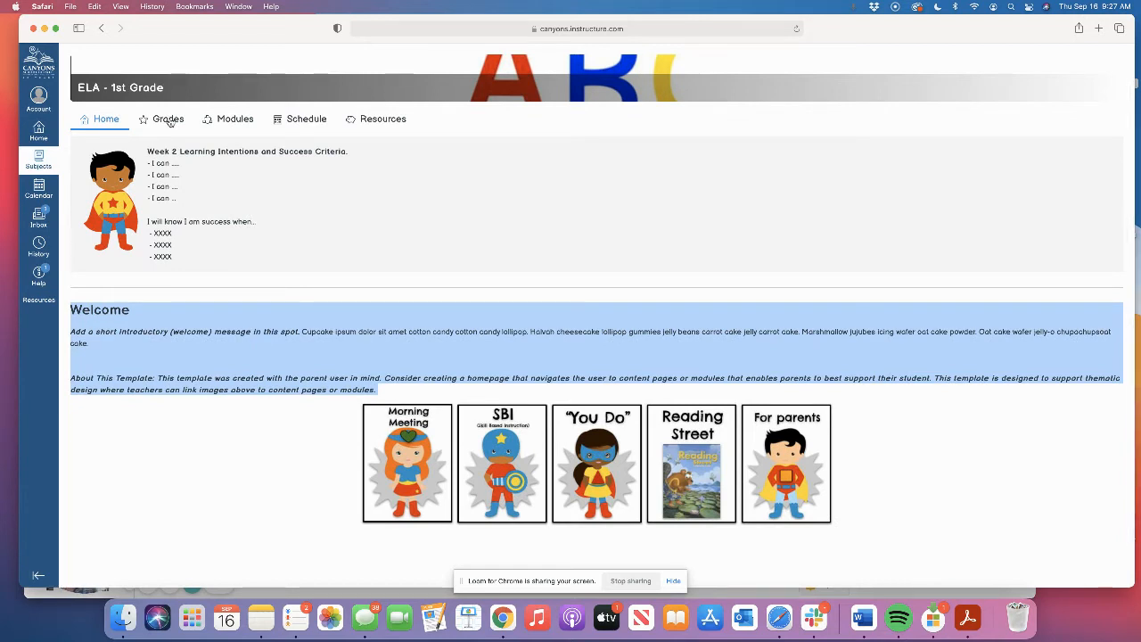
mouse_move(384, 130)
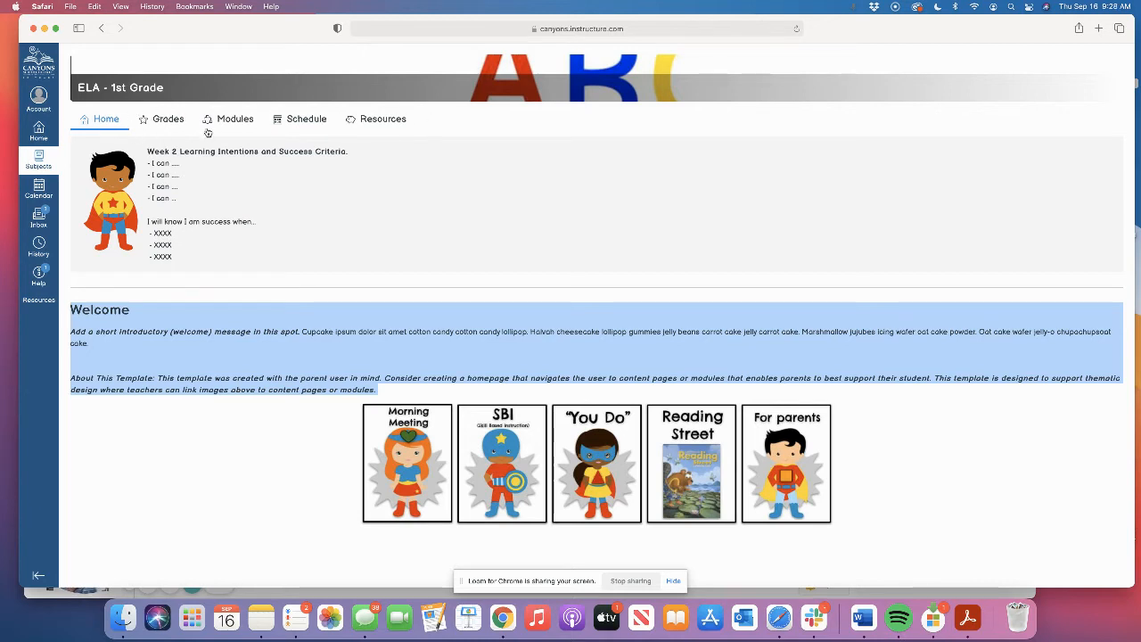
mouse_move(312, 141)
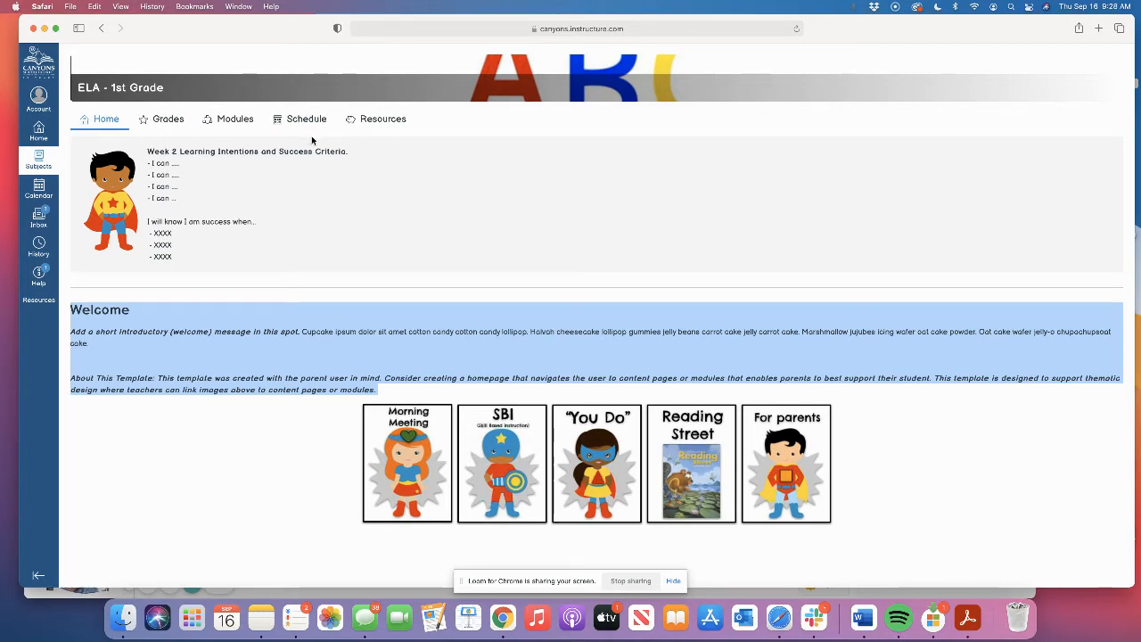
mouse_move(349, 111)
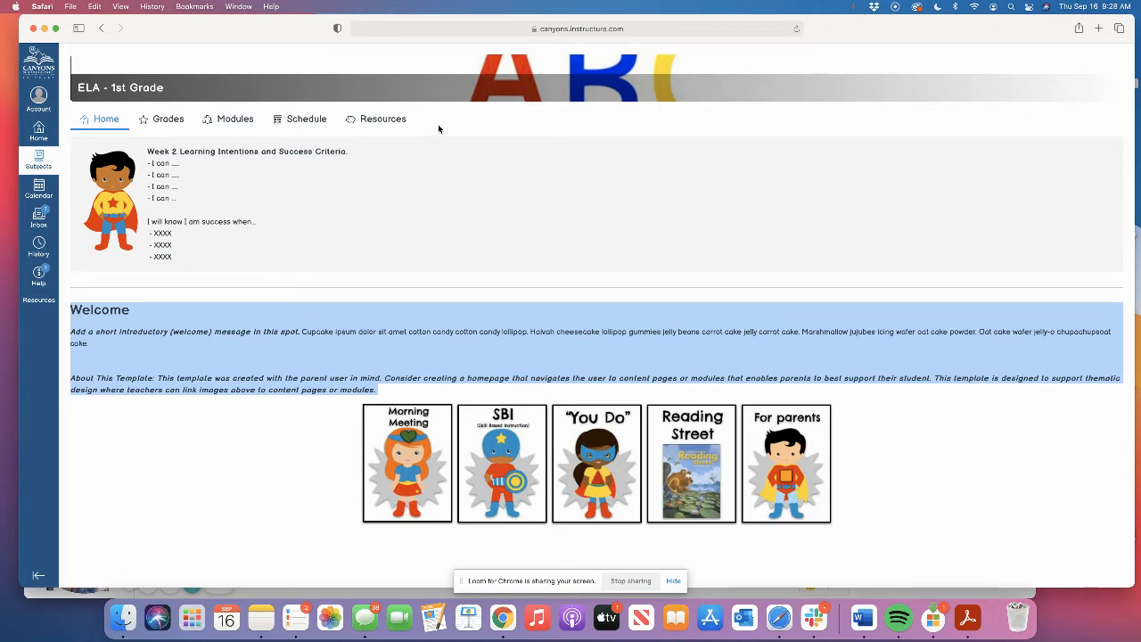
mouse_move(121, 353)
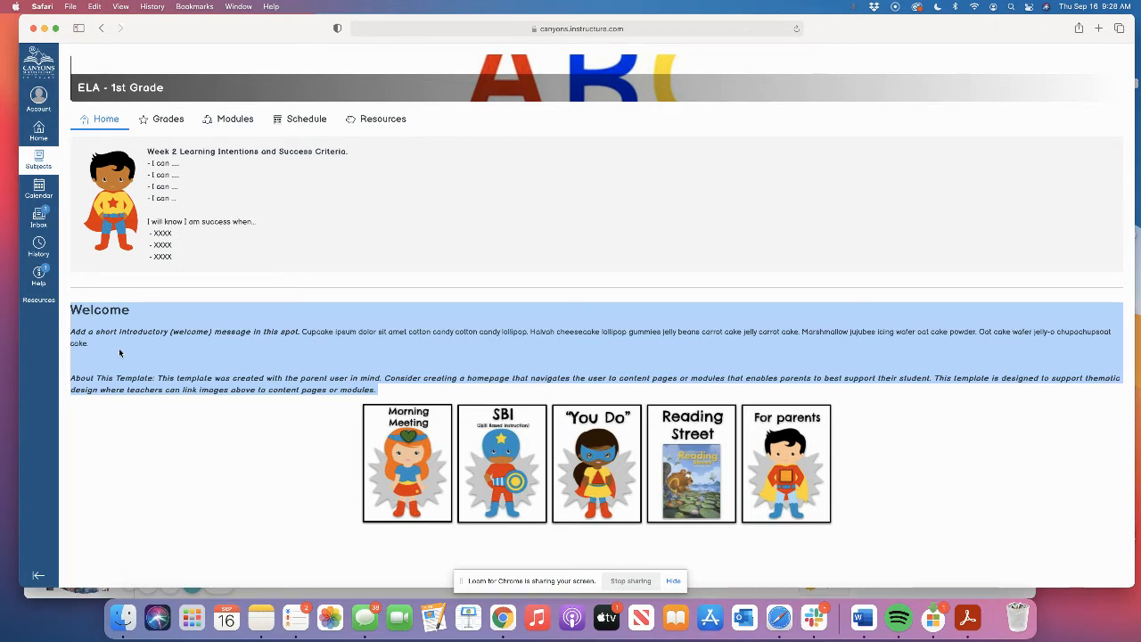
mouse_move(179, 134)
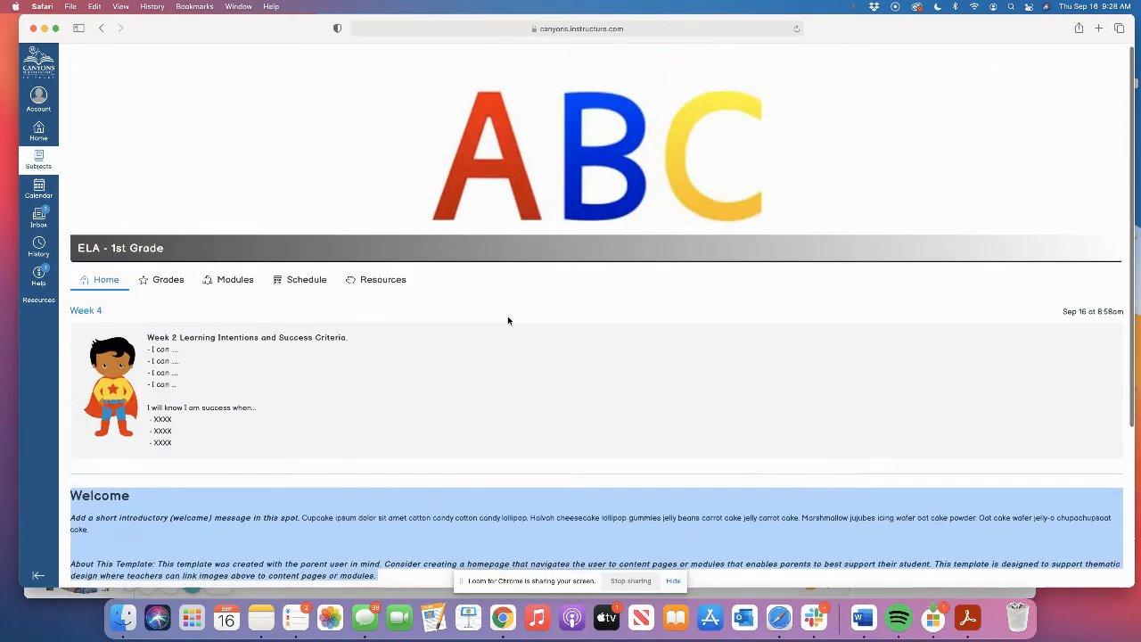
scroll("down", 3)
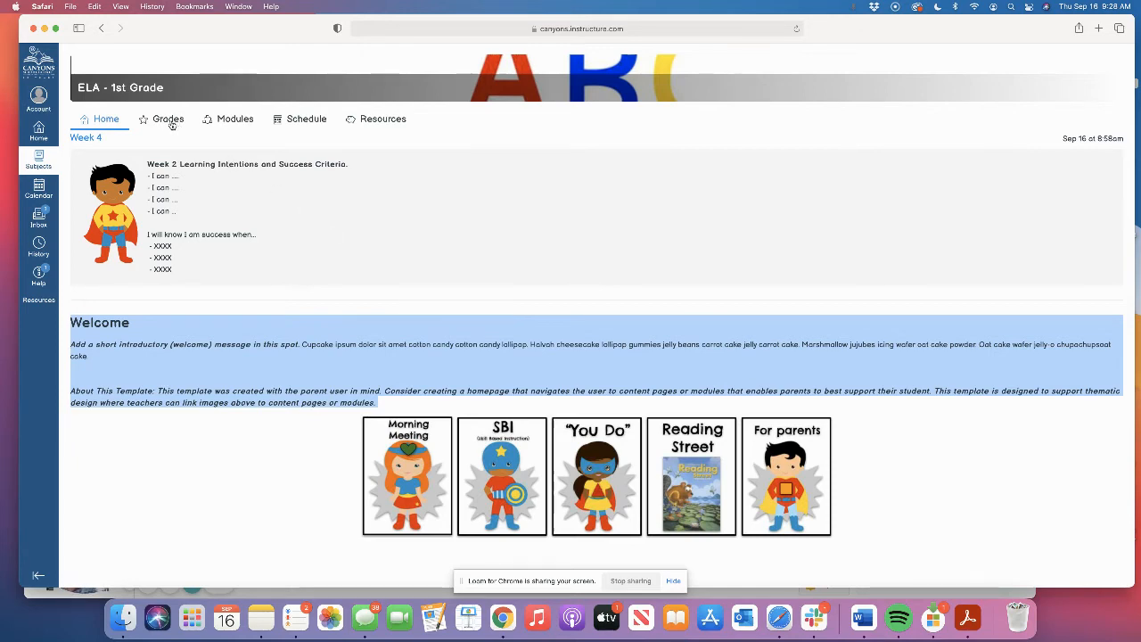
- Visit the ELA Grades page, then browse the Modules list from August 16–20 days down to the parent modules
left_click(167, 117)
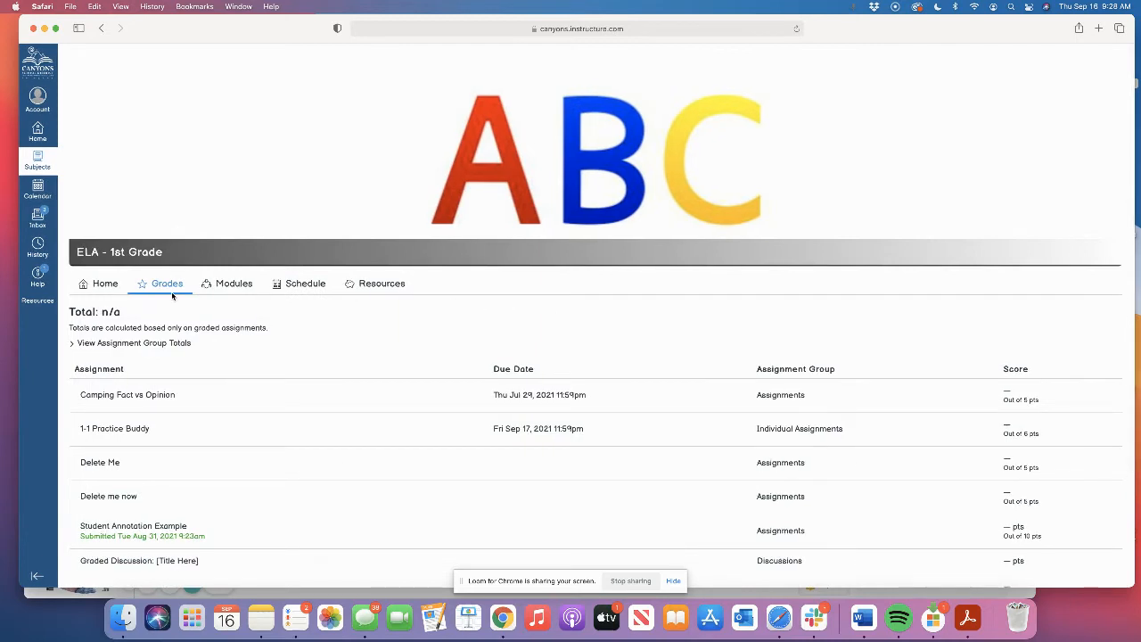
left_click(233, 282)
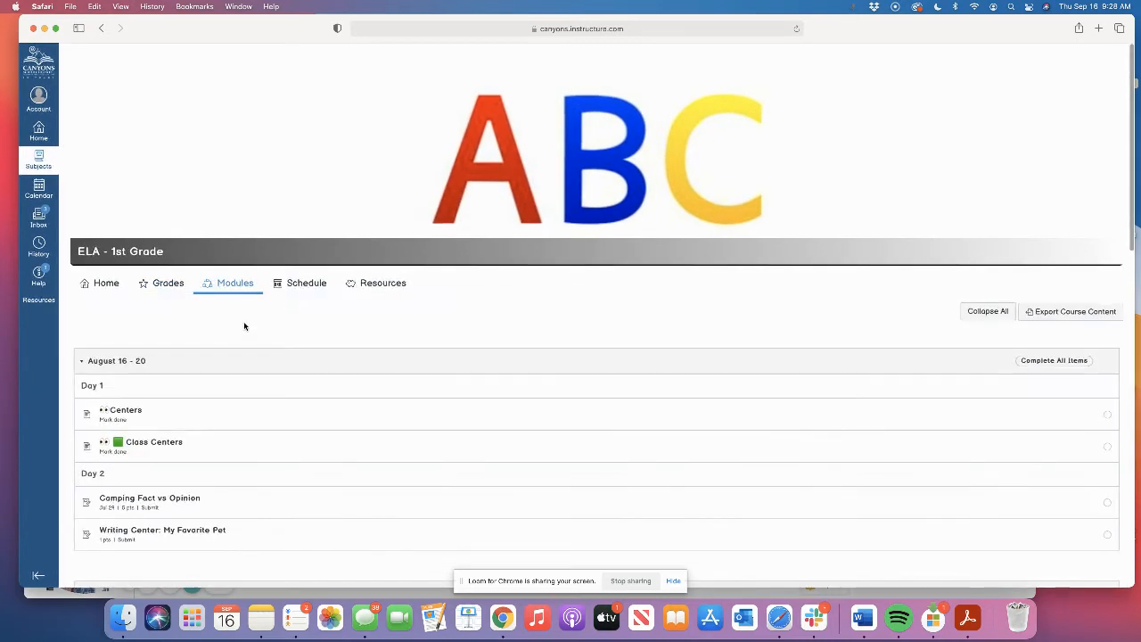
scroll("down", 3)
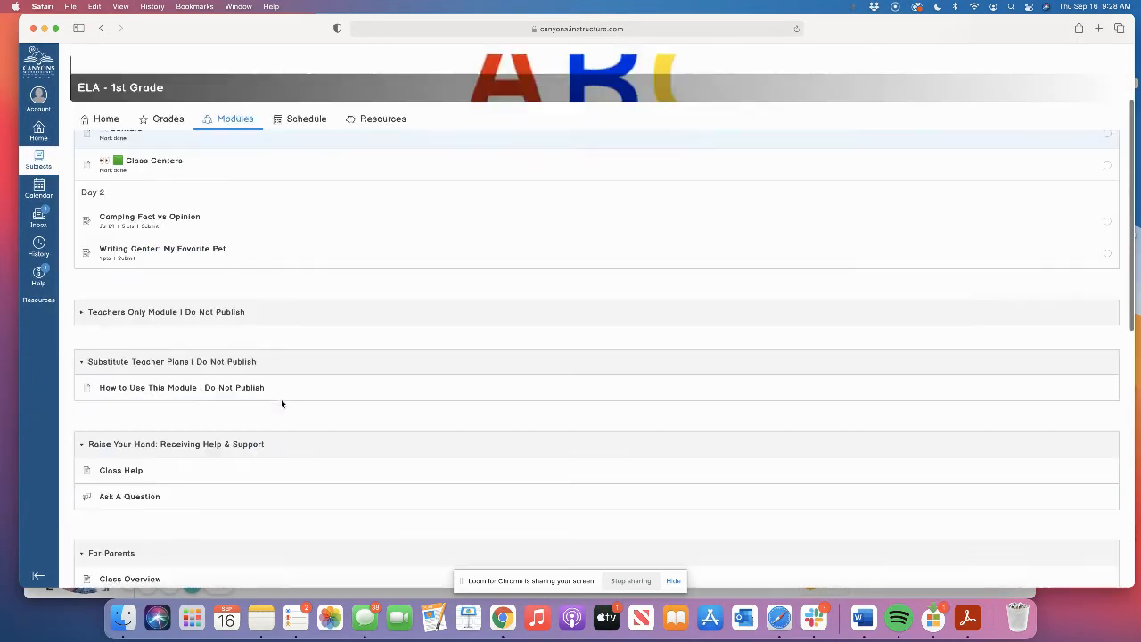
scroll("down", 3)
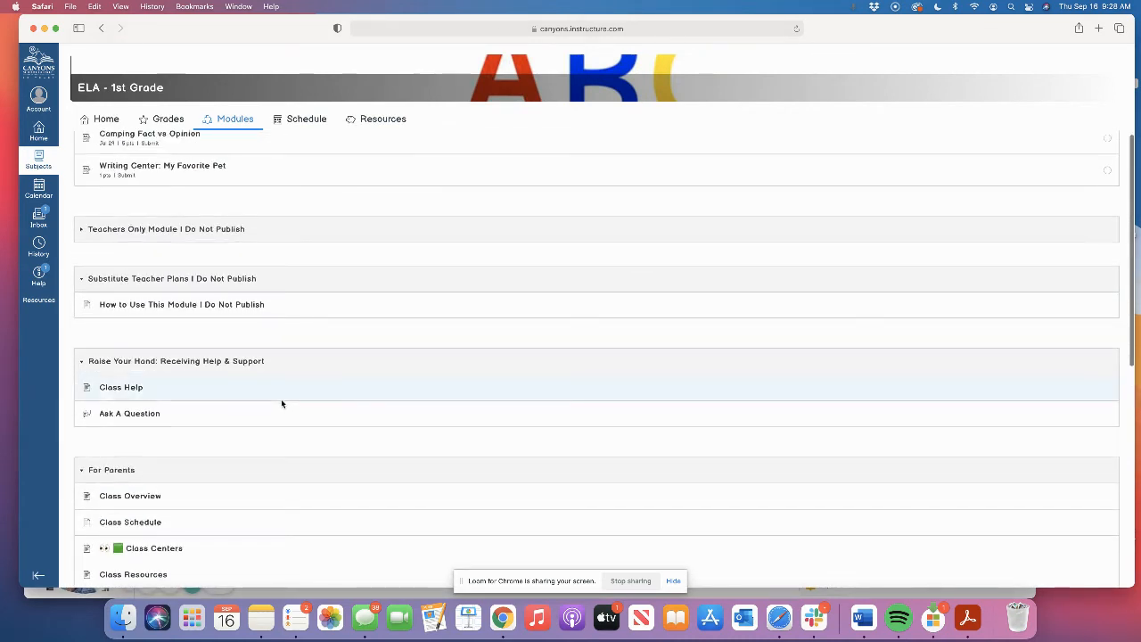
scroll("up", 3)
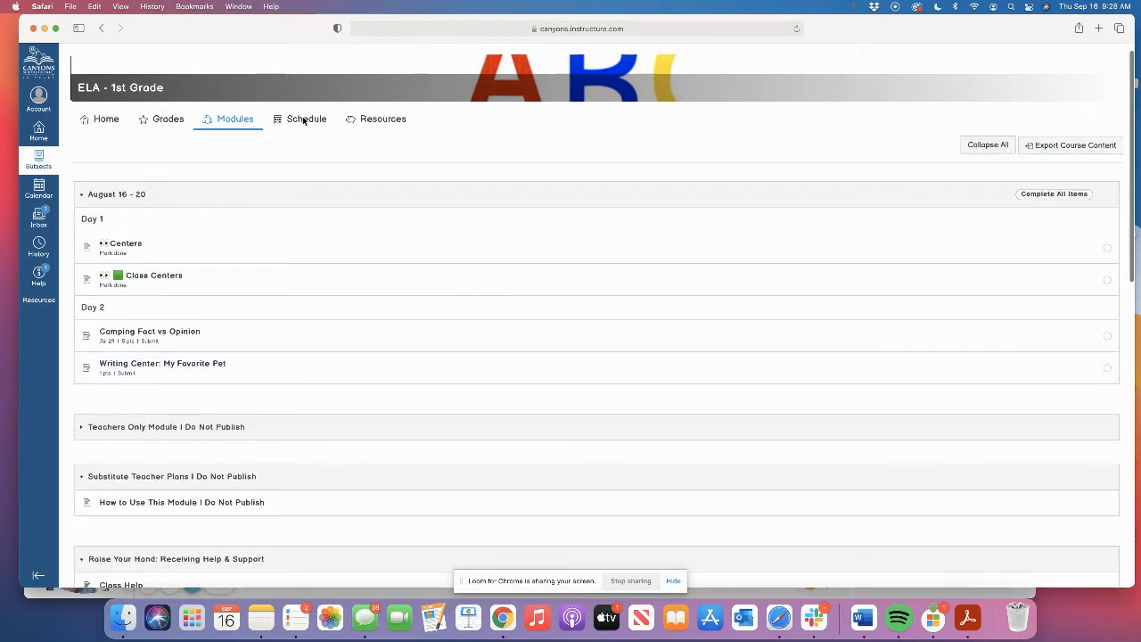
- Visit the ELA Schedule and Resources pages, then return to the course Home page at the top
left_click(307, 117)
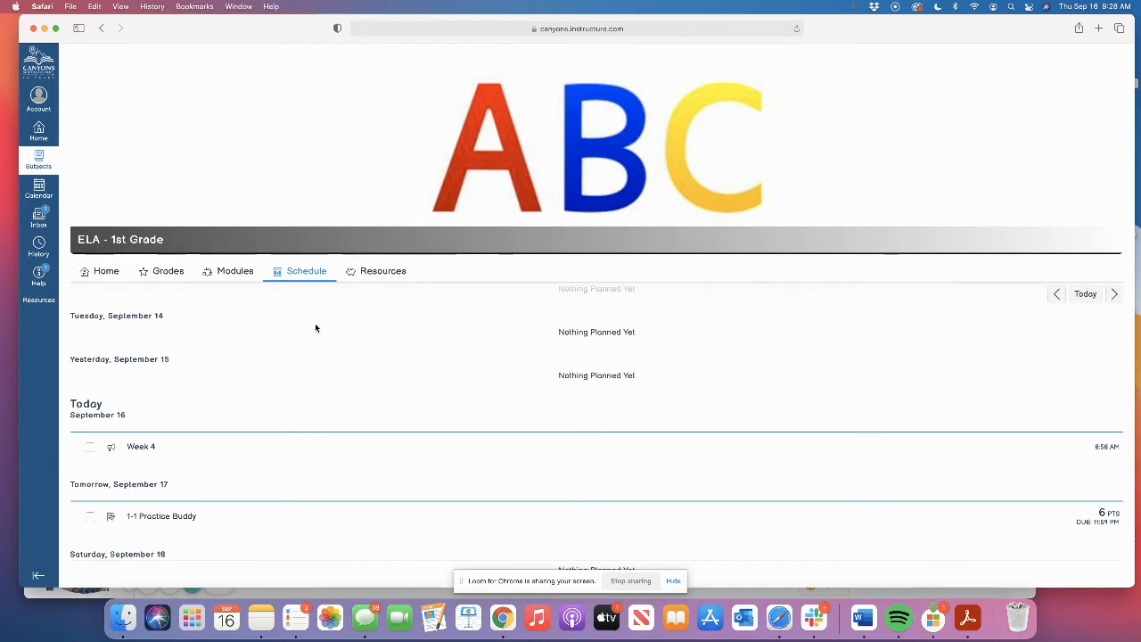
mouse_move(385, 280)
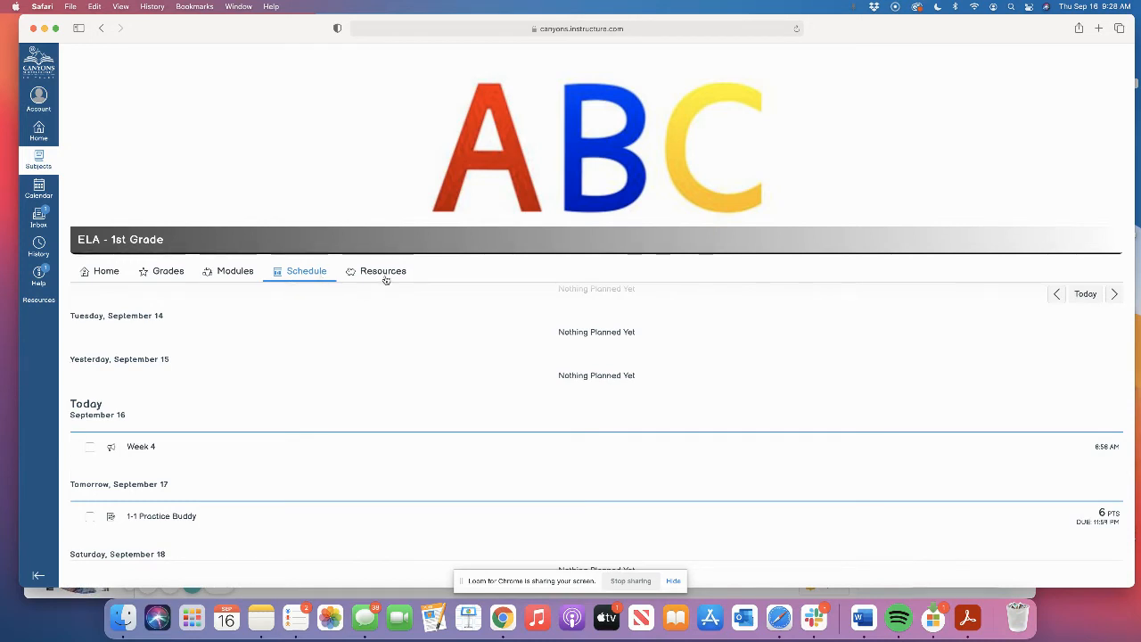
left_click(382, 271)
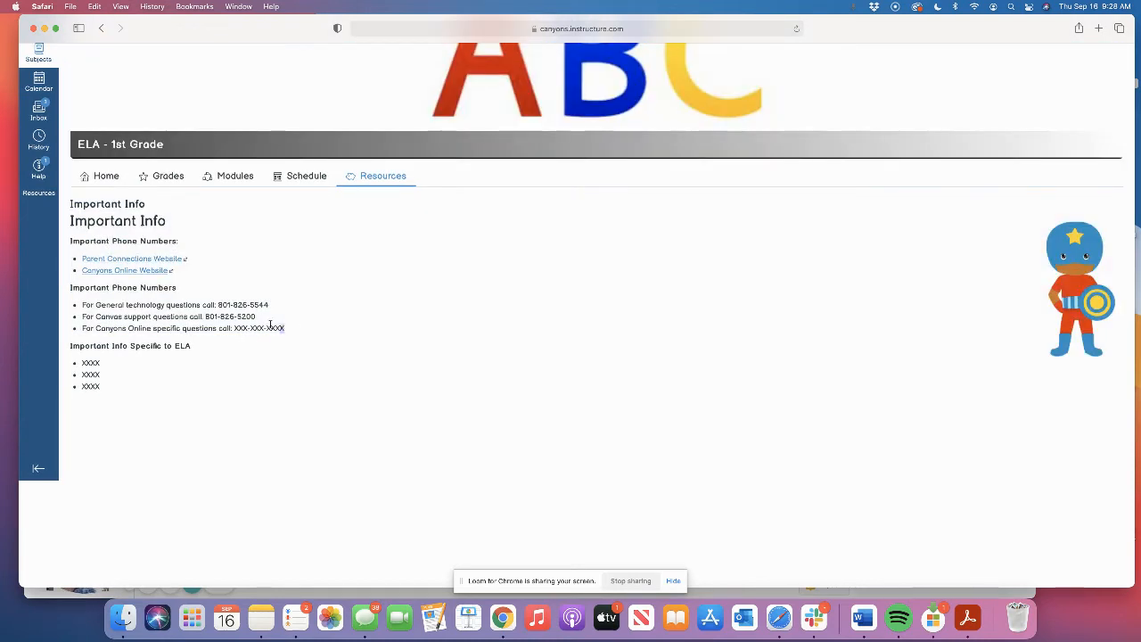
mouse_move(472, 448)
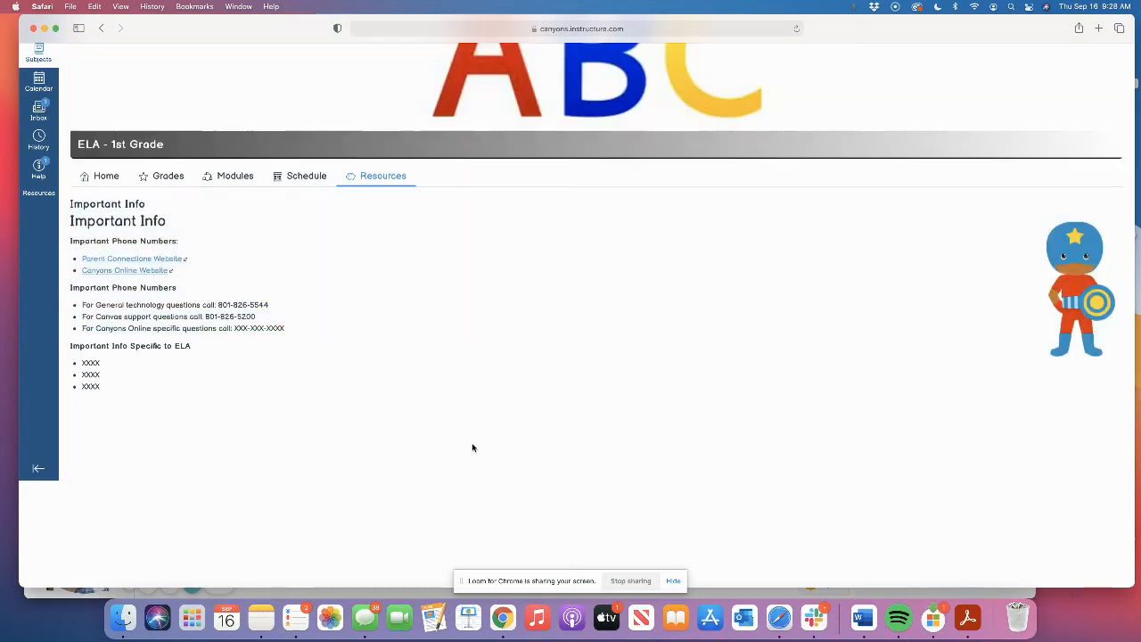
scroll("up", 3)
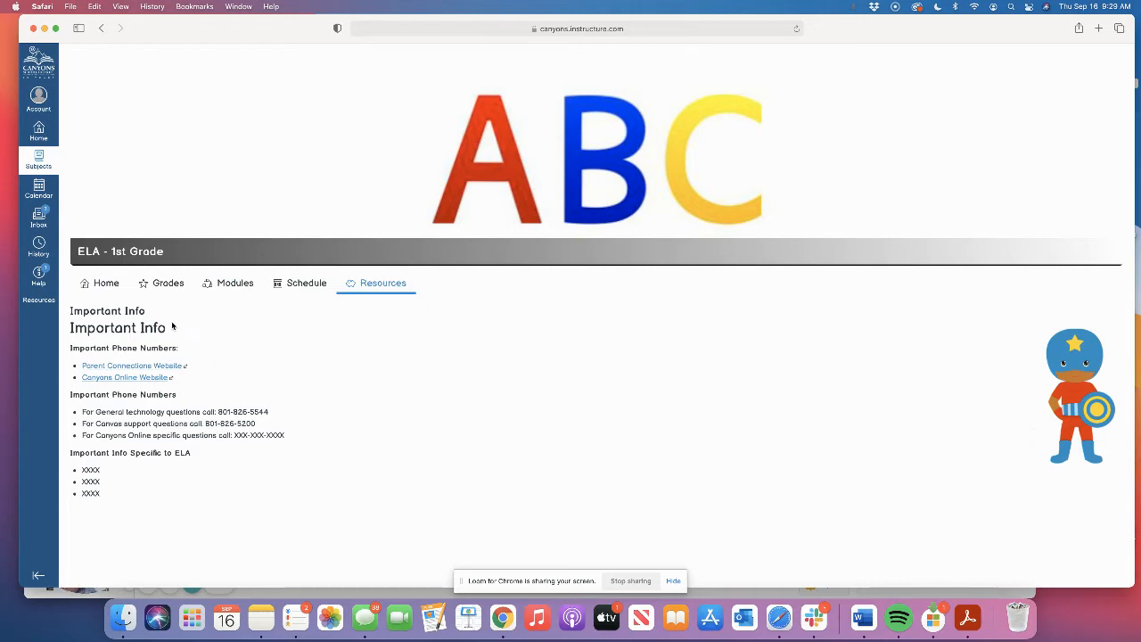
left_click(105, 281)
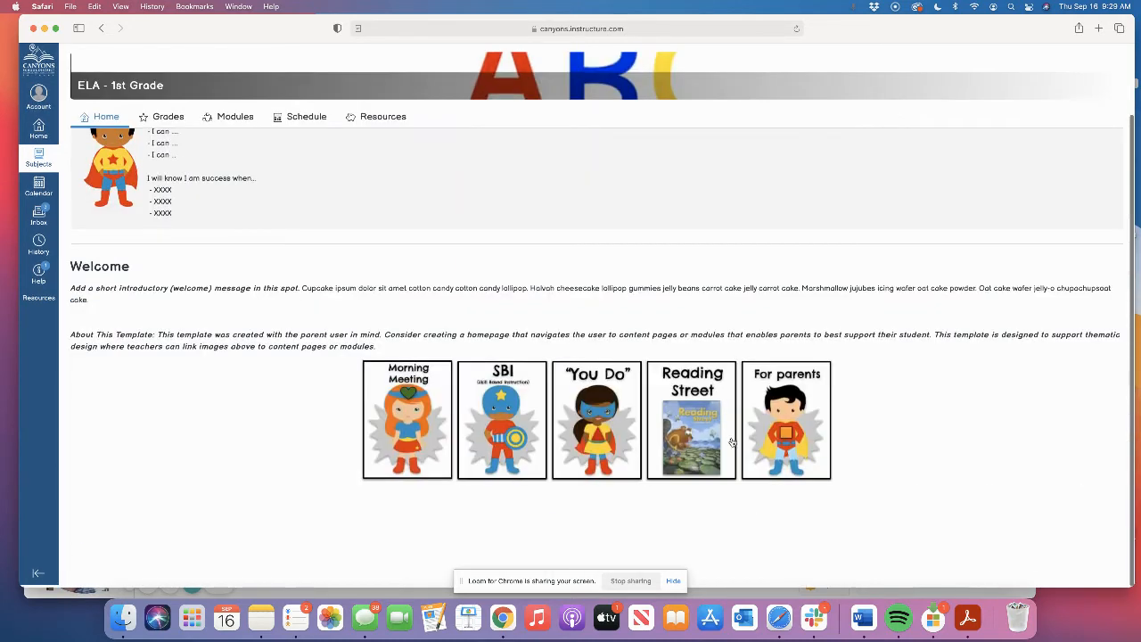
scroll("up", 3)
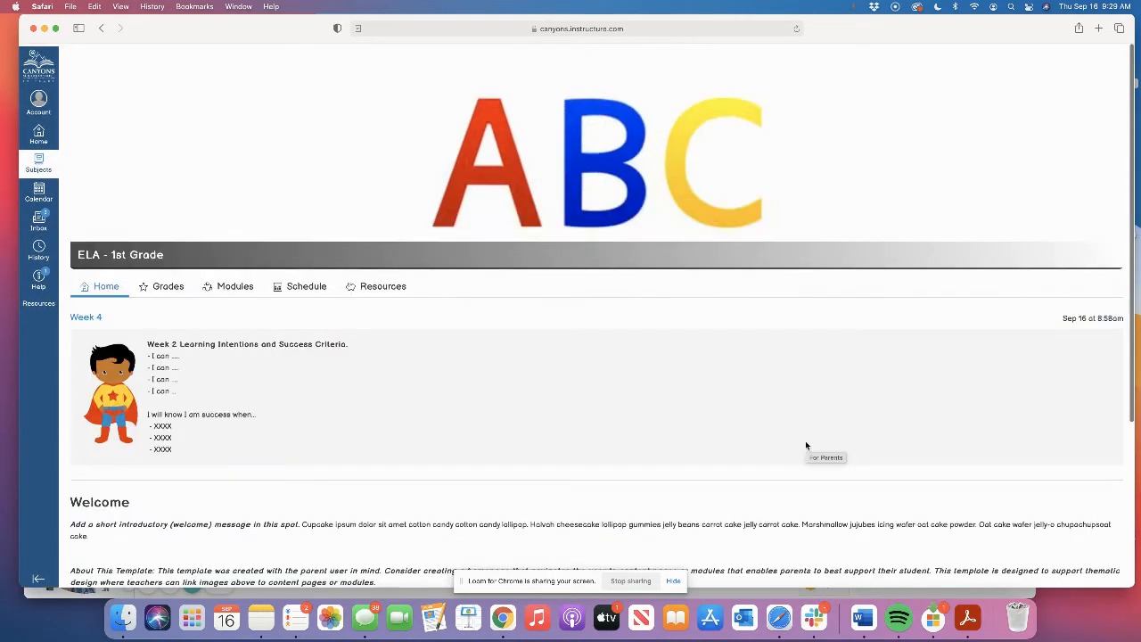
scroll("up", 3)
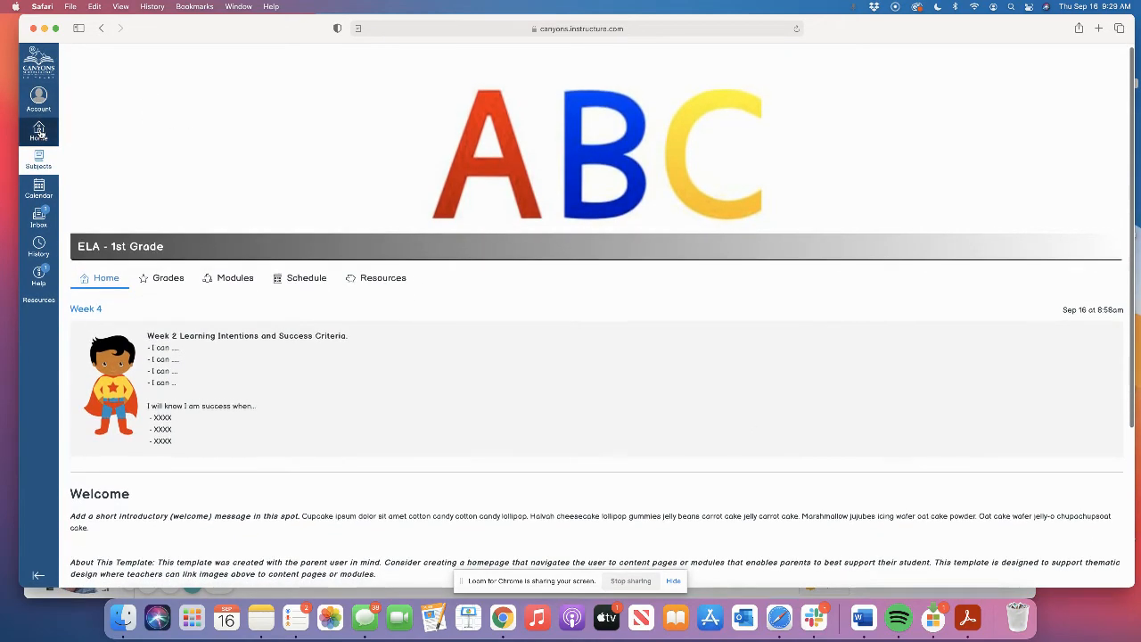
- Go back to the Homeroom dashboard and enter the Math - 1st Grade subject
left_click(38, 132)
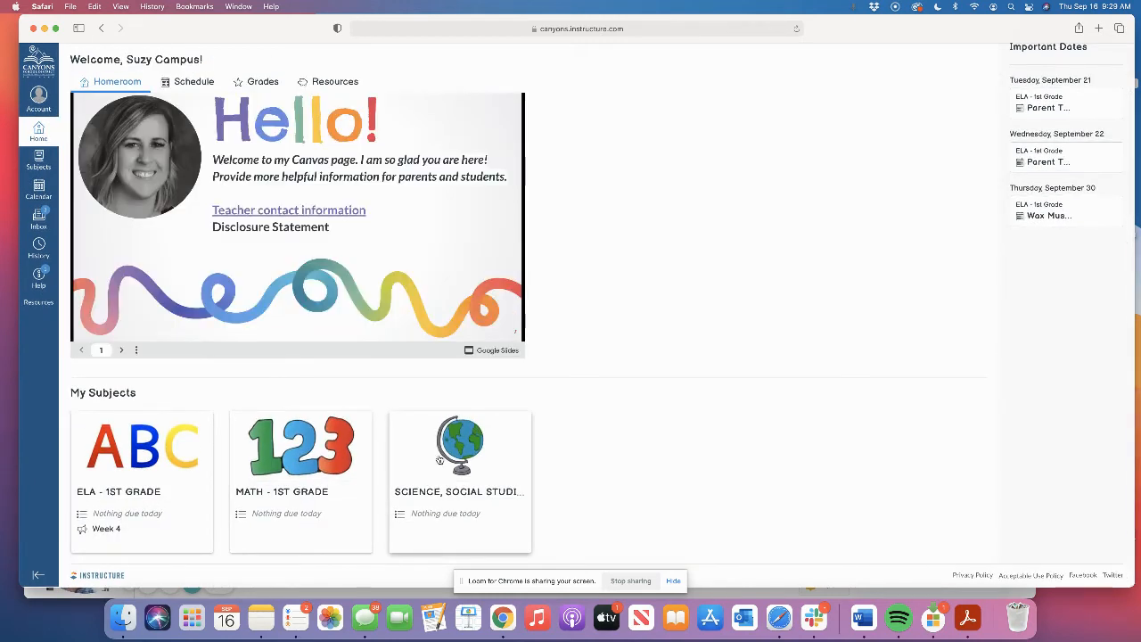
left_click(299, 445)
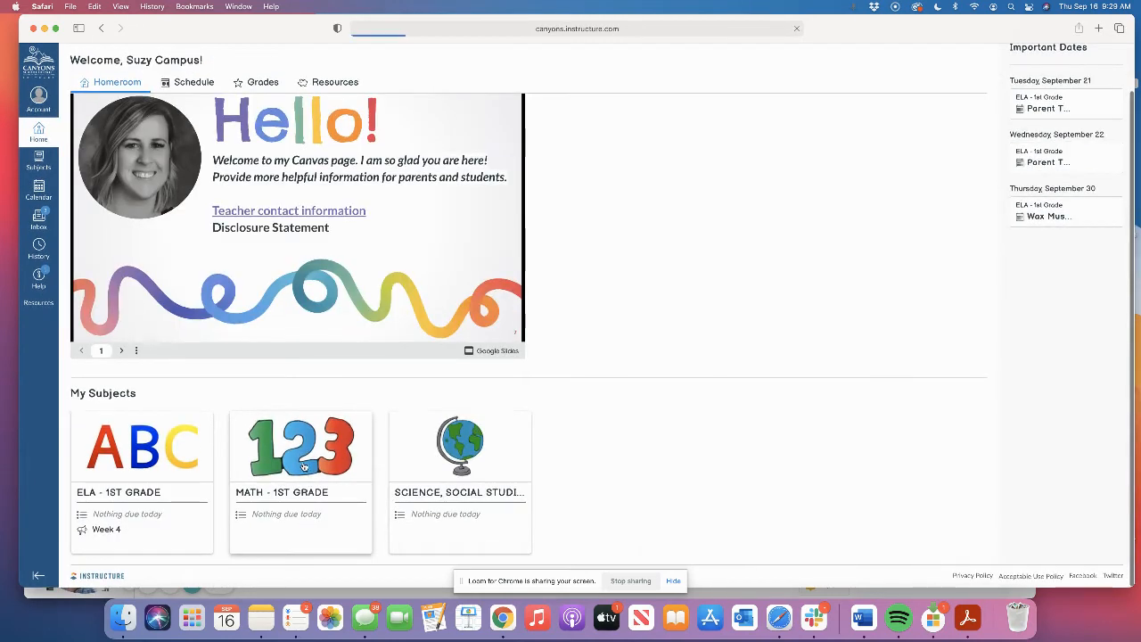
left_click(300, 445)
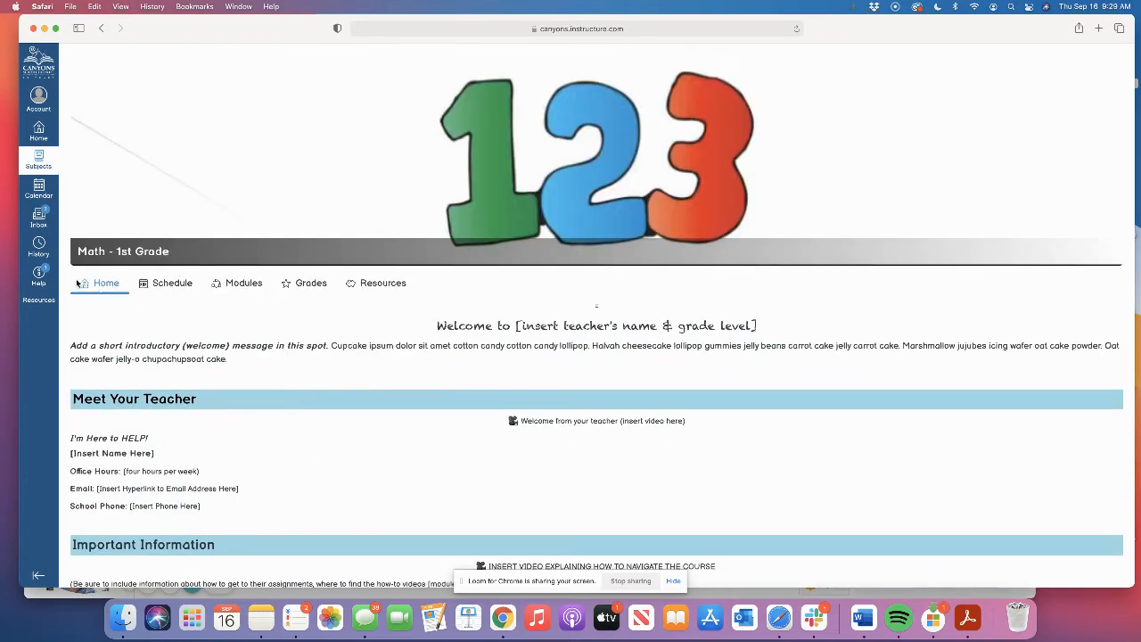
- Scroll through Meet Your Teacher, Important Information links and the Begin Your Online Journey weekly tiles
scroll("down", 3)
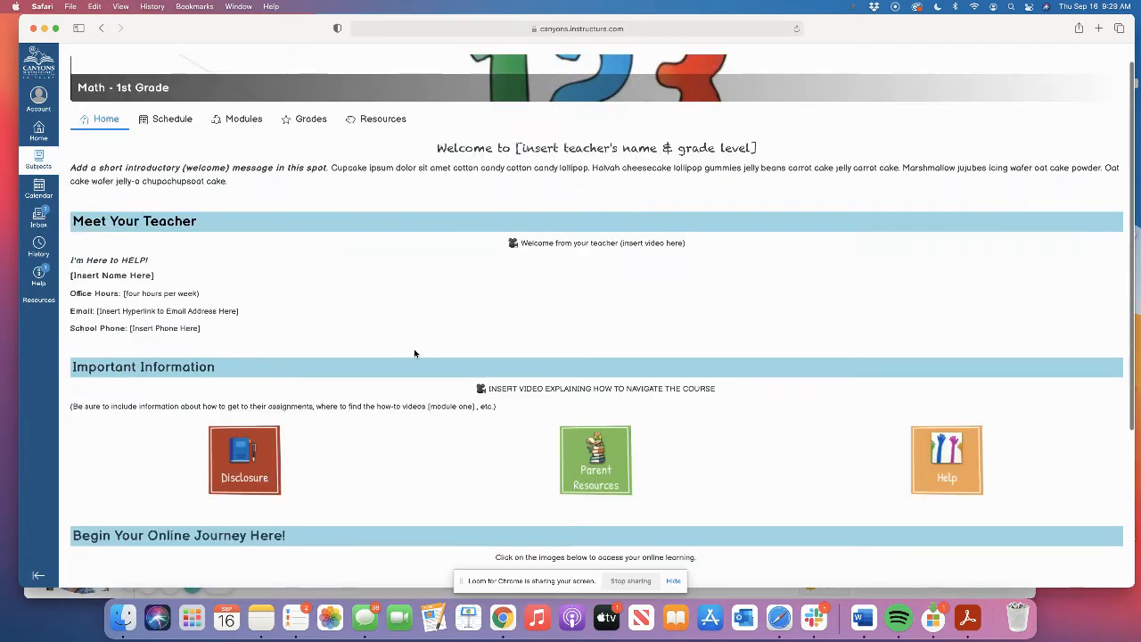
scroll("up", 3)
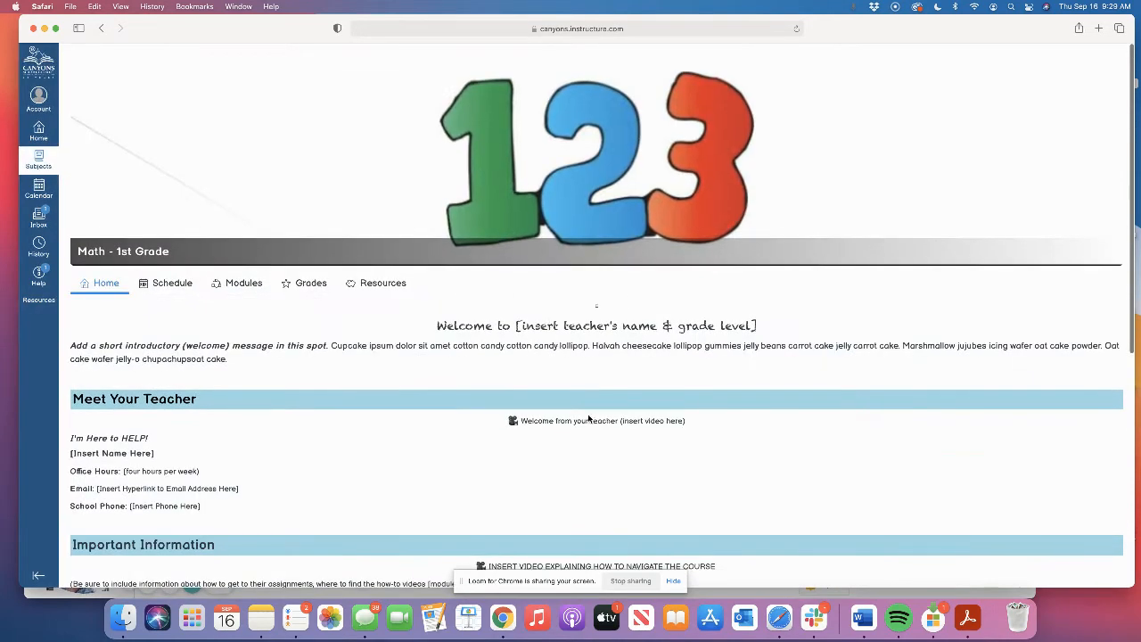
scroll("down", 3)
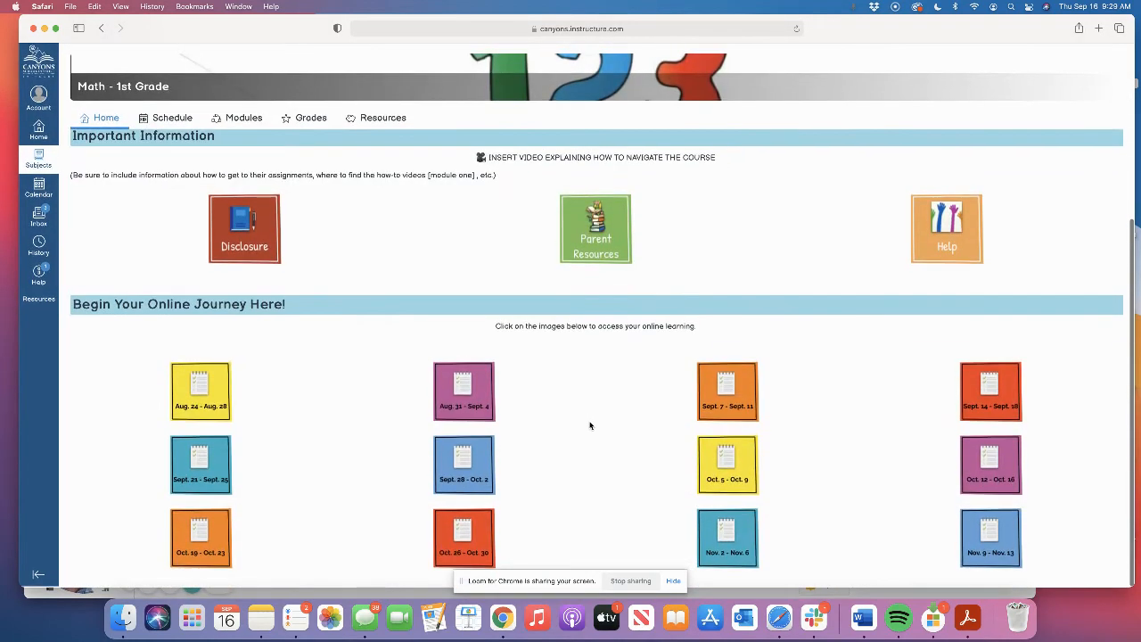
scroll("up", 3)
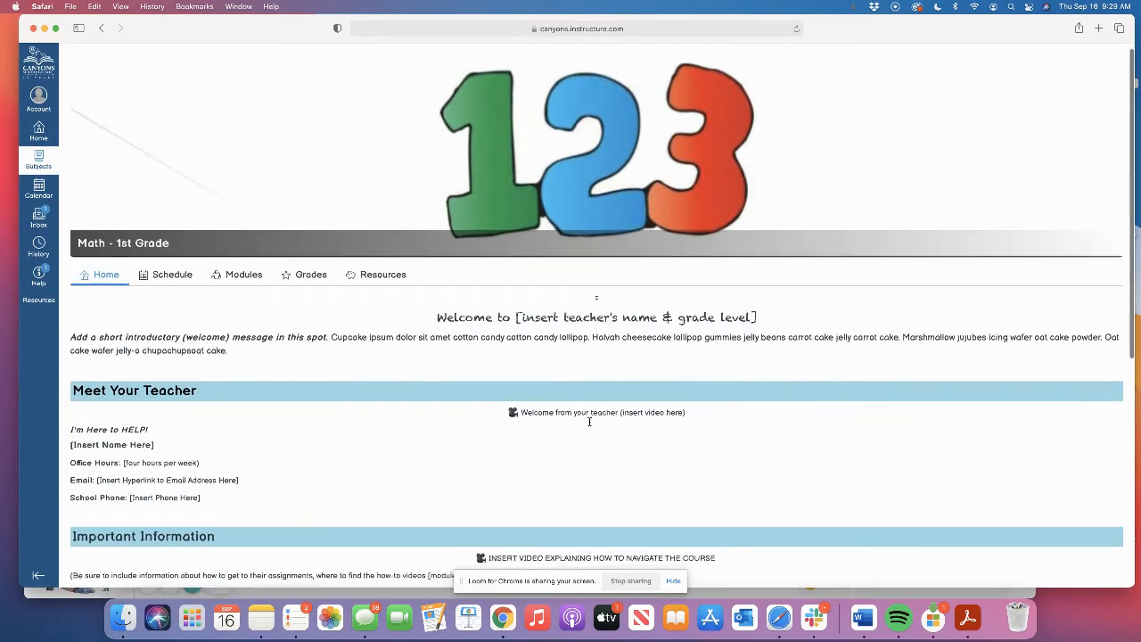
scroll("down", 3)
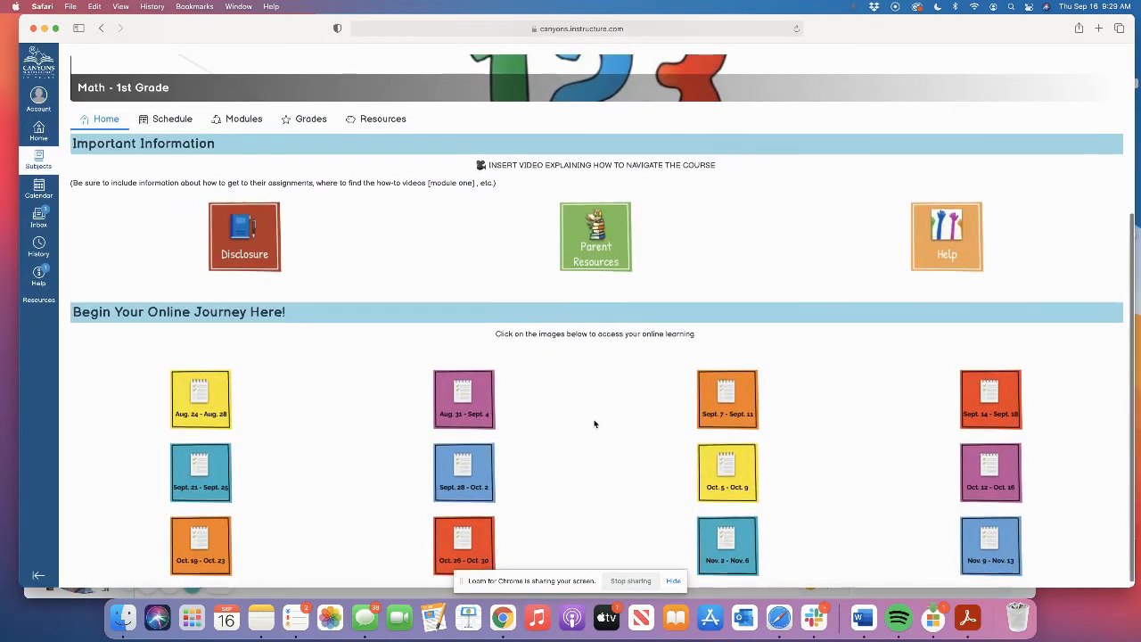
scroll("up", 3)
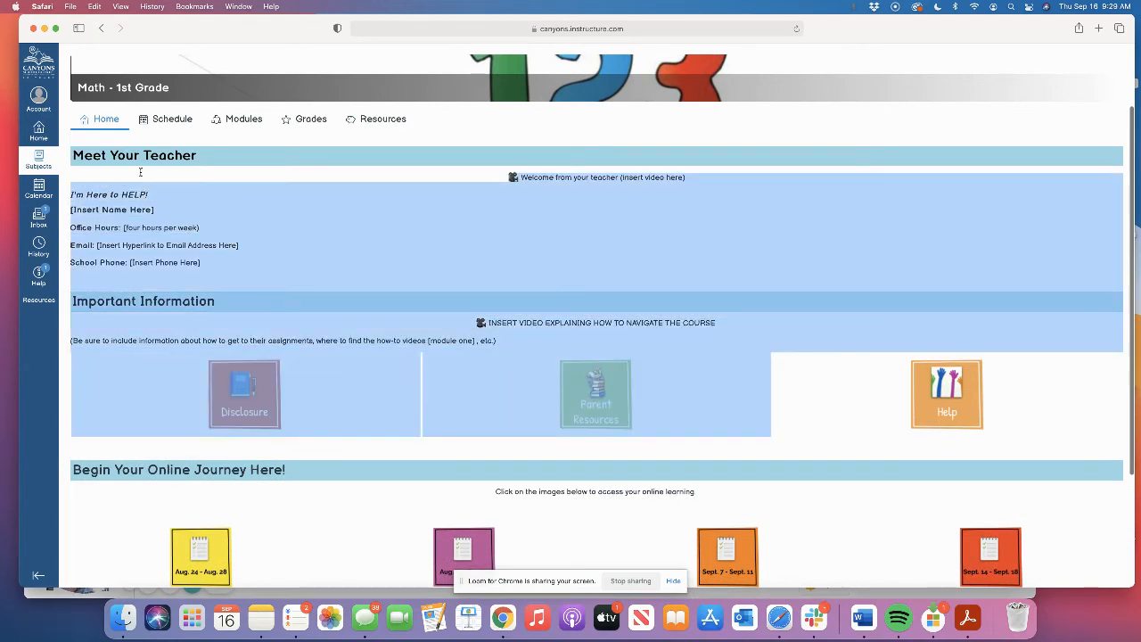
mouse_move(250, 363)
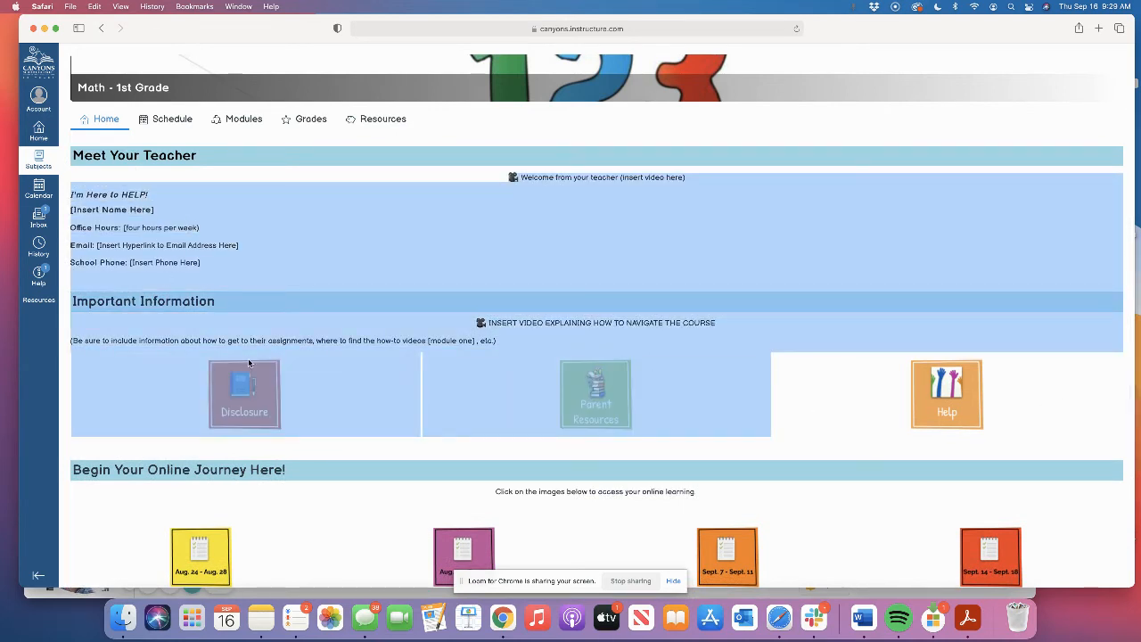
scroll("down", 3)
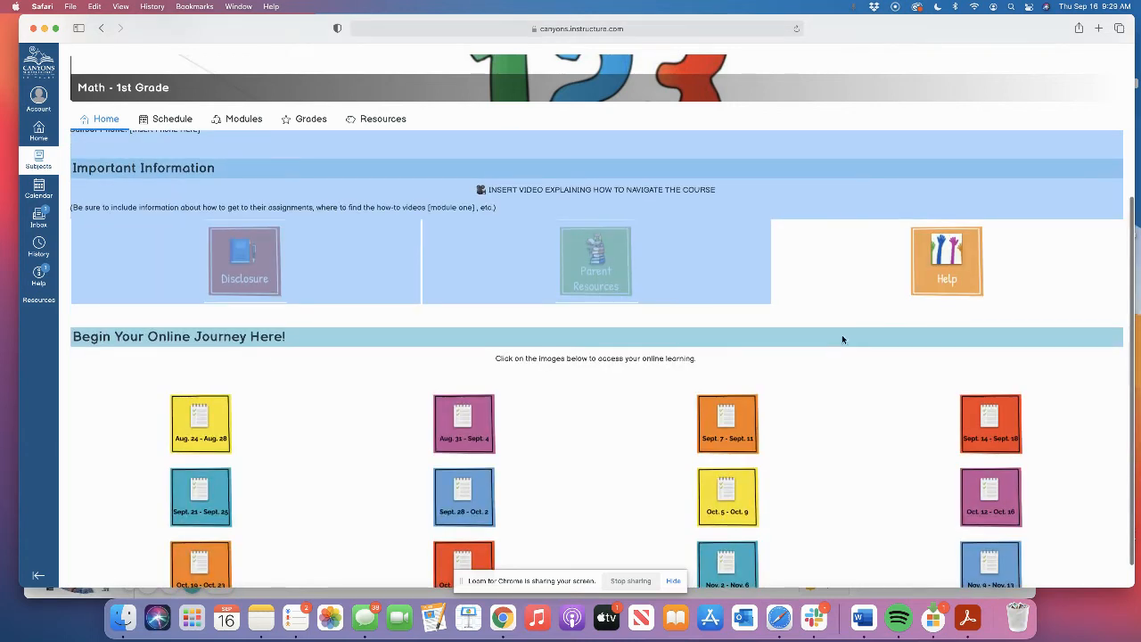
mouse_move(396, 419)
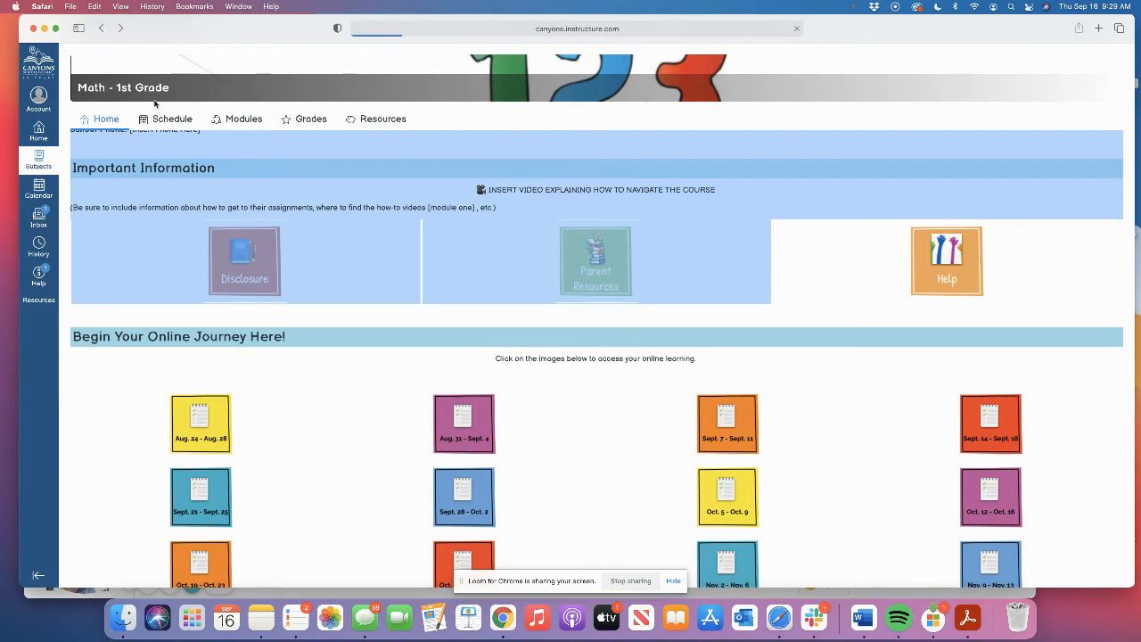
- Switch to the ELA - 1st Grade subject and scroll through its Welcome message and picture links
left_click(39, 132)
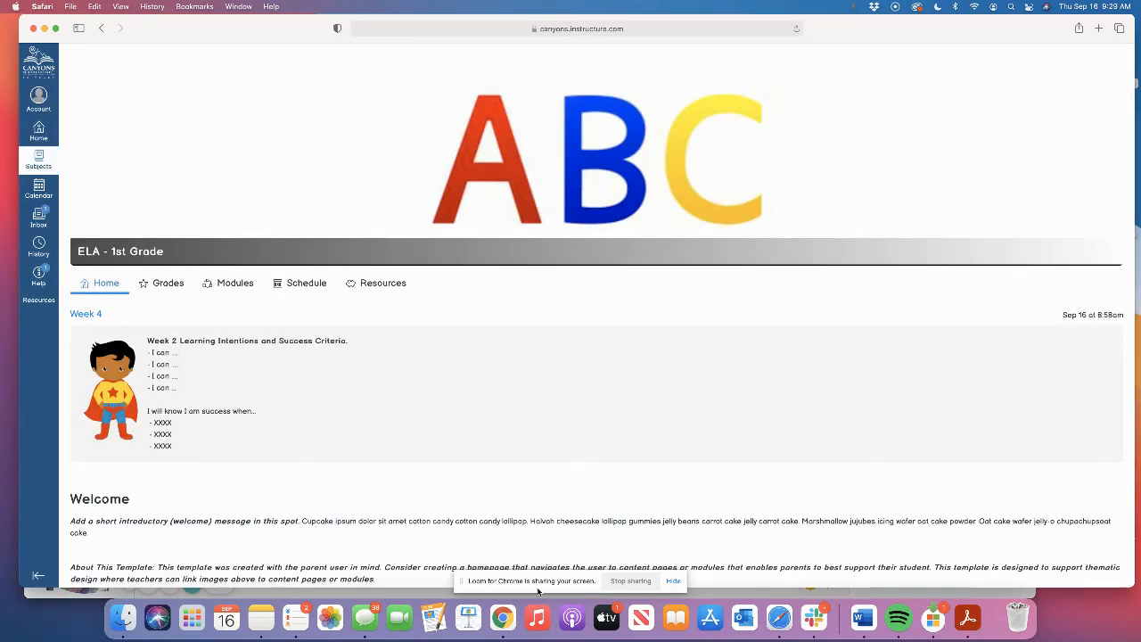
mouse_move(194, 189)
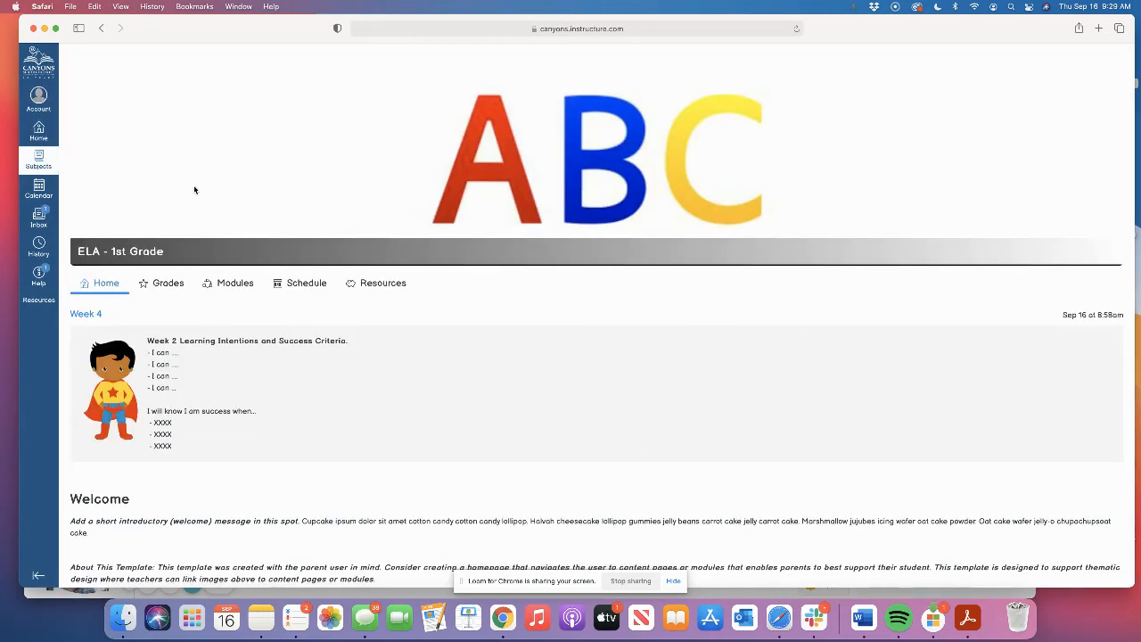
mouse_move(831, 194)
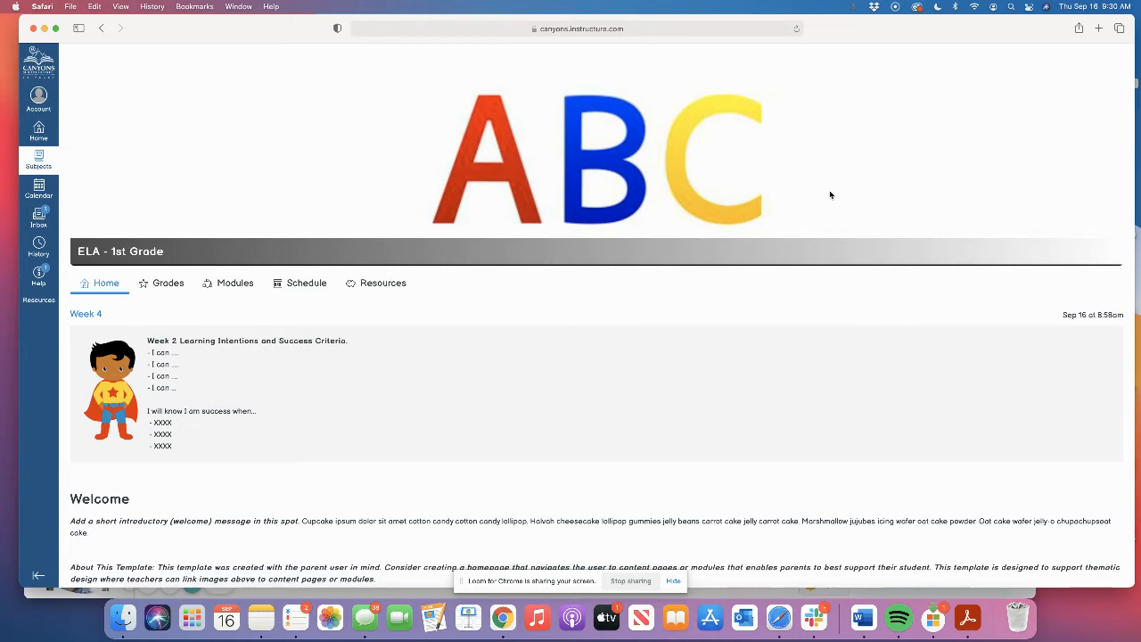
scroll("down", 3)
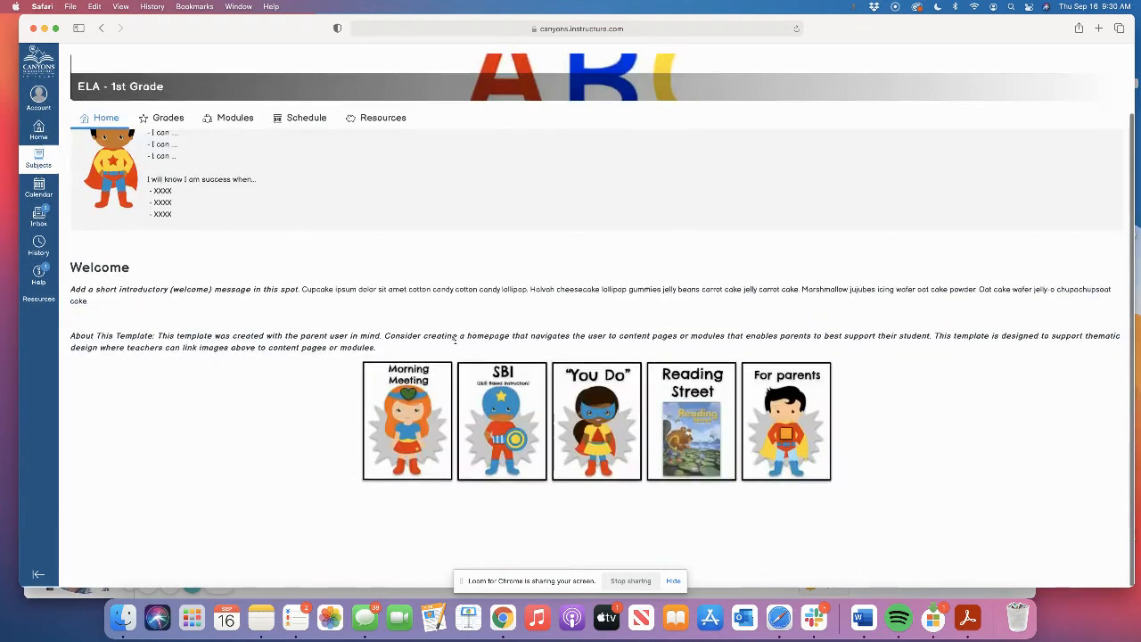
scroll("up", 3)
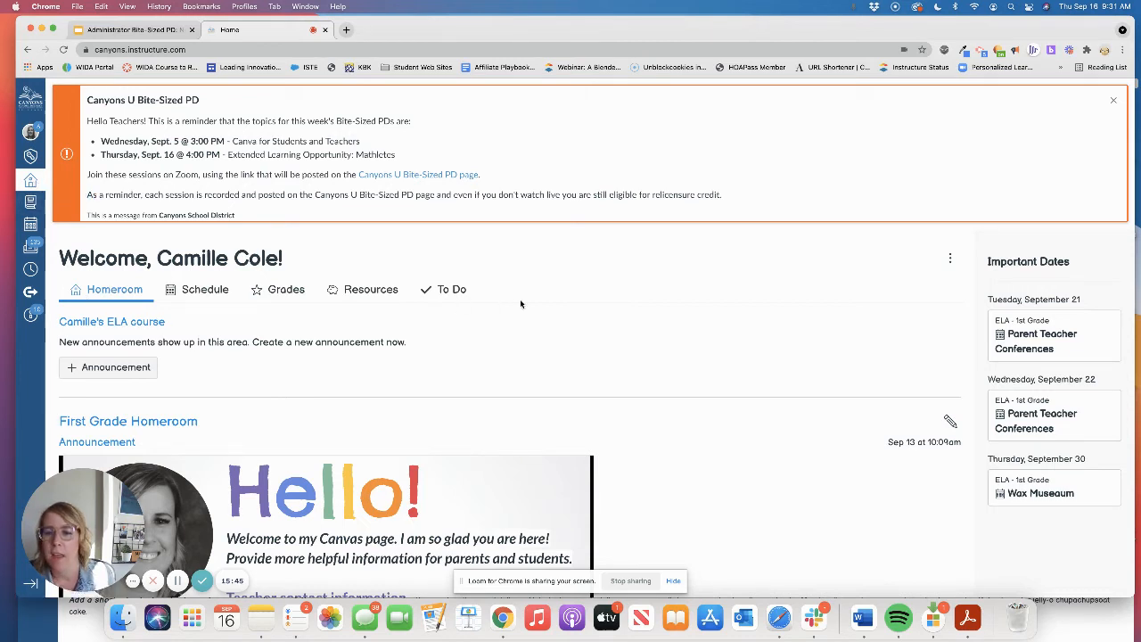
mouse_move(478, 311)
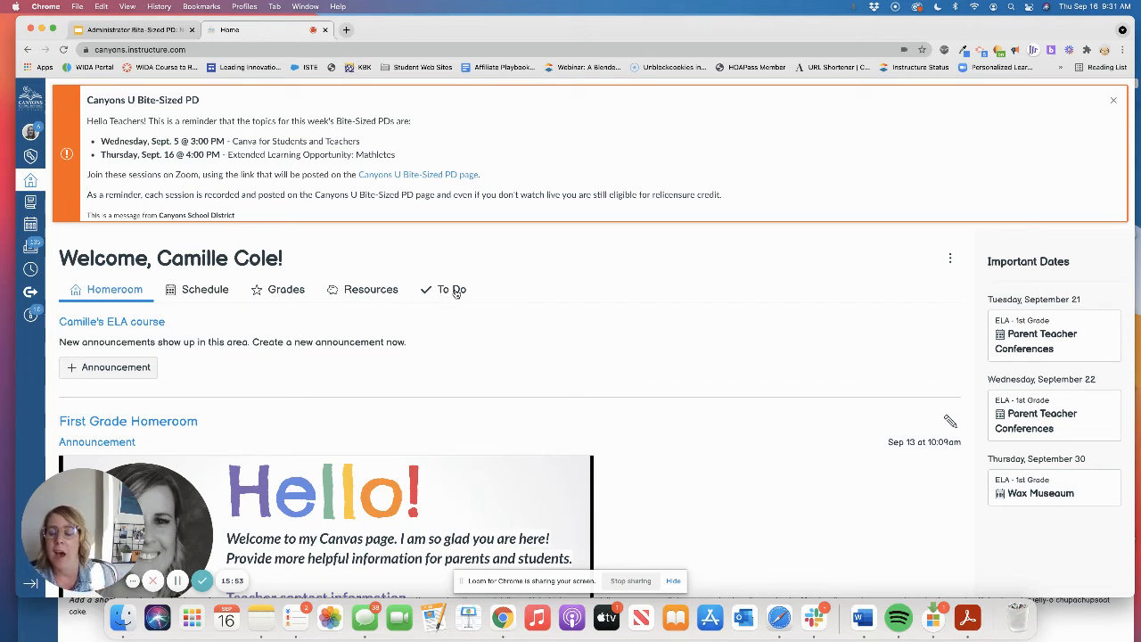
- Check the teacher's To Do list and return to the Homeroom overview
left_click(453, 289)
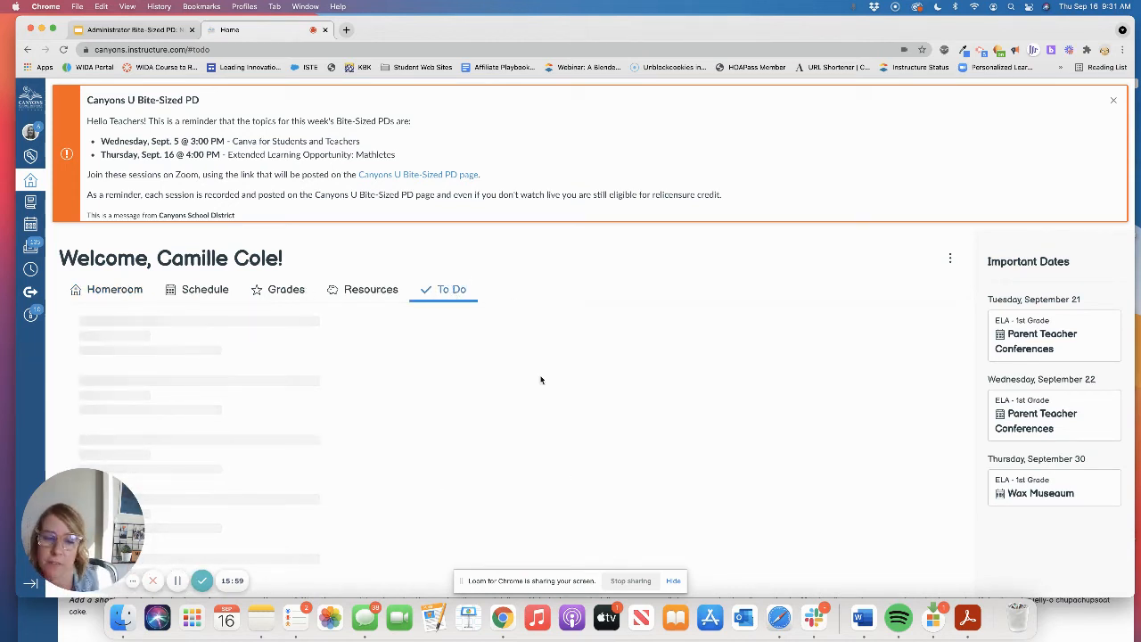
left_click(114, 289)
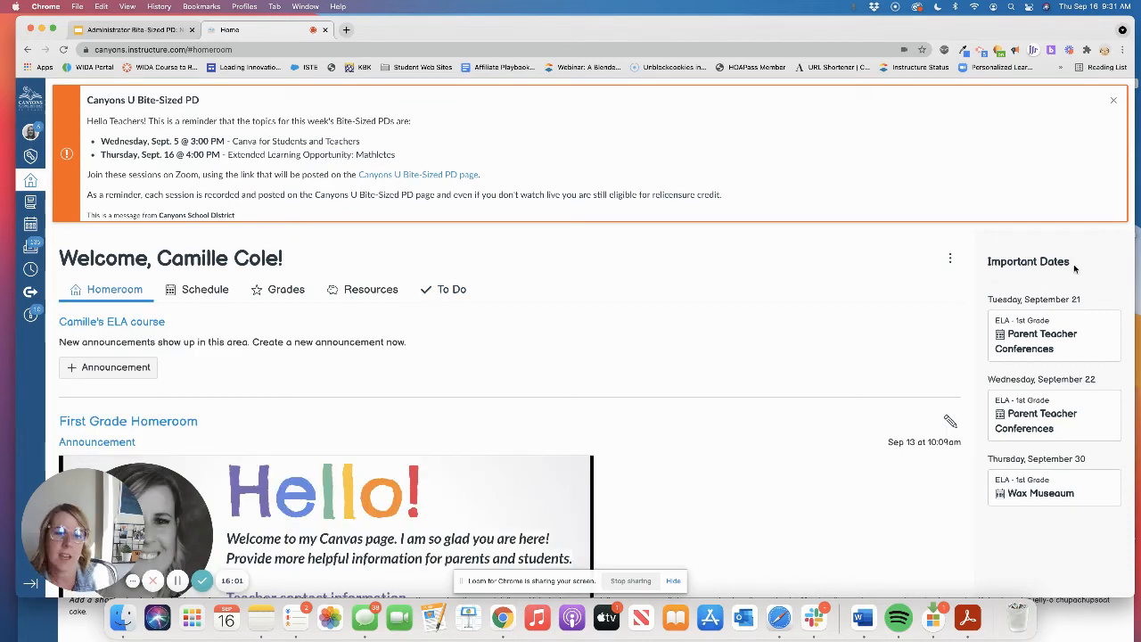
mouse_move(1059, 542)
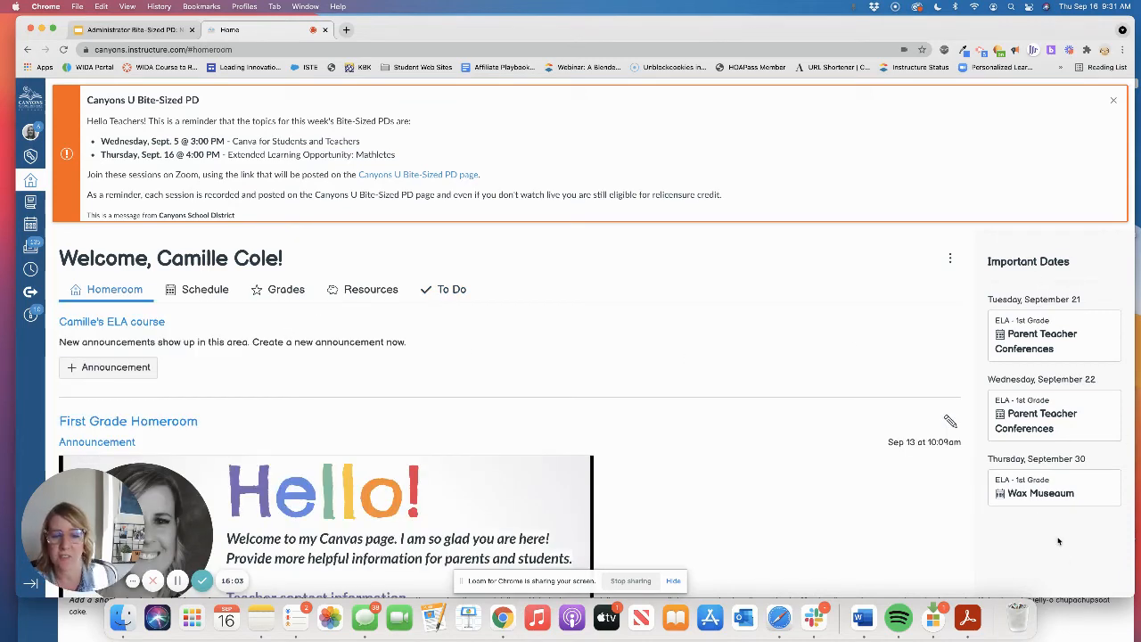
left_click(1112, 99)
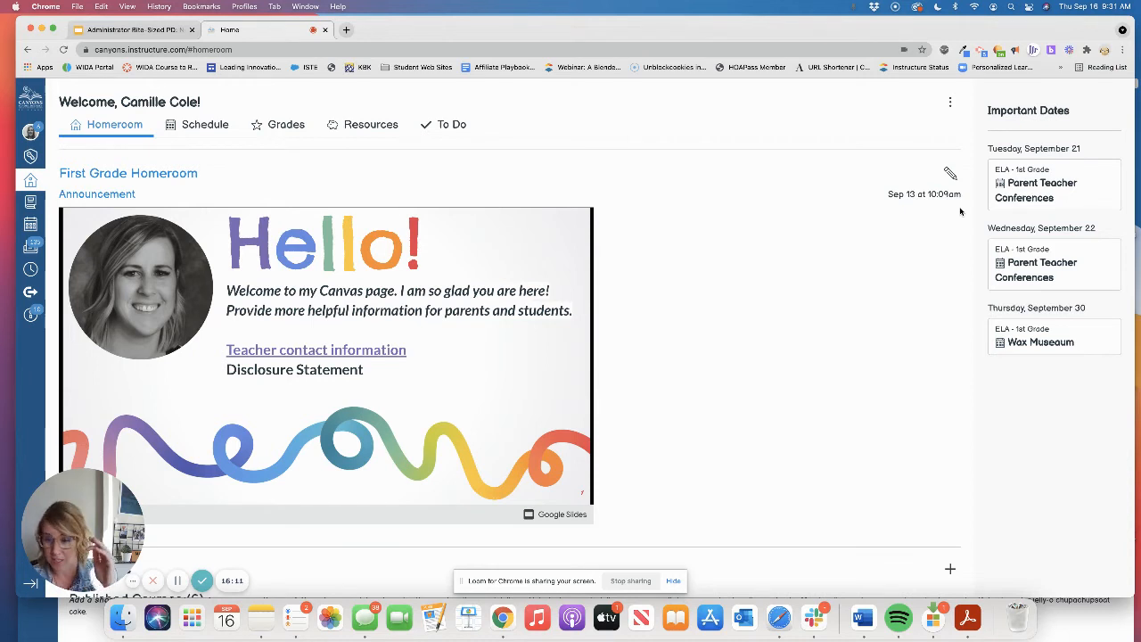
mouse_move(571, 384)
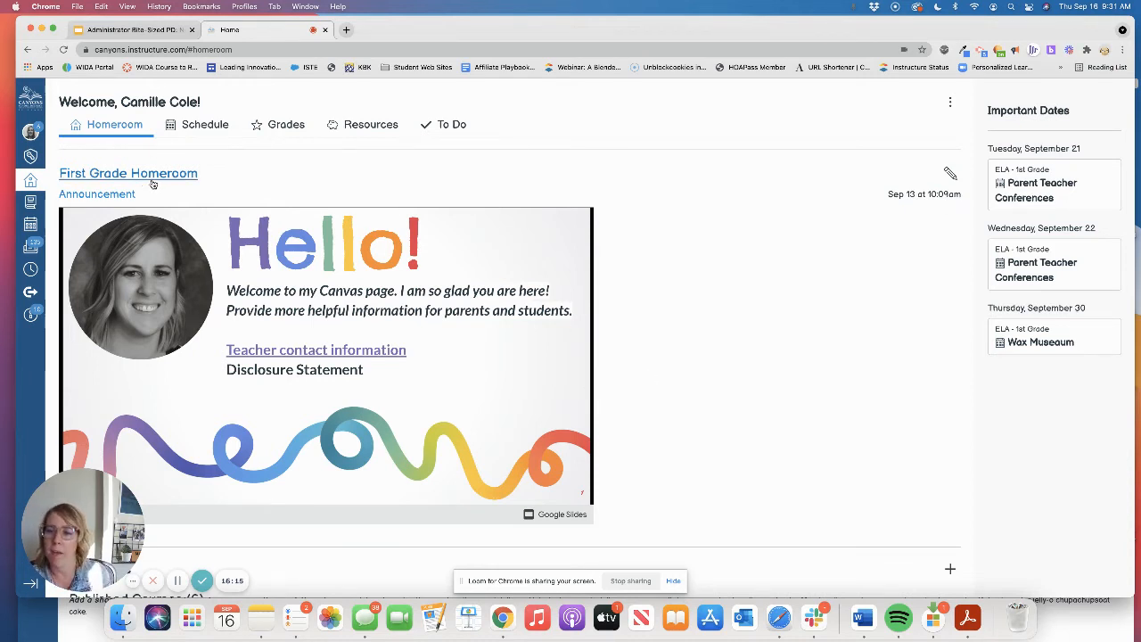
- Scroll down the teacher Homeroom to My Subjects with its six published courses including ELA and Math - 1st Grade
scroll("down", 3)
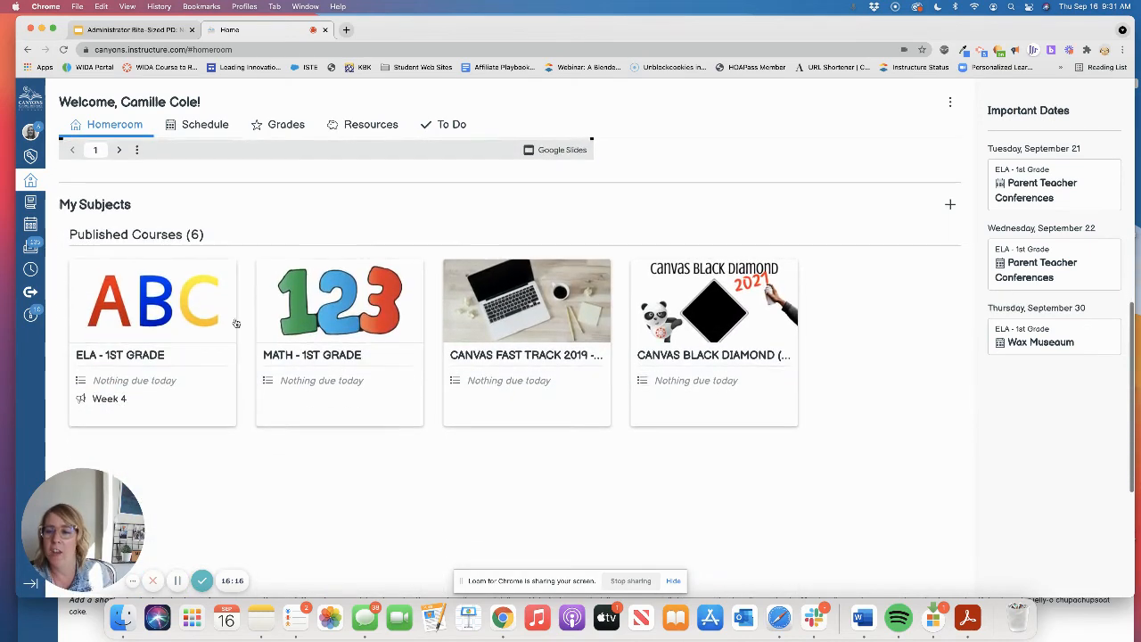
scroll("down", 3)
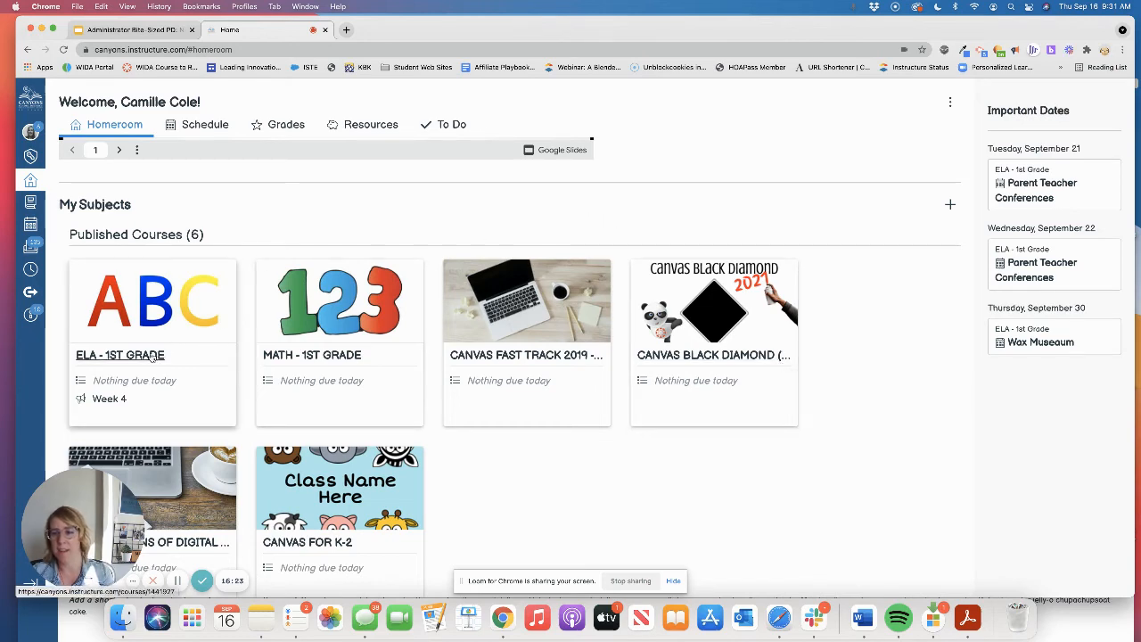
scroll("down", 3)
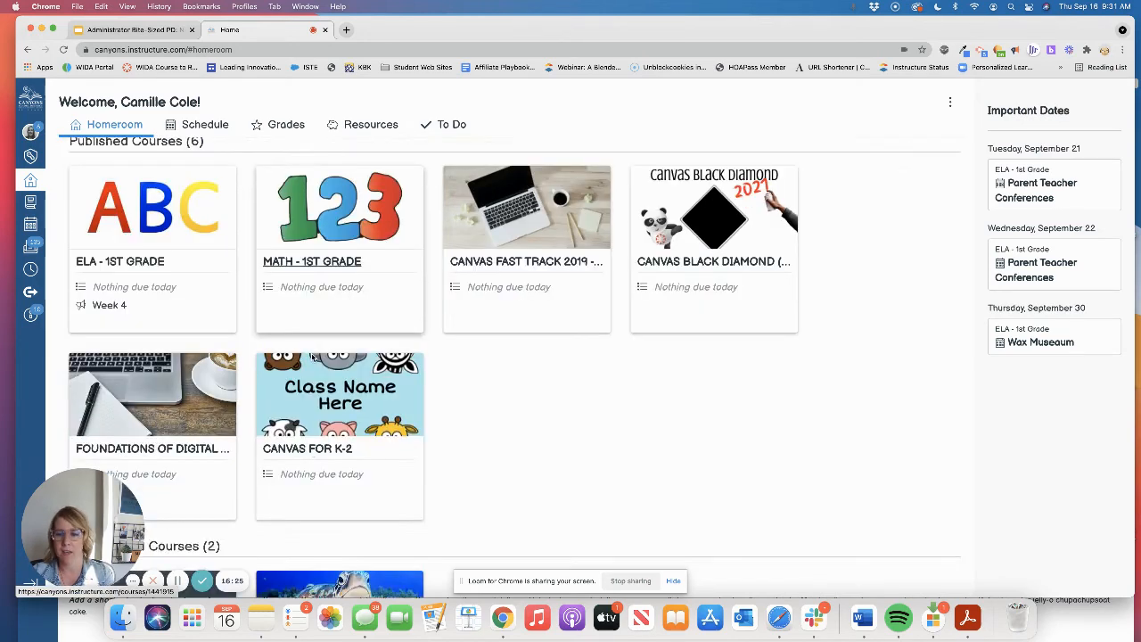
scroll("up", 3)
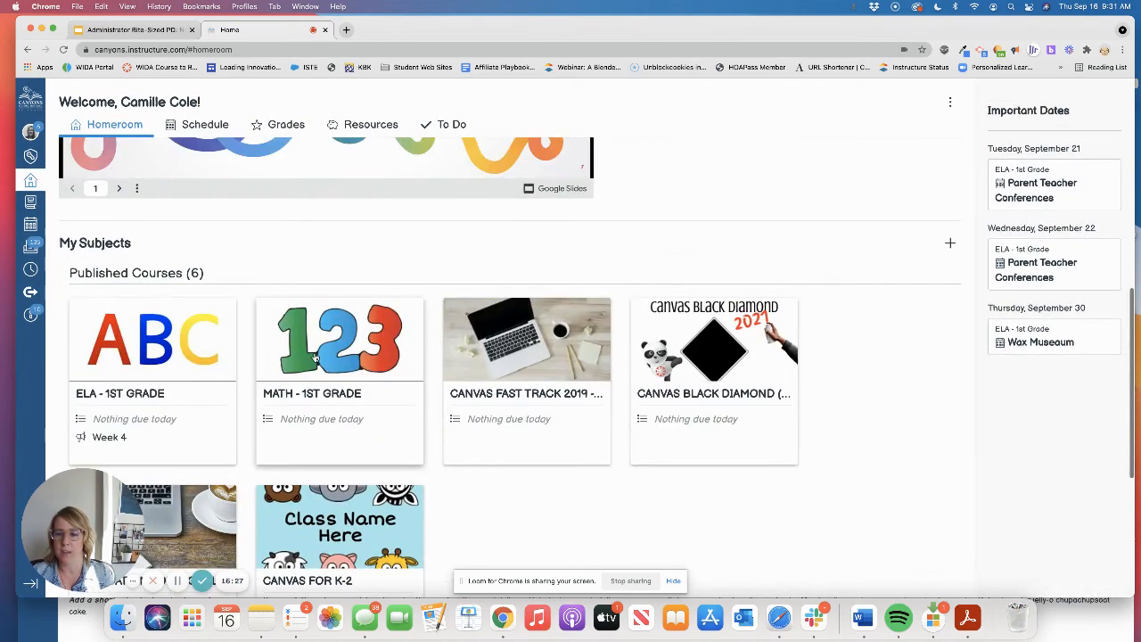
scroll("down", 3)
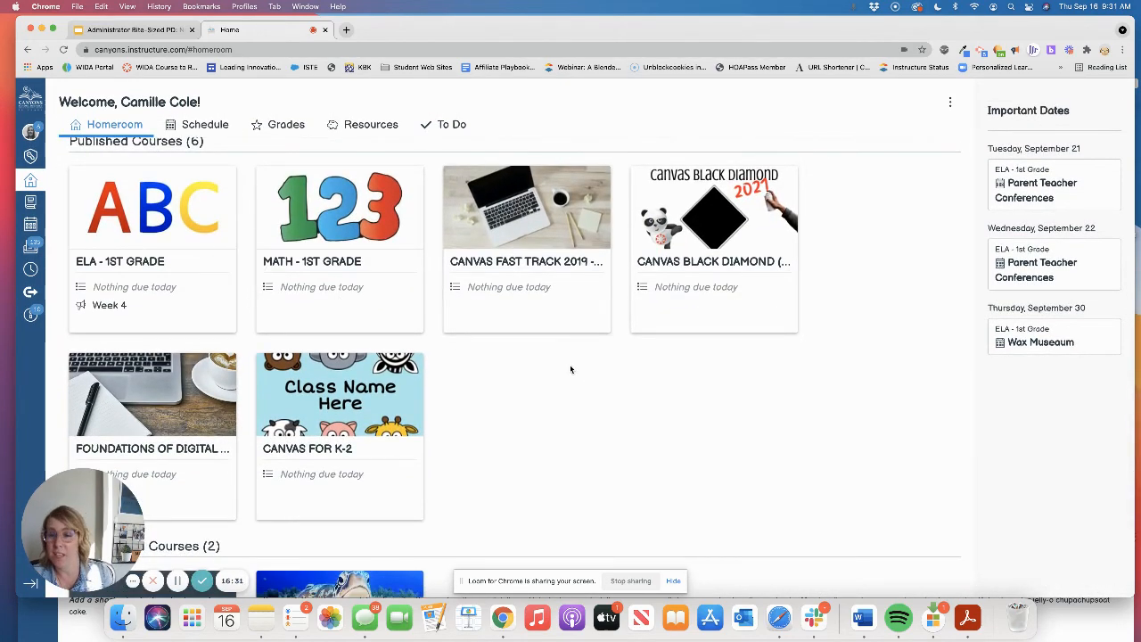
scroll("up", 3)
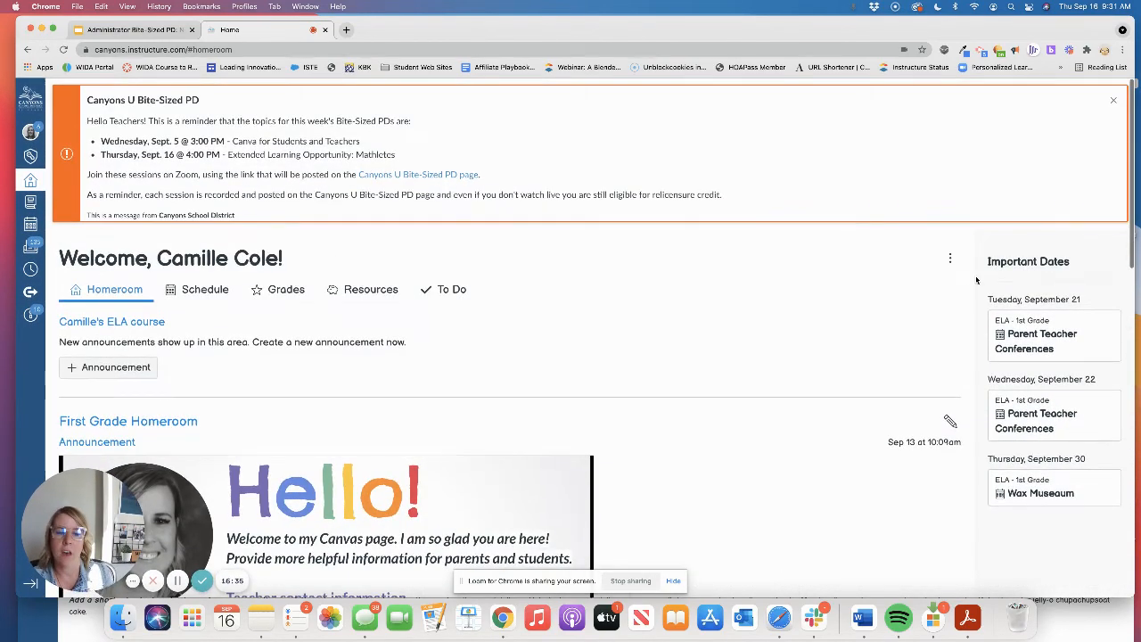
left_click(948, 258)
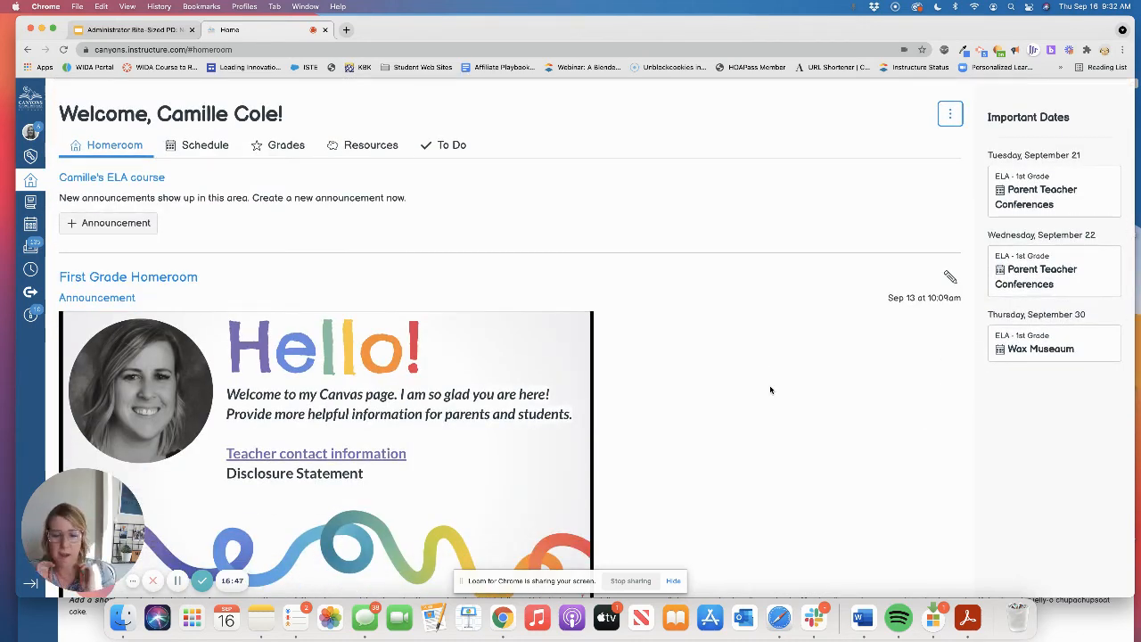
mouse_move(823, 421)
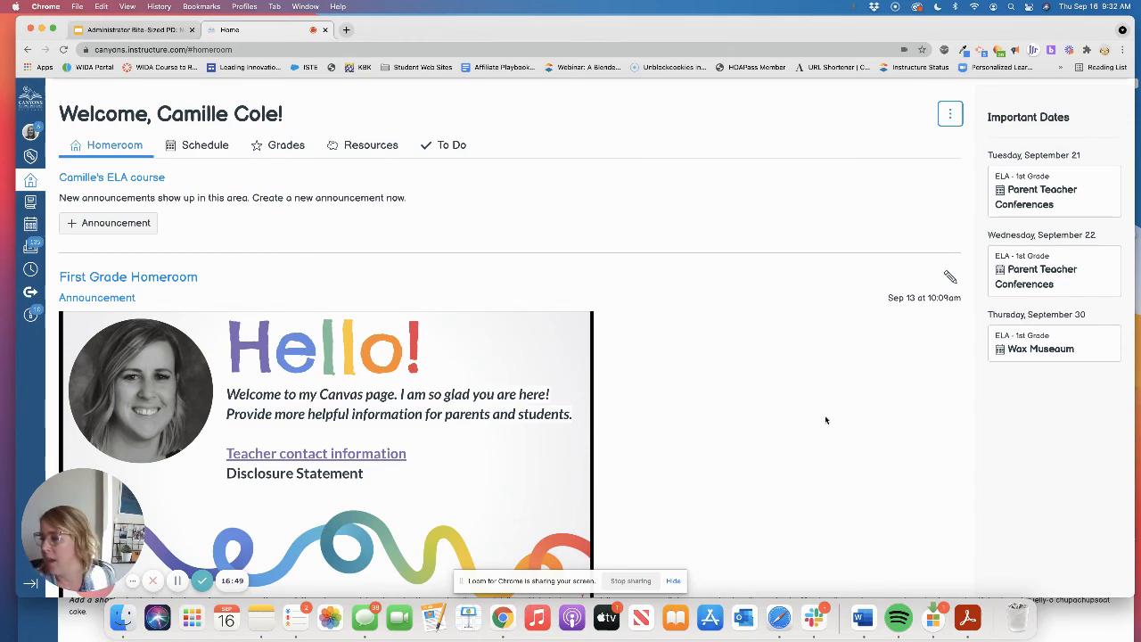
scroll("down", 3)
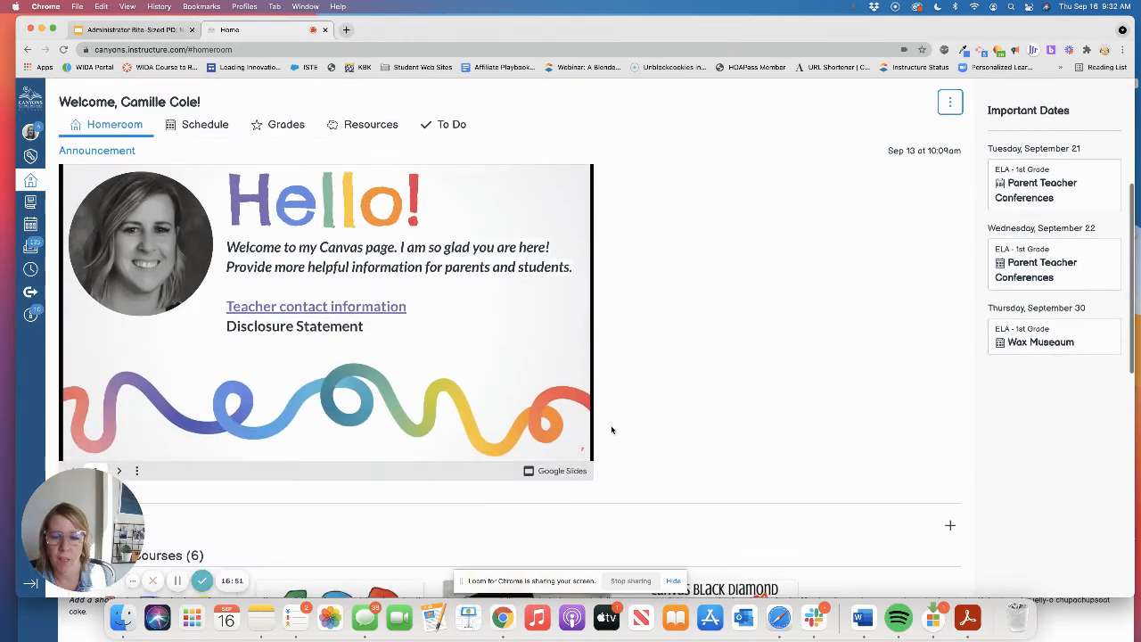
scroll("down", 3)
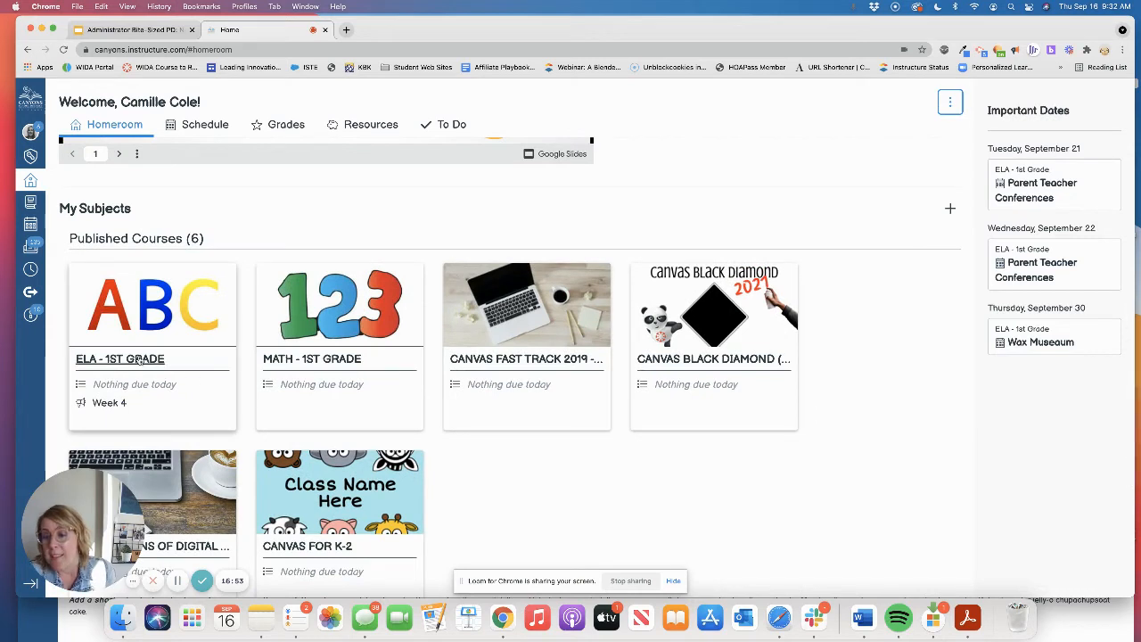
- Open the ELA - 1st Grade subject from My Subjects and go to Manage Subject
left_click(119, 358)
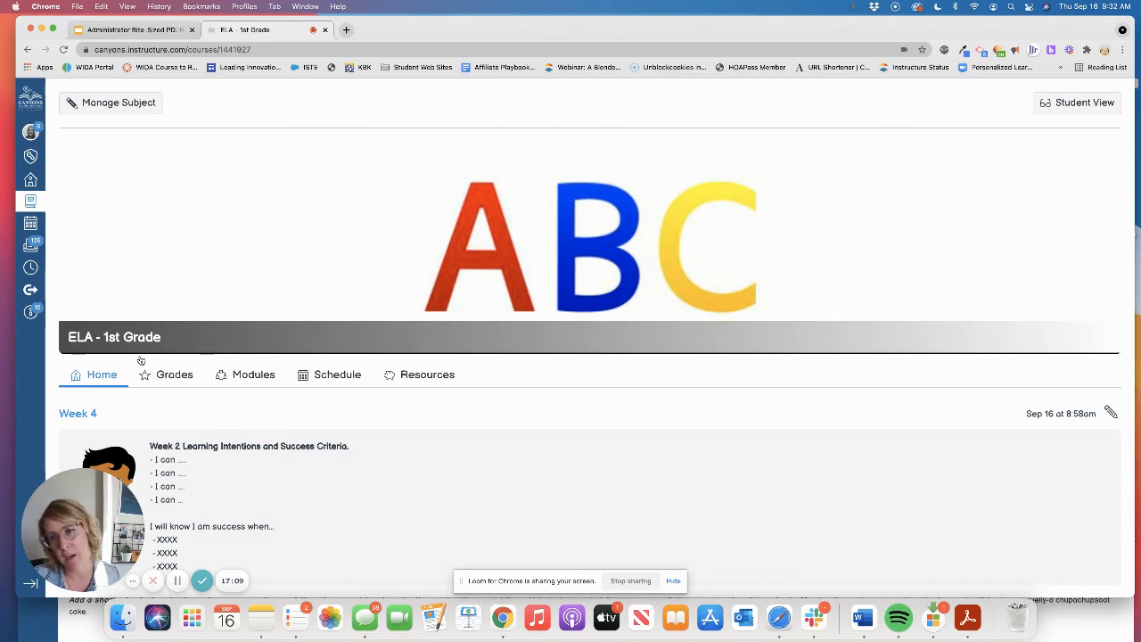
mouse_move(417, 374)
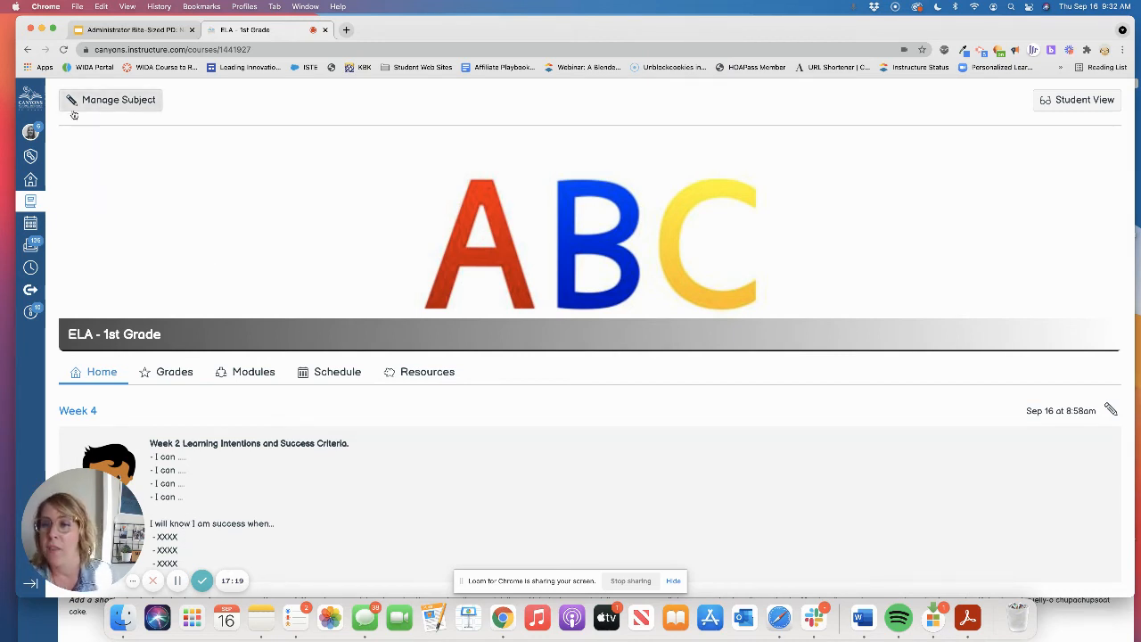
left_click(110, 100)
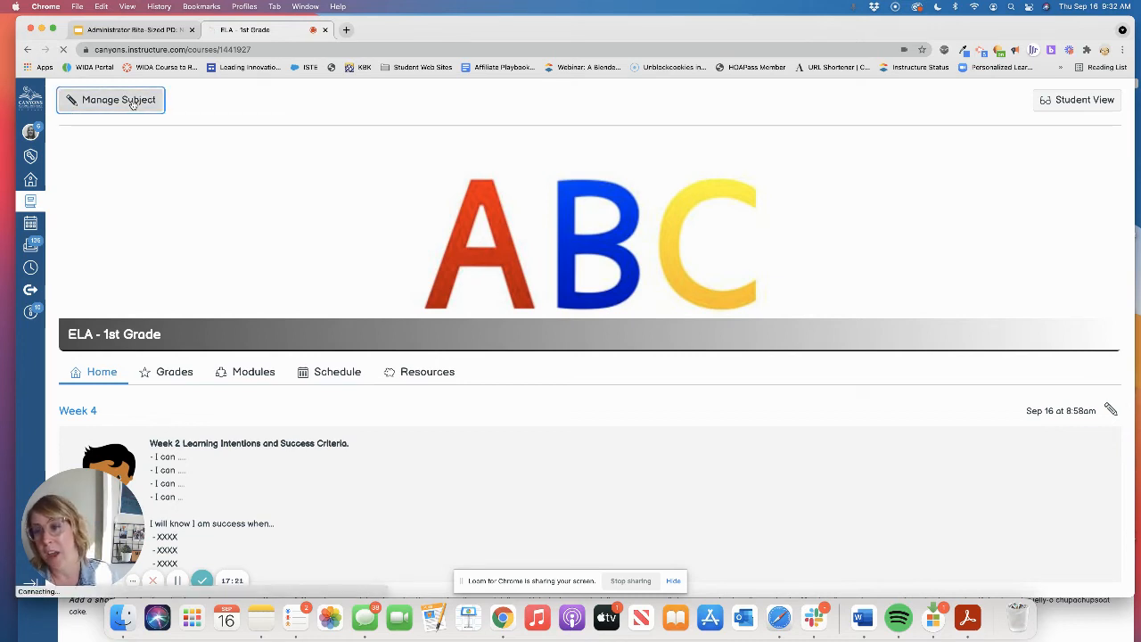
left_click(110, 100)
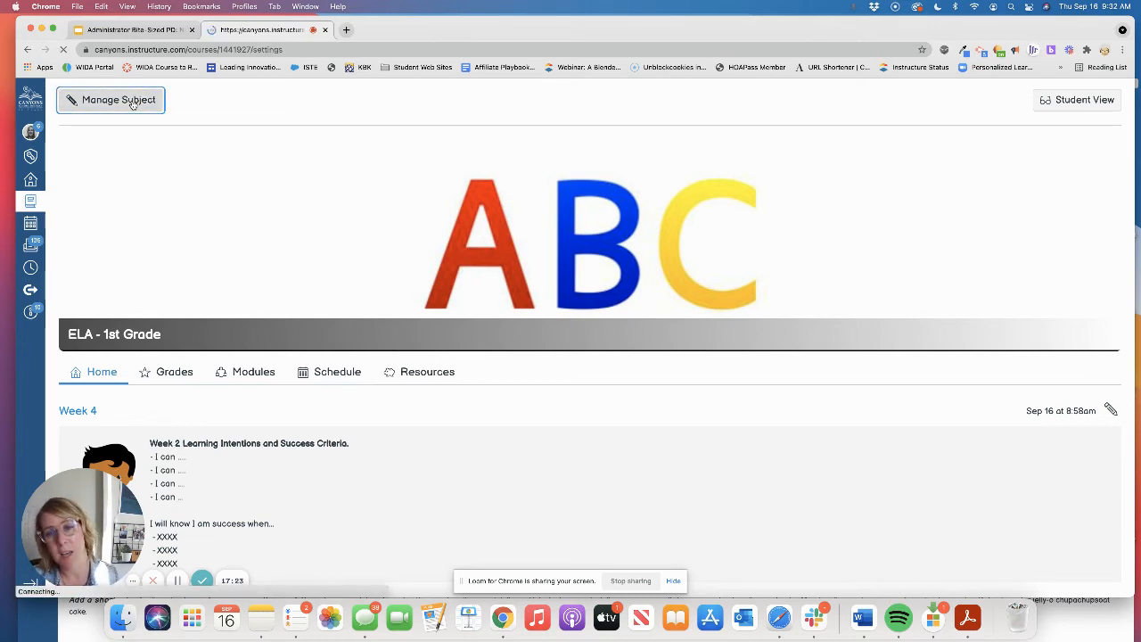
left_click(111, 100)
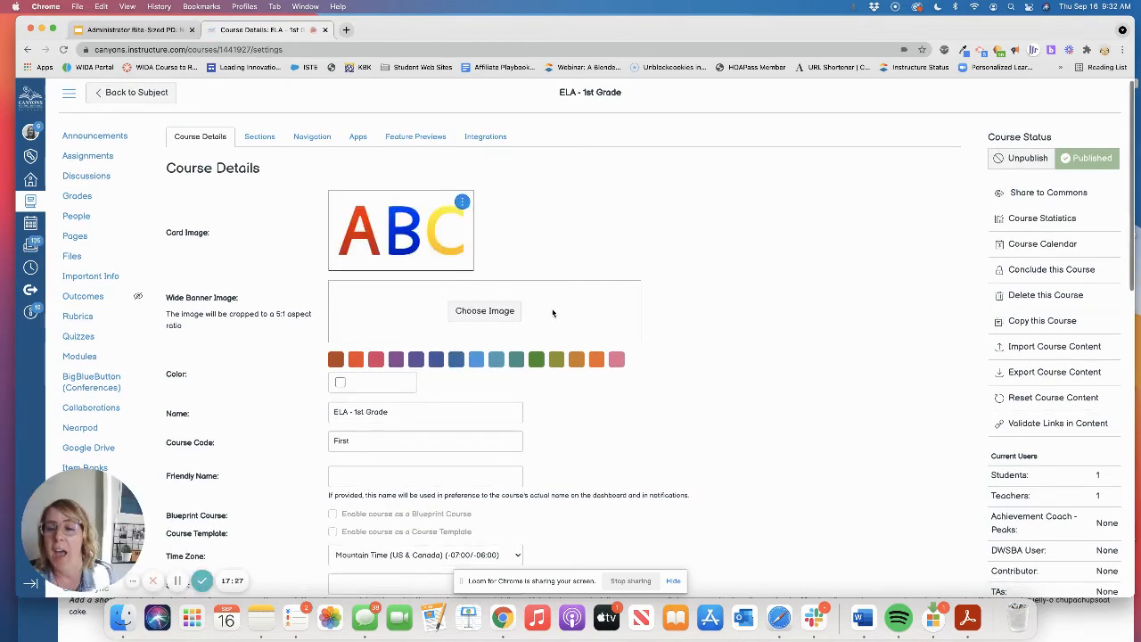
mouse_move(332, 267)
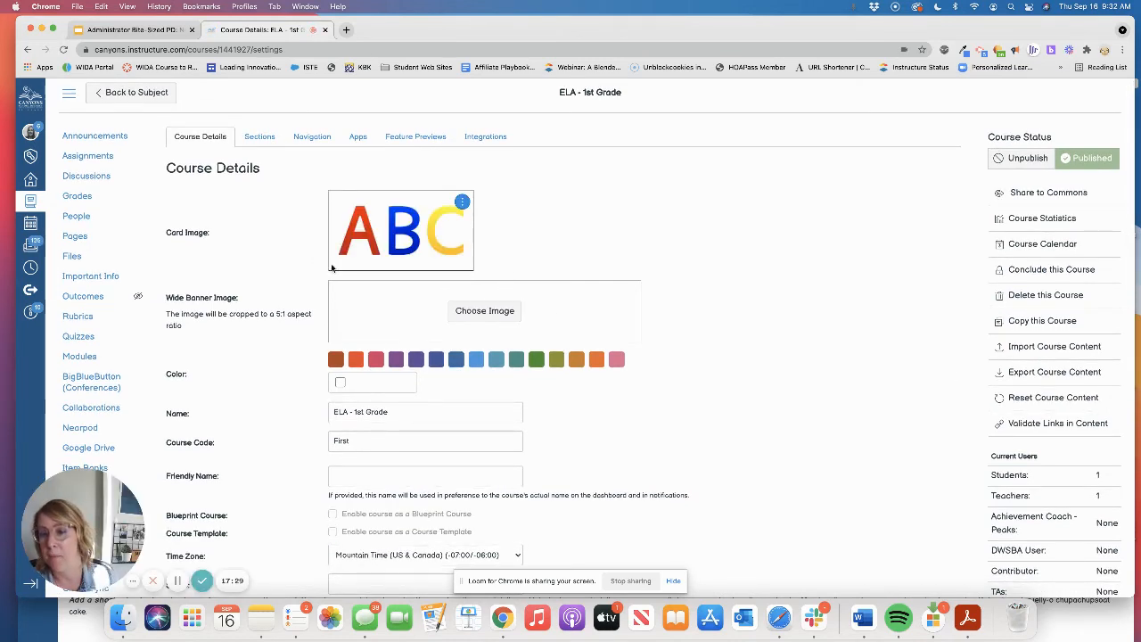
mouse_move(679, 275)
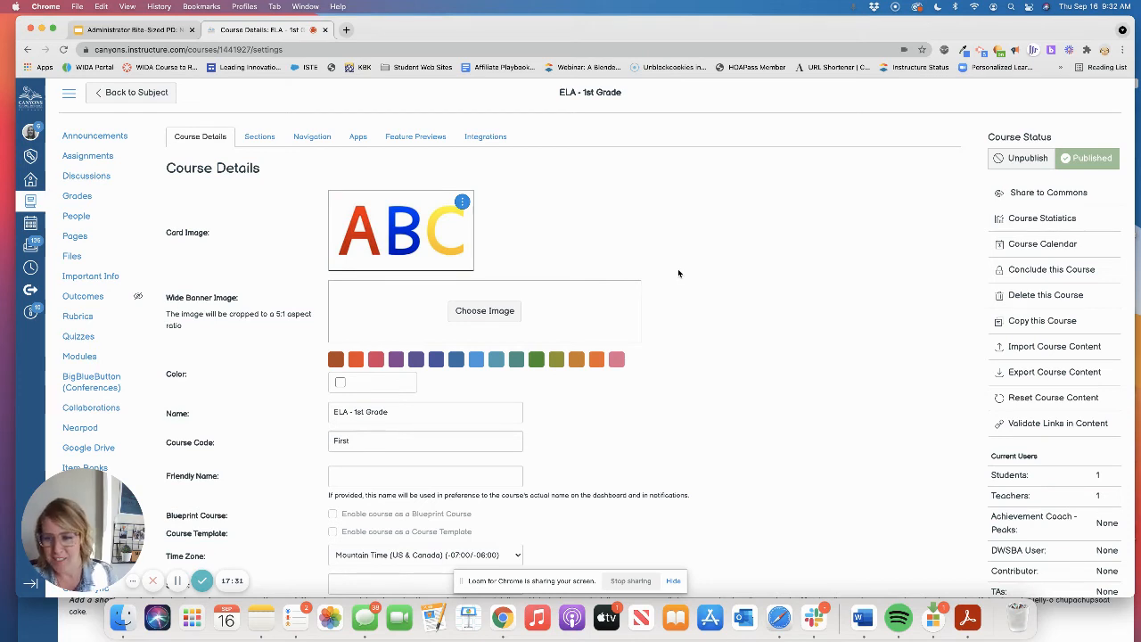
mouse_move(596, 274)
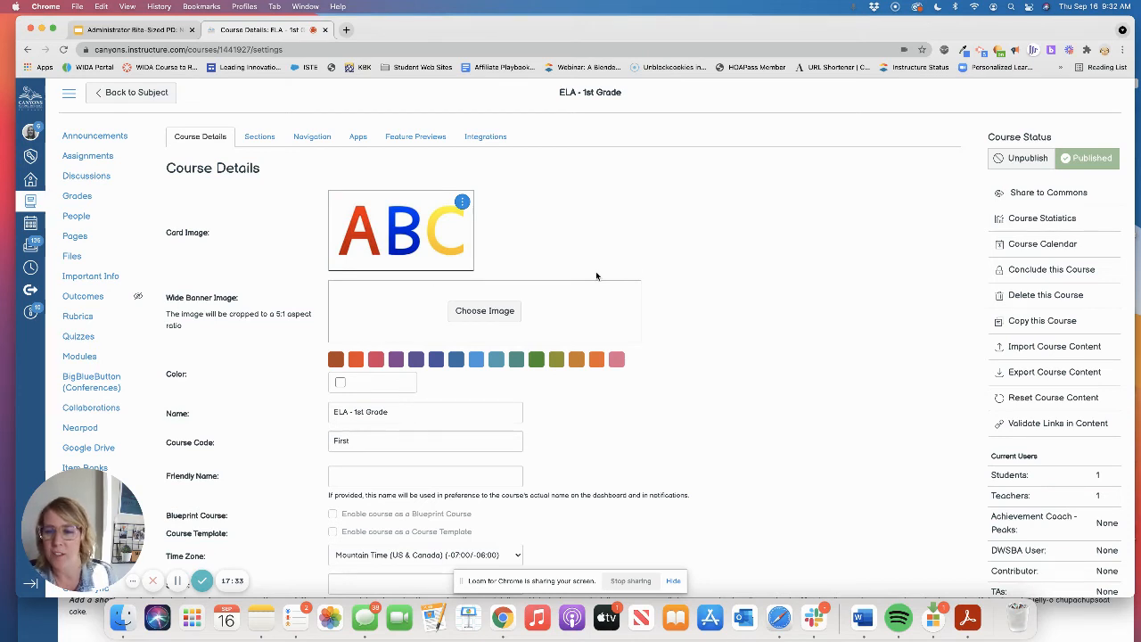
mouse_move(503, 4)
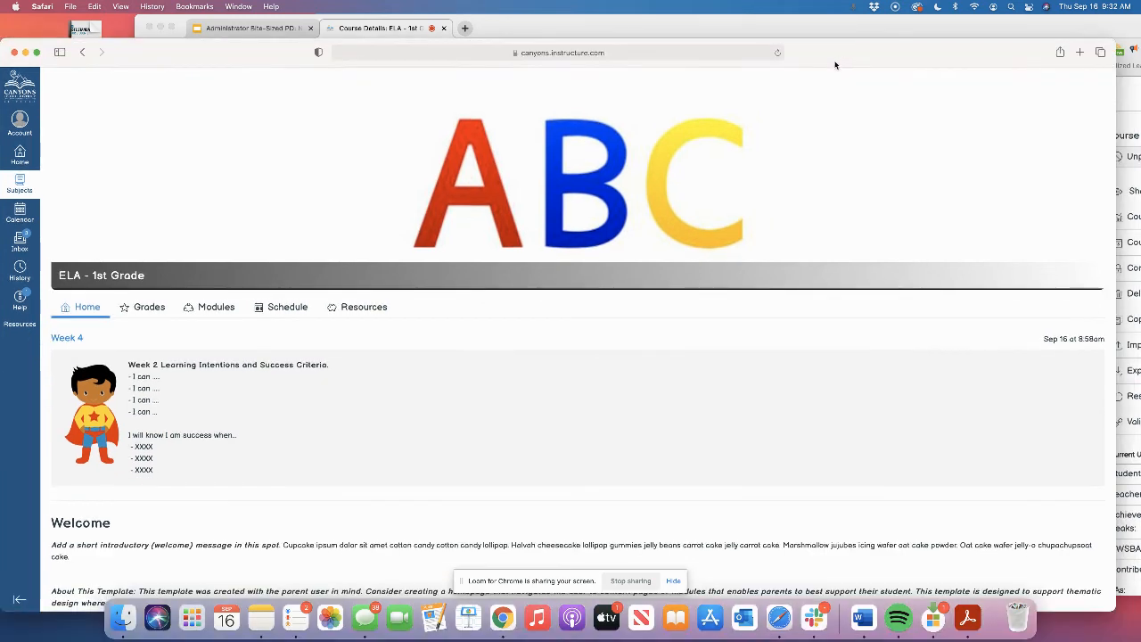
mouse_move(699, 179)
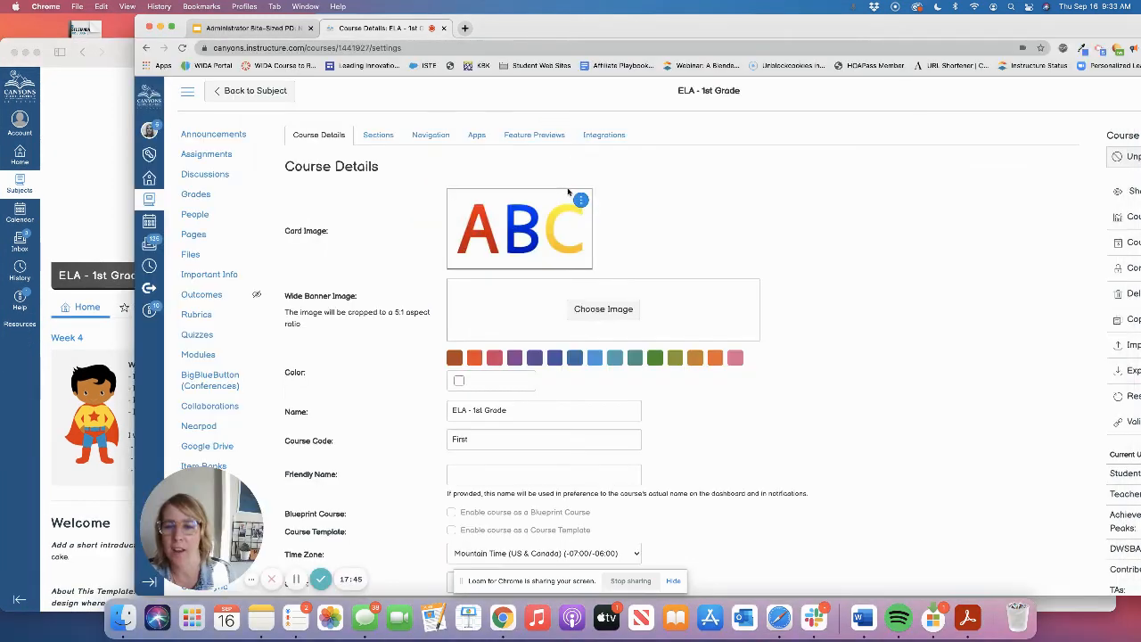
mouse_move(462, 306)
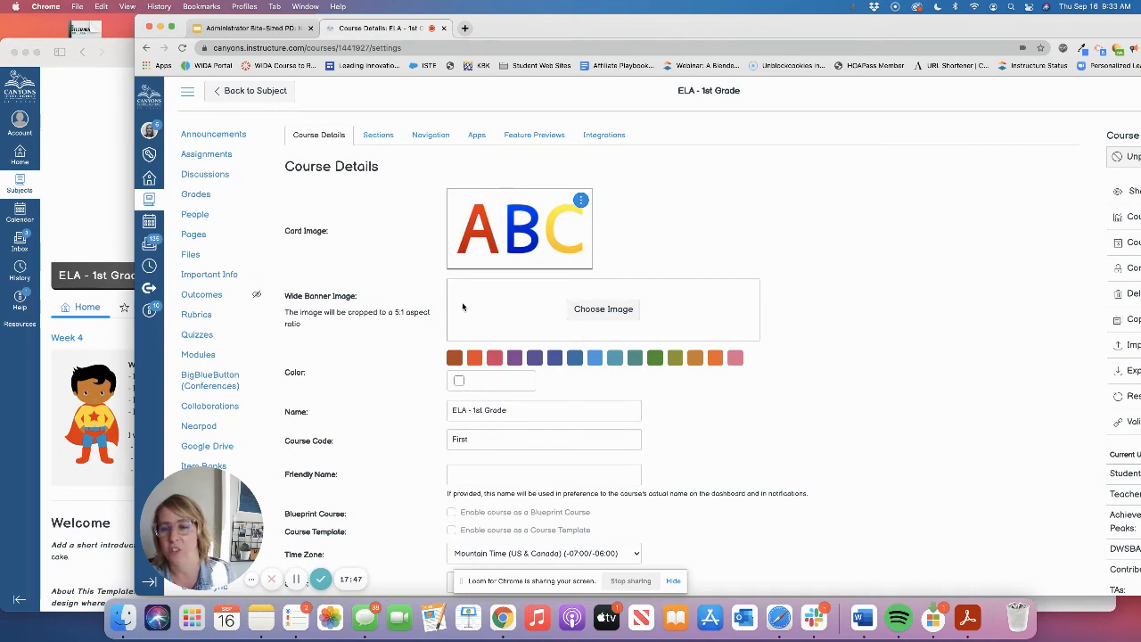
mouse_move(742, 227)
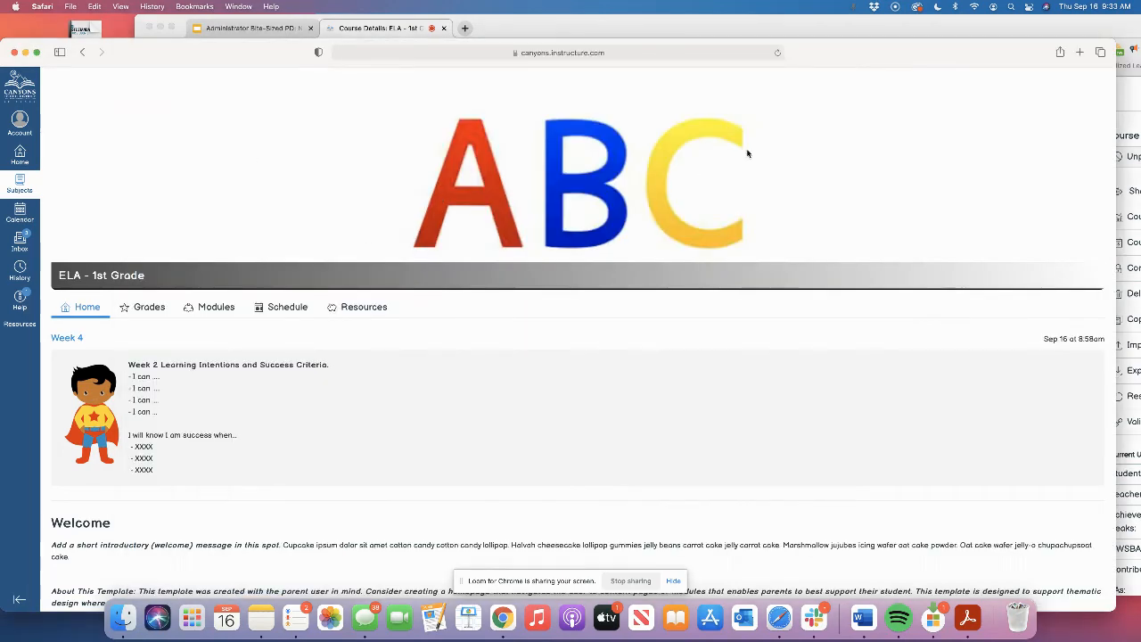
mouse_move(379, 223)
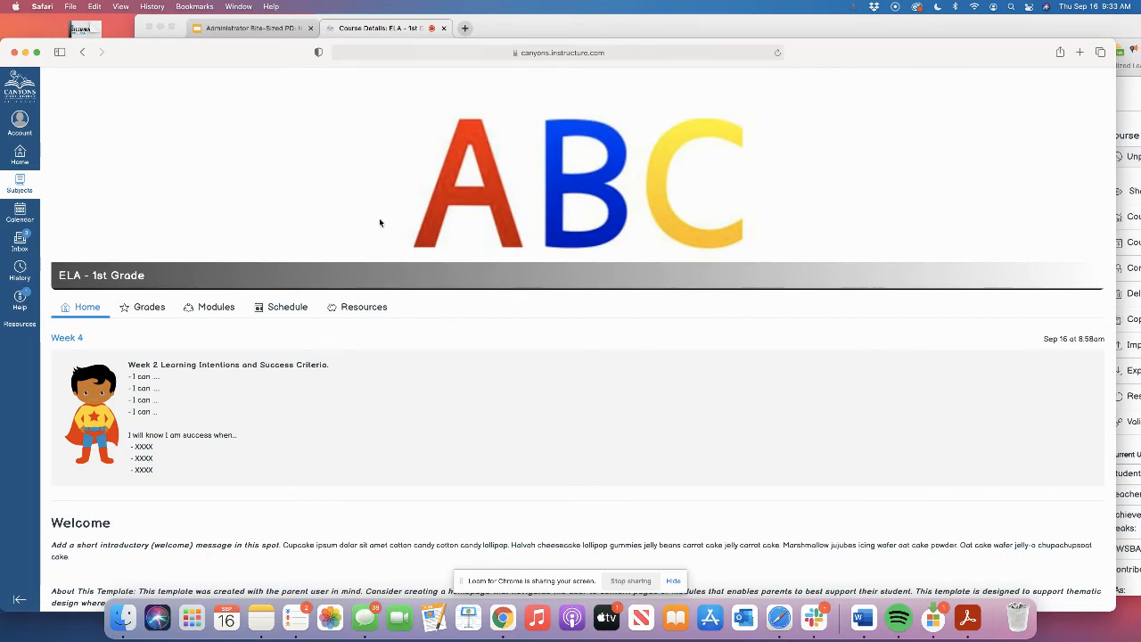
- View the student-side Resources and then Grades tabs of ELA - 1st Grade
scroll("down", 3)
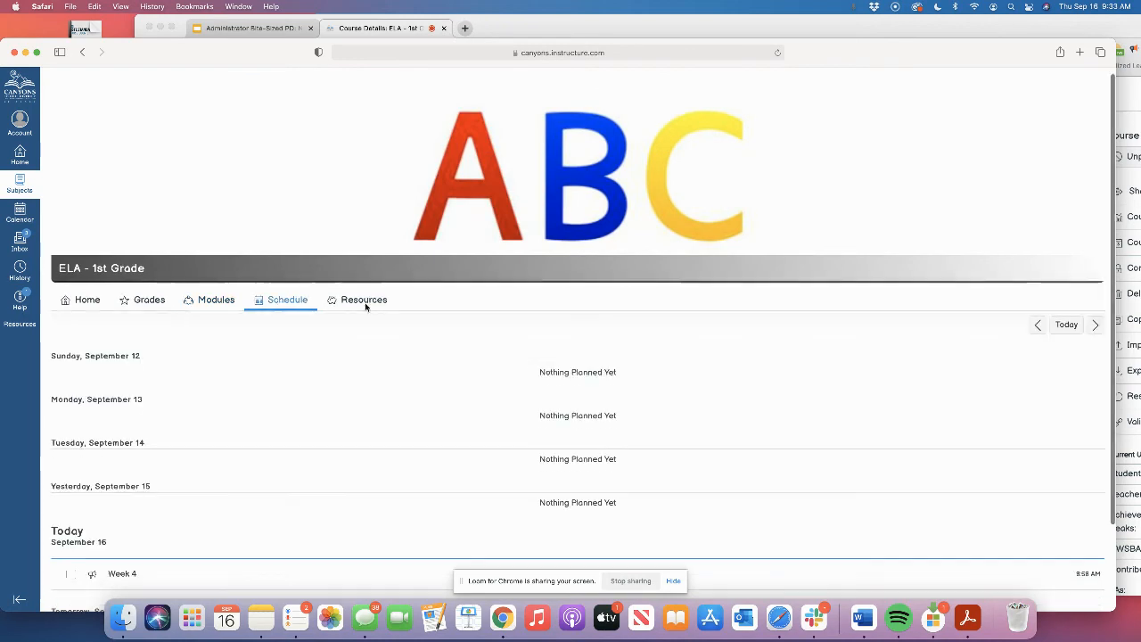
left_click(363, 300)
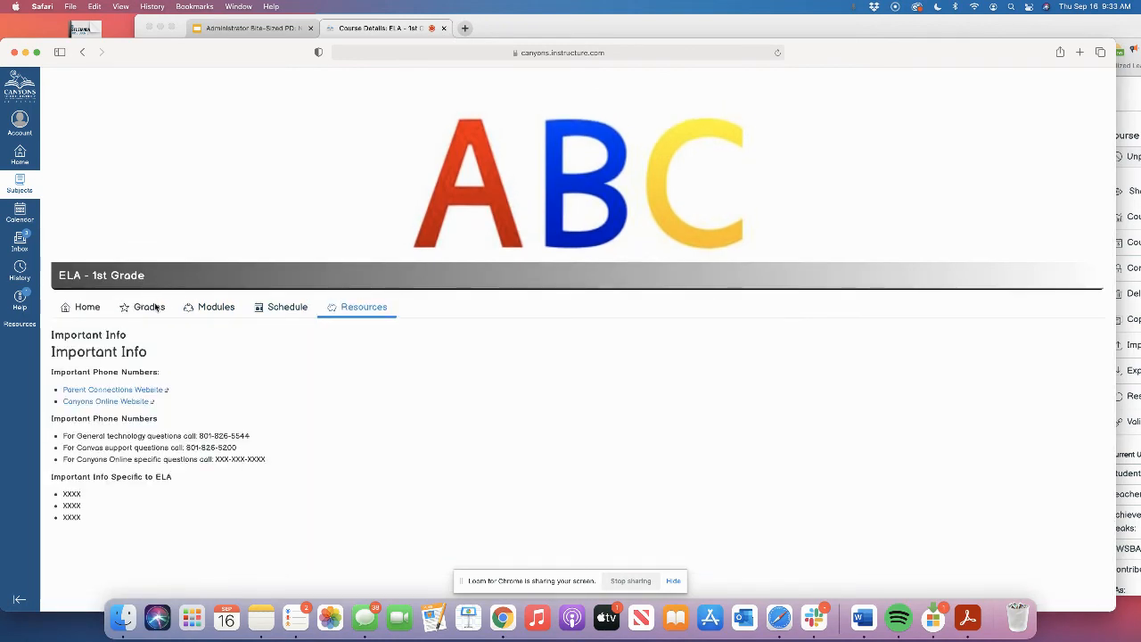
left_click(150, 307)
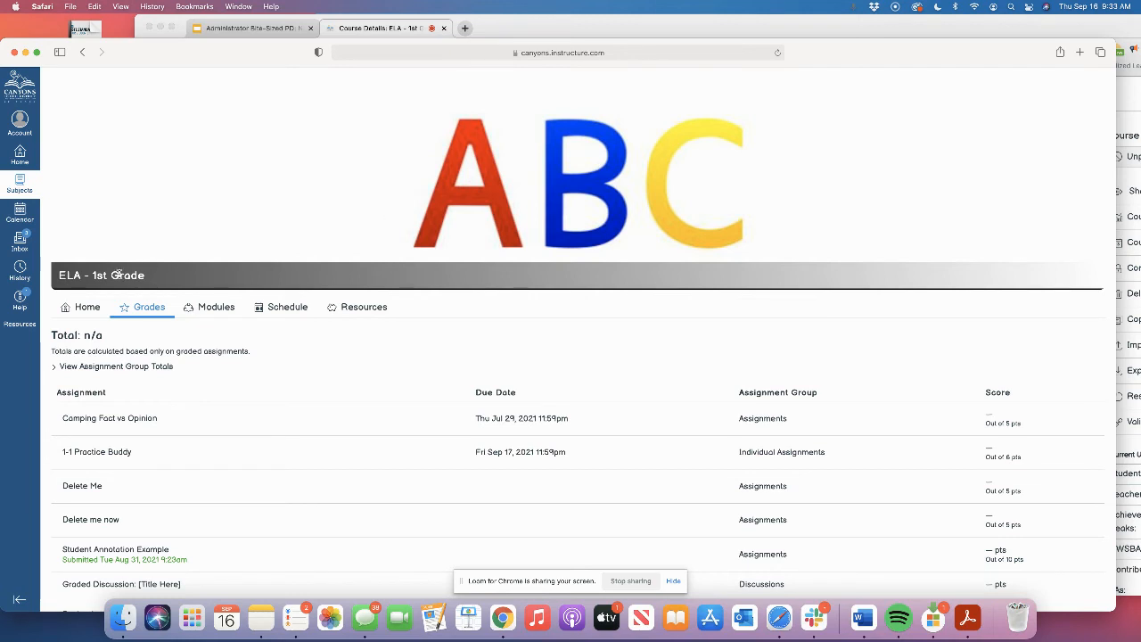
mouse_move(934, 141)
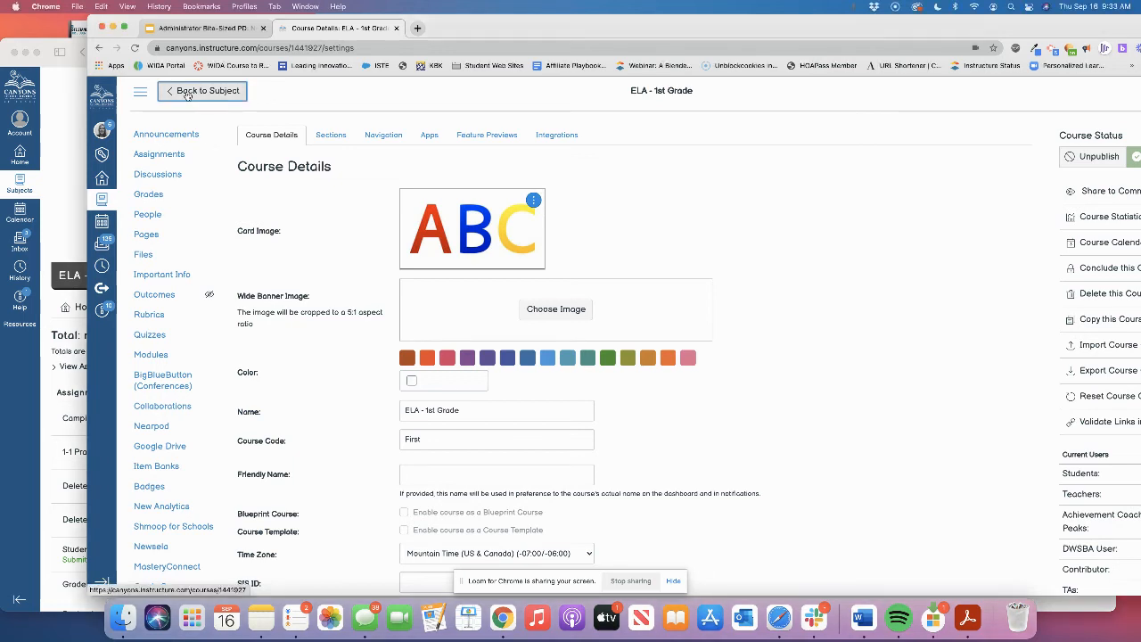
- Return from the ELA course to the teacher Homeroom and scroll to the announcements
left_click(202, 89)
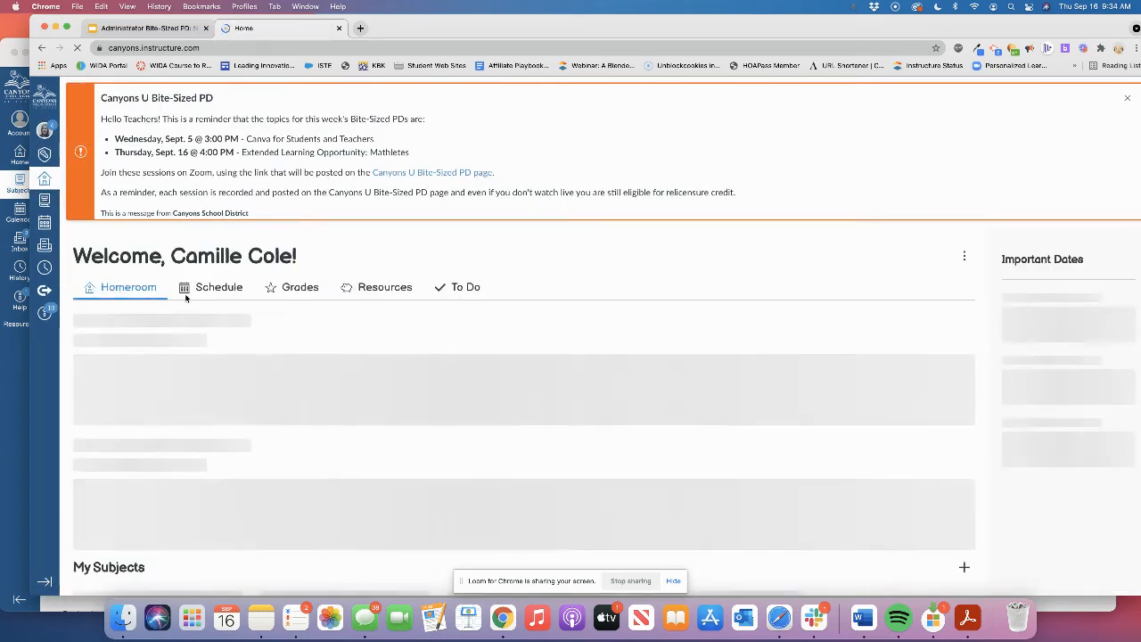
scroll("down", 3)
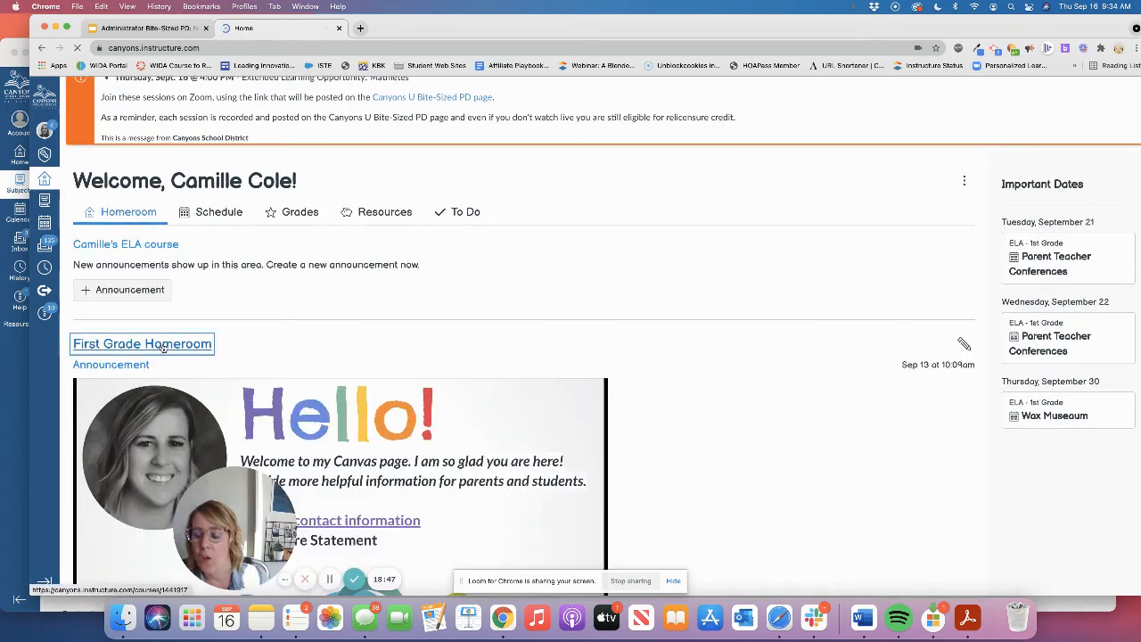
- Open First Grade Homeroom, visit Important Info, People and Settings, then return to Announcements
left_click(143, 343)
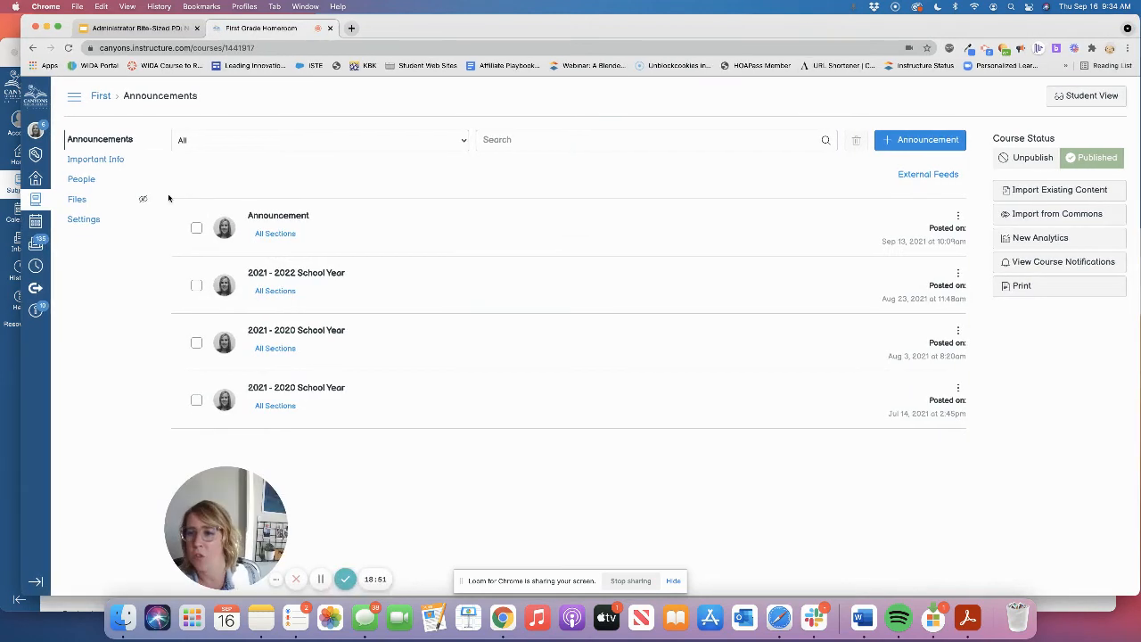
left_click(94, 158)
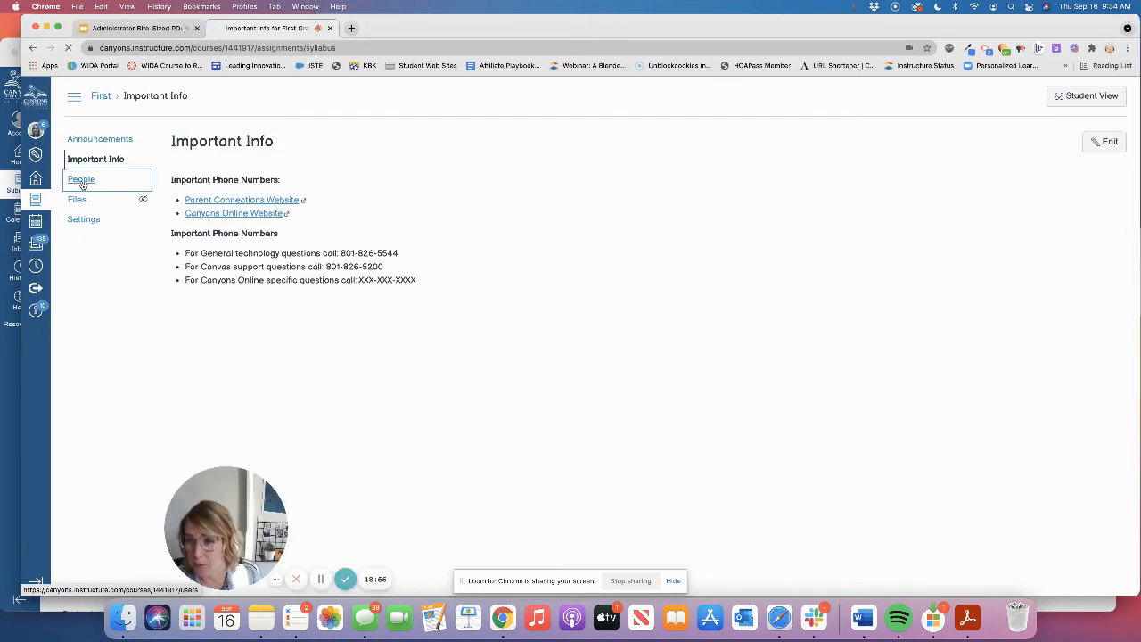
left_click(82, 178)
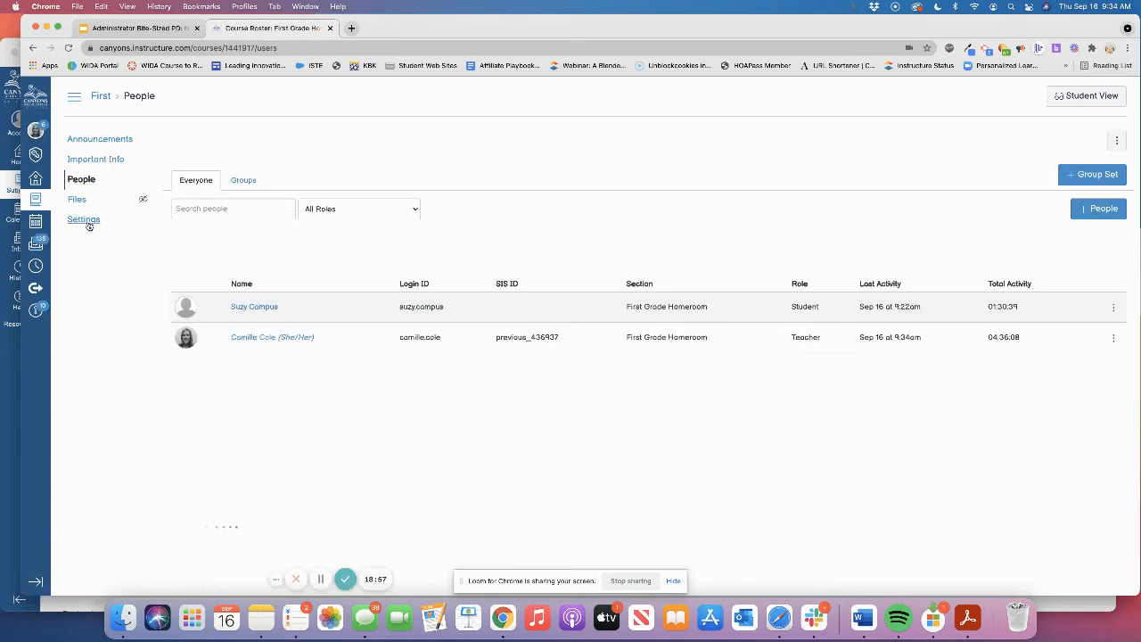
left_click(82, 219)
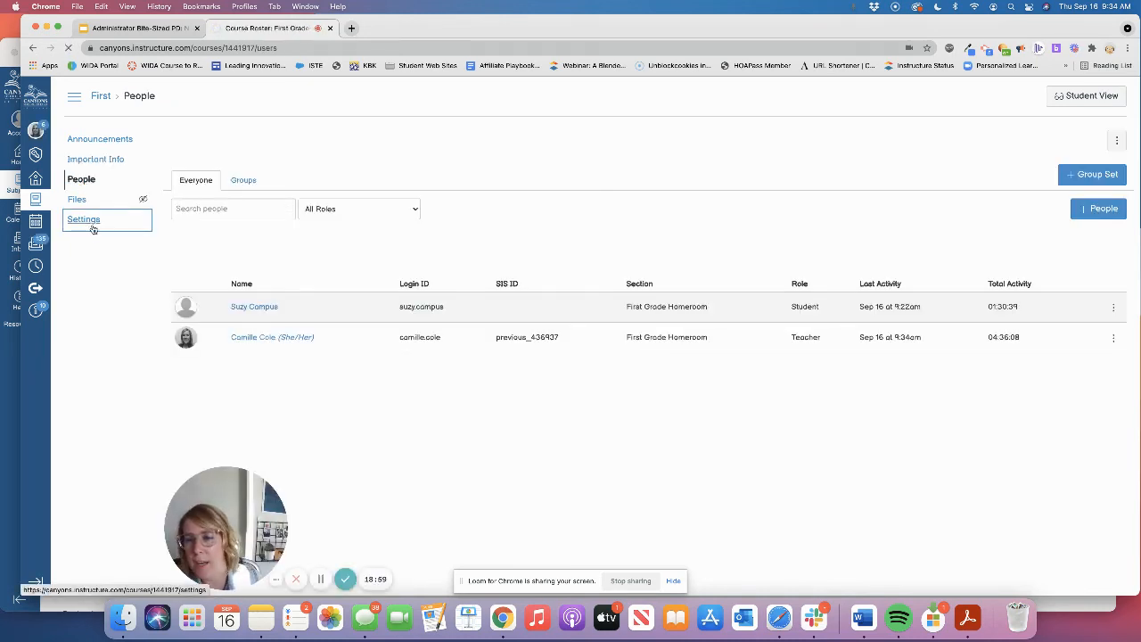
left_click(84, 219)
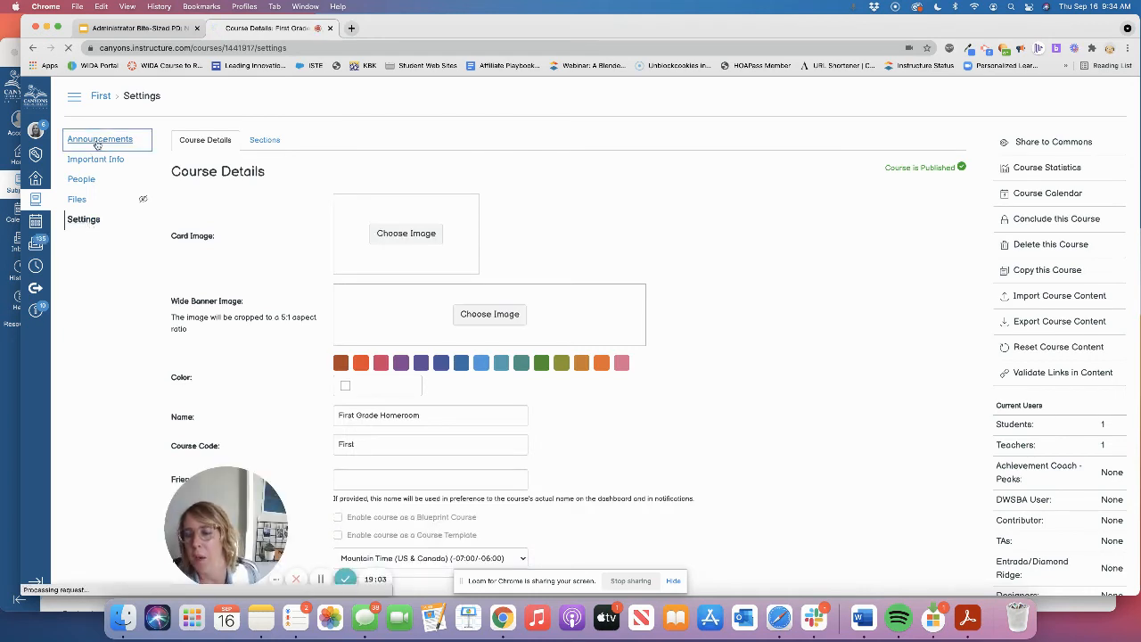
left_click(100, 139)
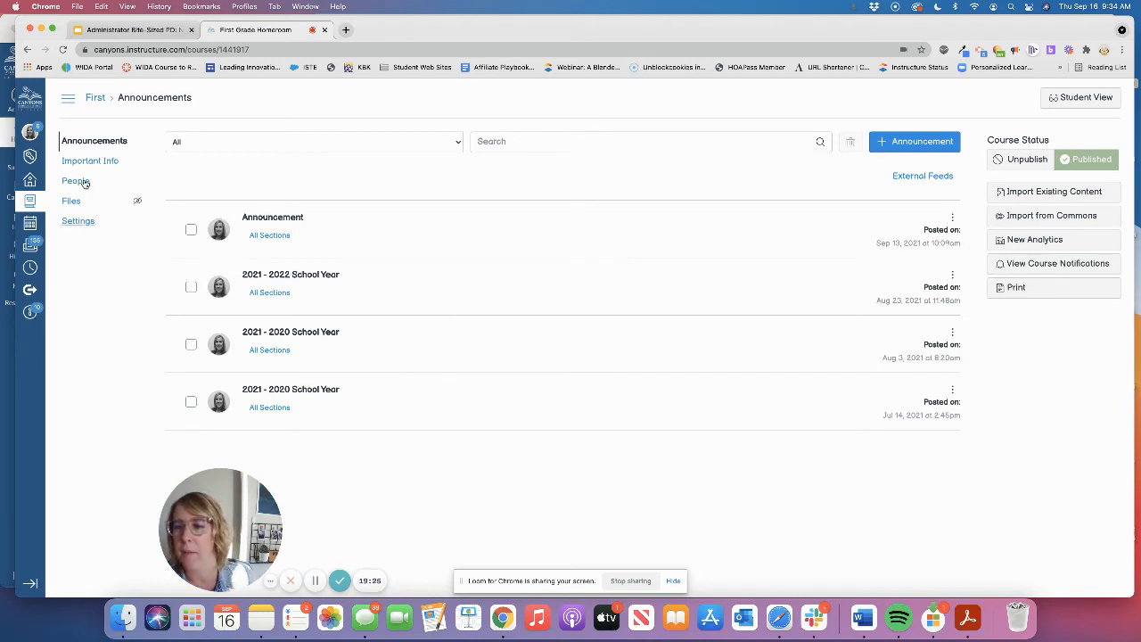
mouse_move(89, 160)
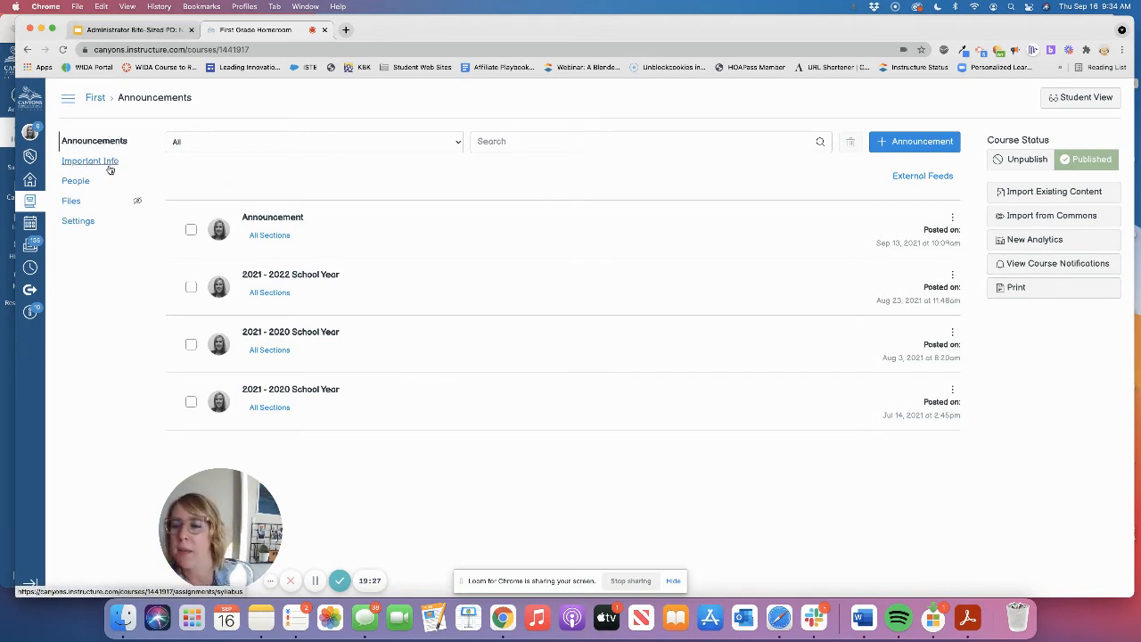
- Open the homeroom's Important Info page for editing, then go back to Announcements
left_click(89, 161)
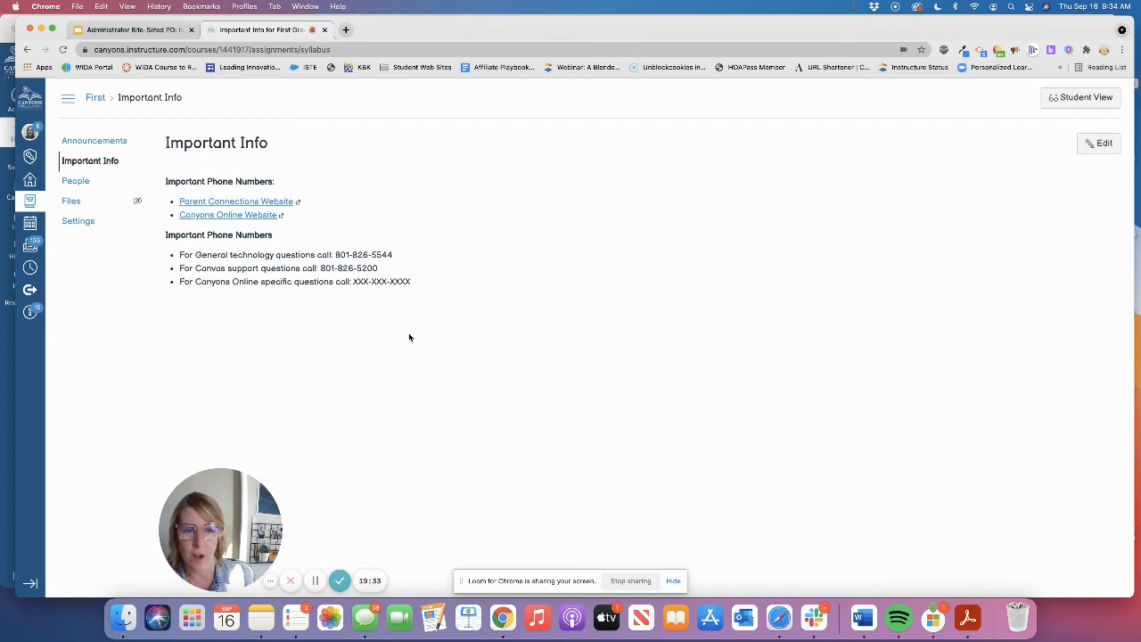
left_click(1103, 143)
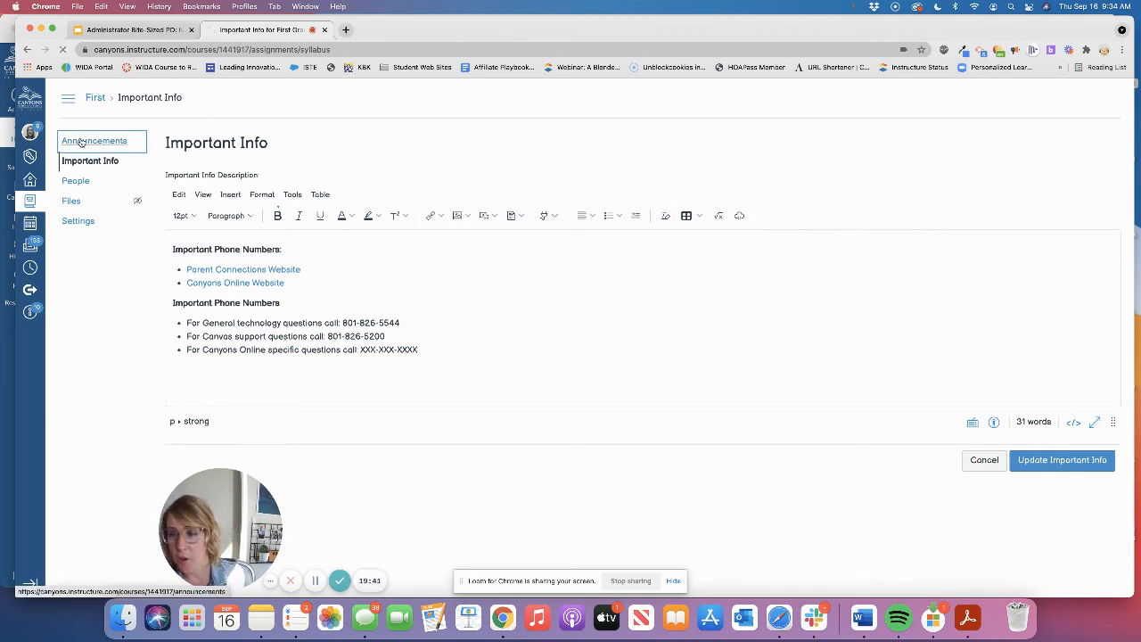
left_click(95, 140)
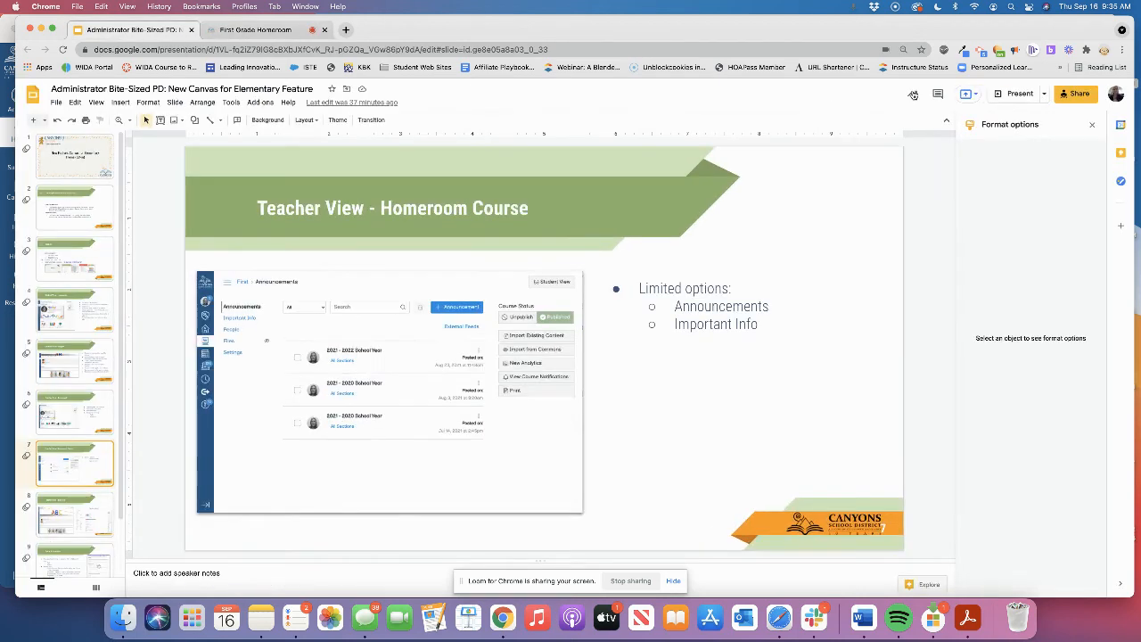
- Present the Google Slides deck full screen and advance to the Opt-in Information slide
left_click(1020, 93)
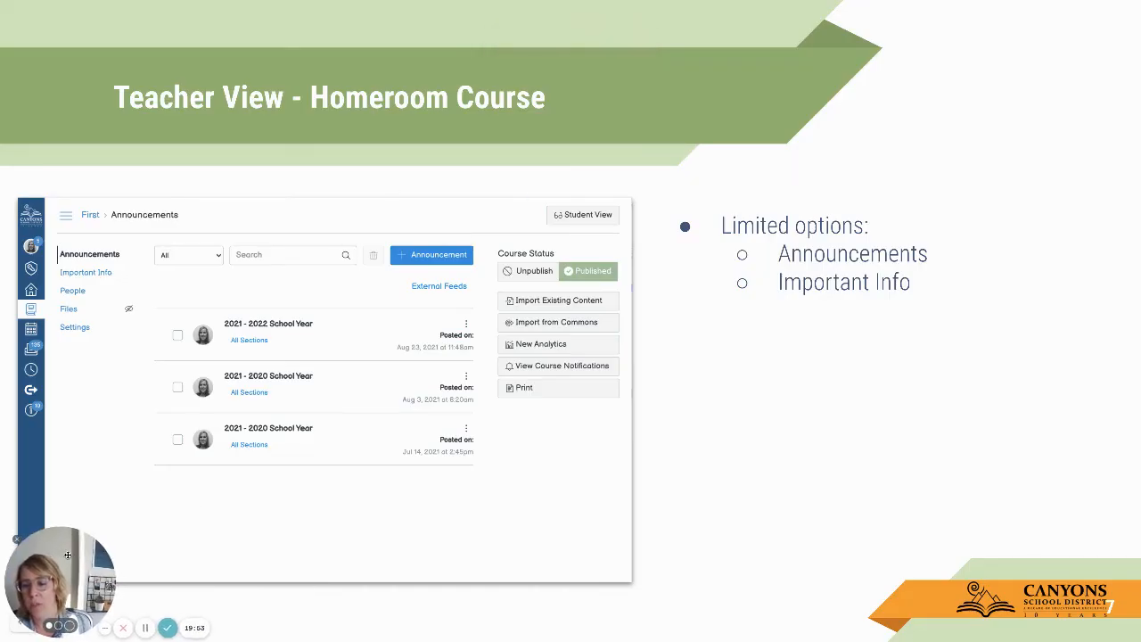
mouse_move(927, 300)
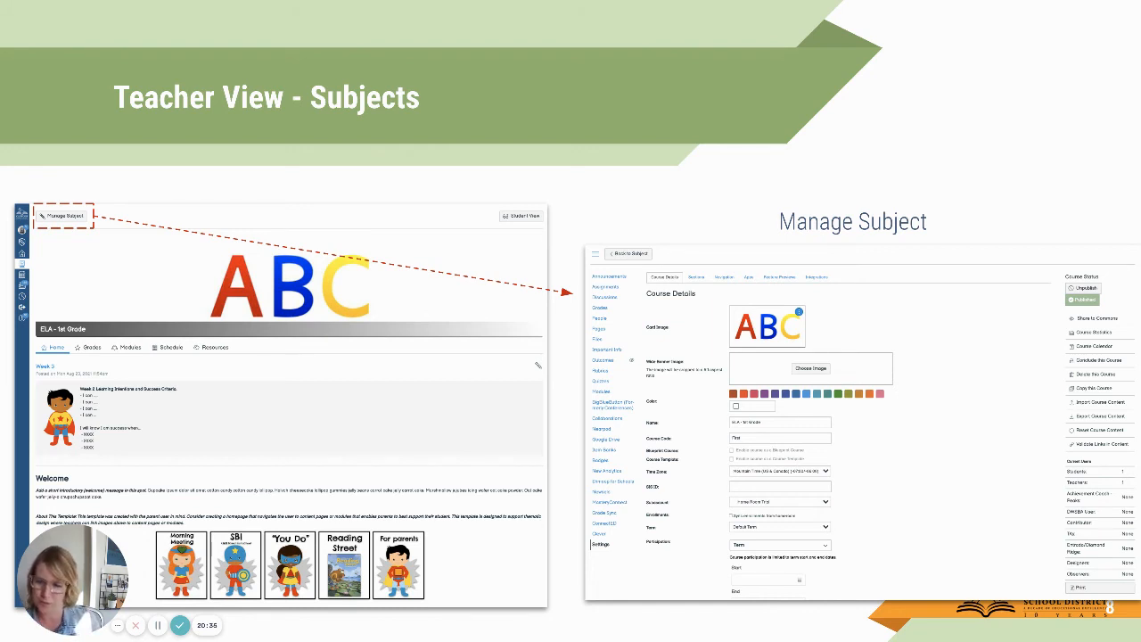
key("right")
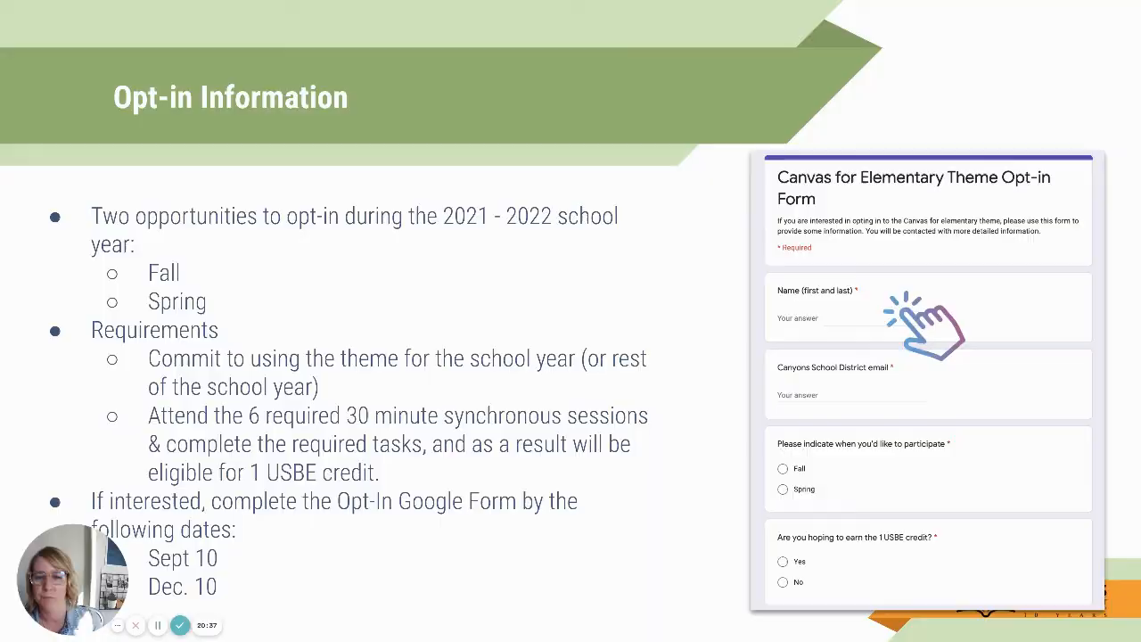